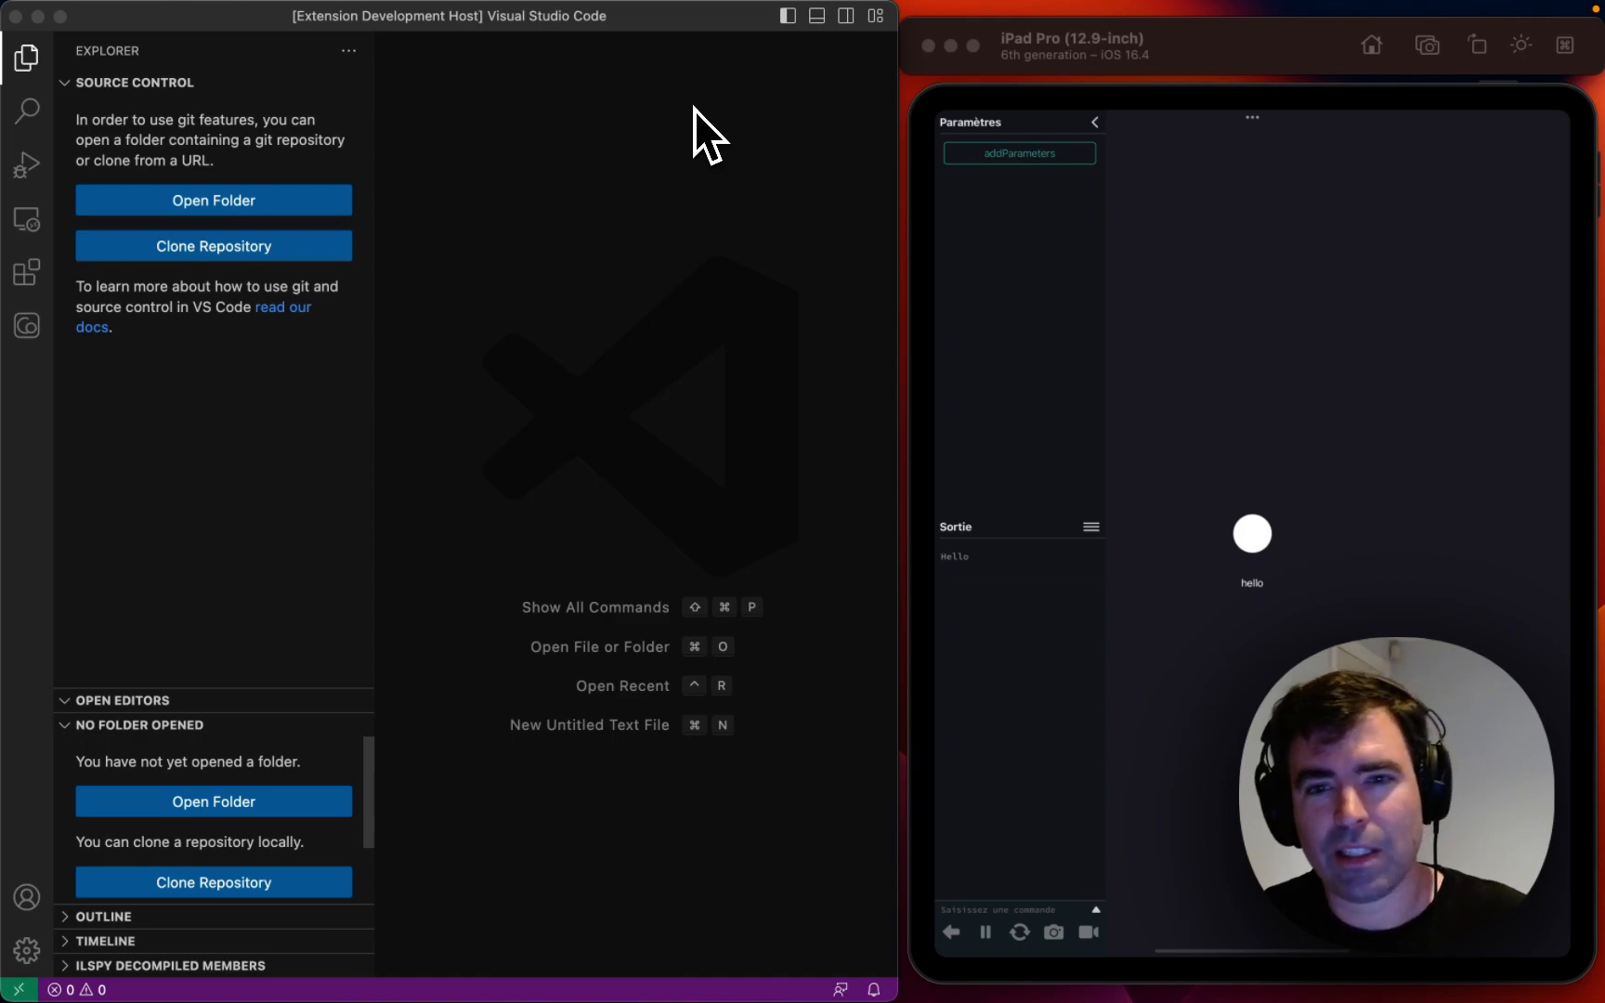
pyautogui.moveTo(619, 394)
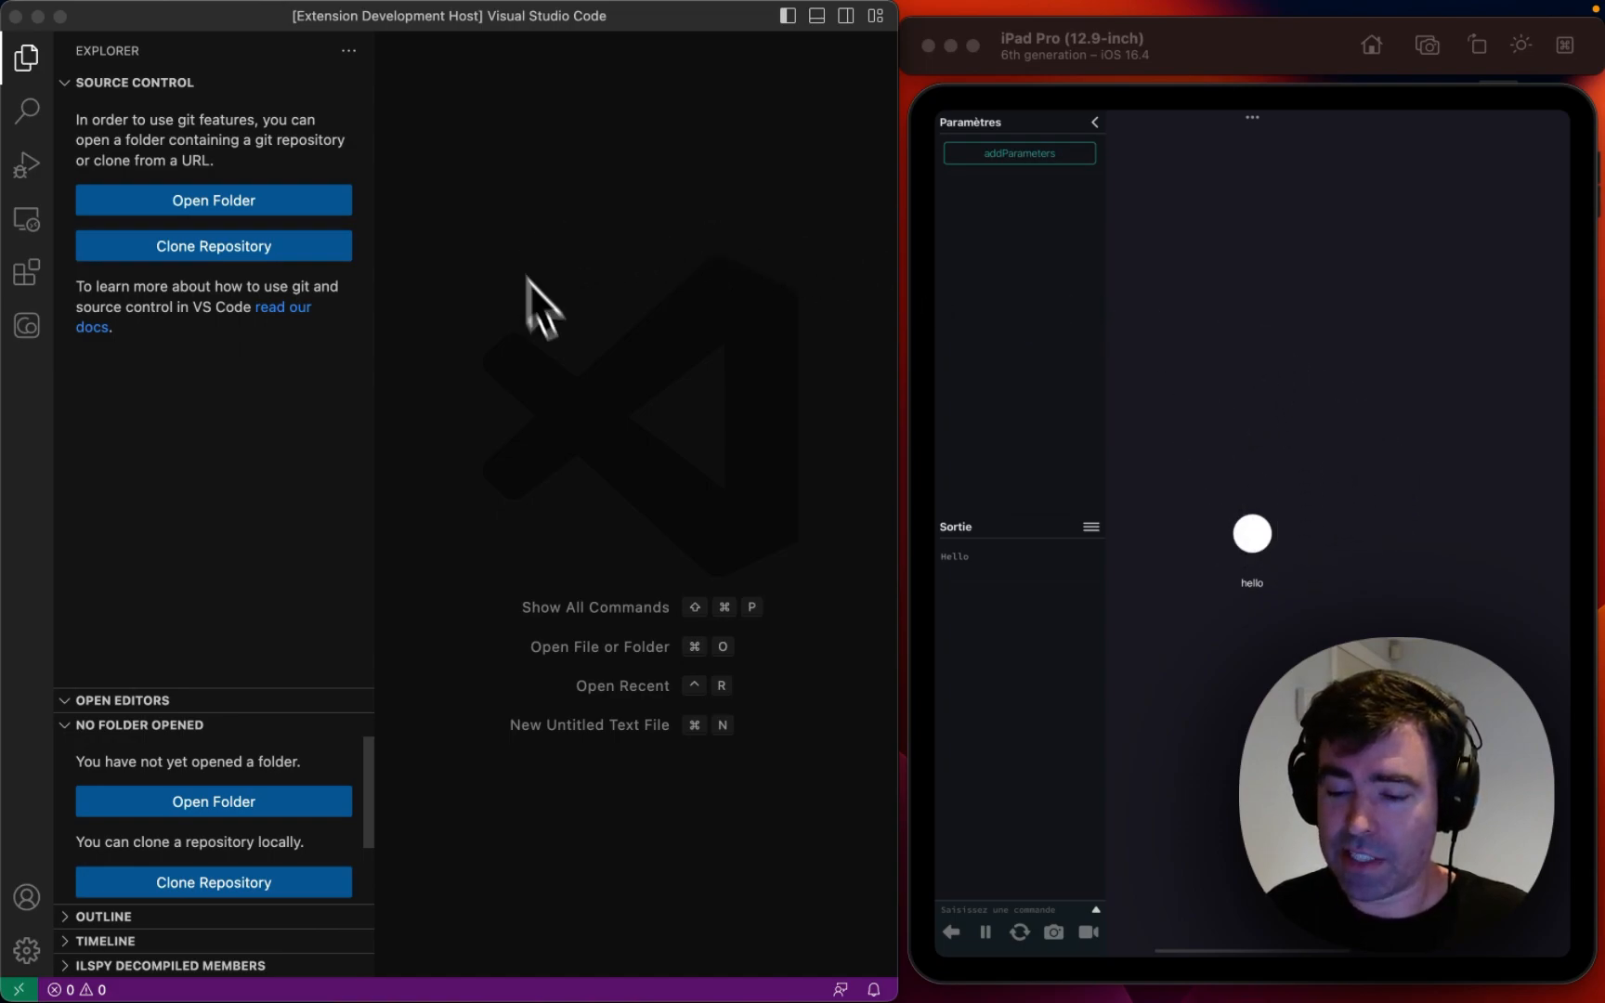
pyautogui.moveTo(489, 317)
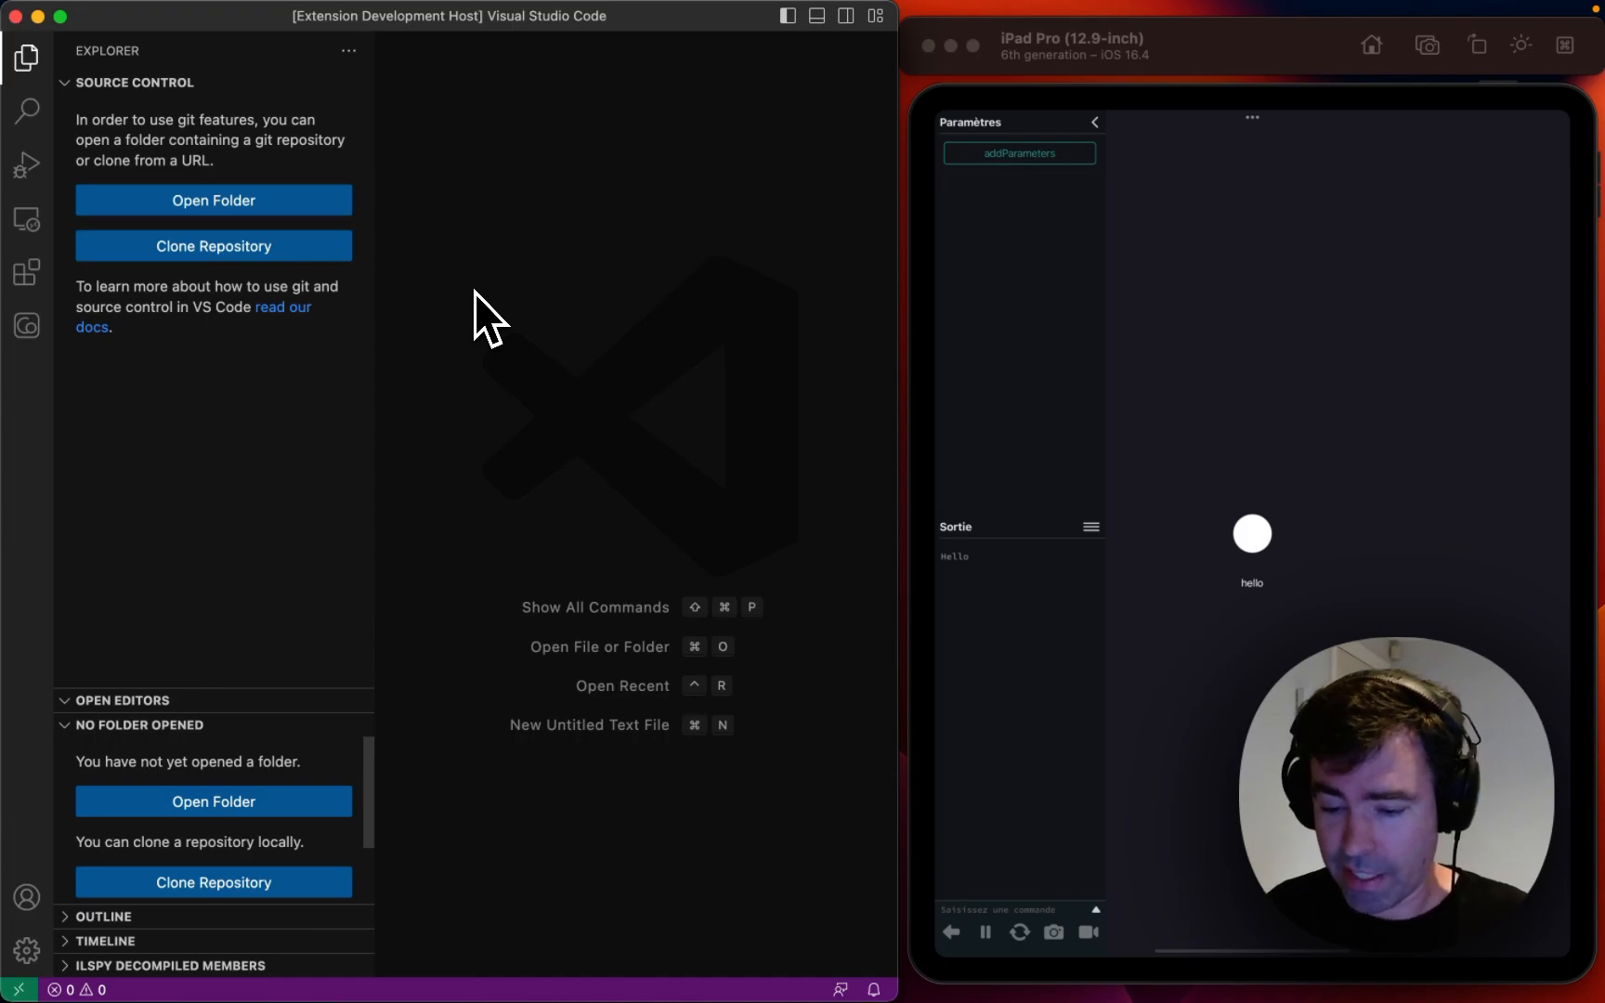
# Step: Connect to the Codea host from the command palette, then add and clear the simulator's parameters
pyautogui.press('cmd+shift+p')
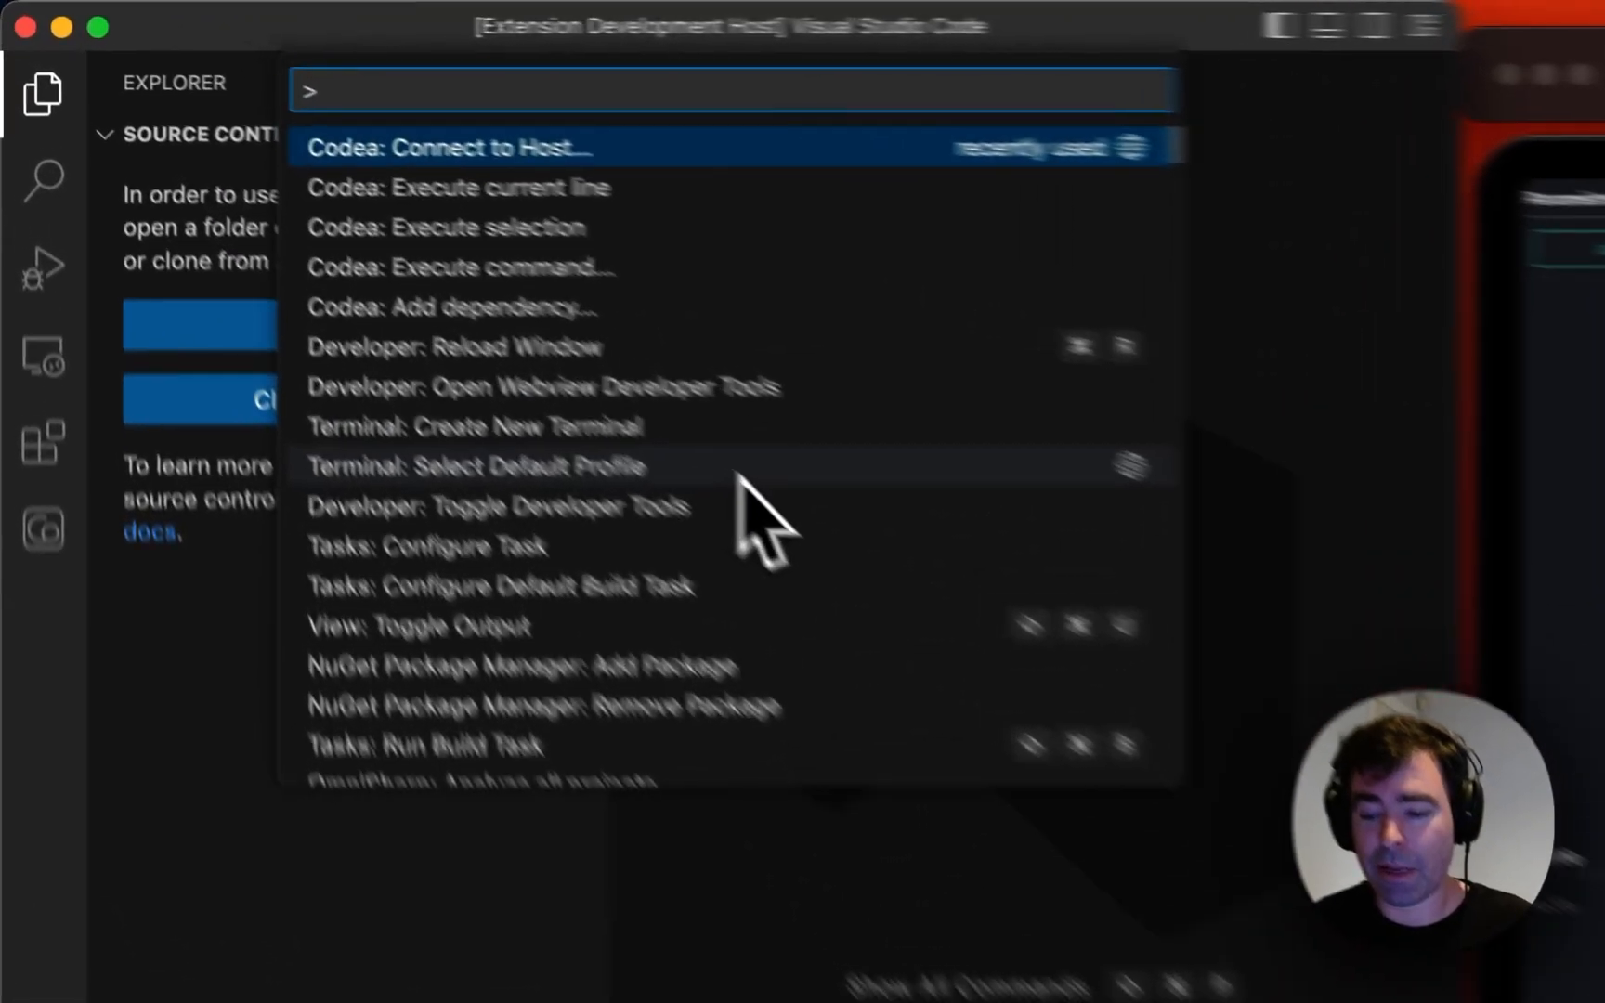
pyautogui.write('codea')
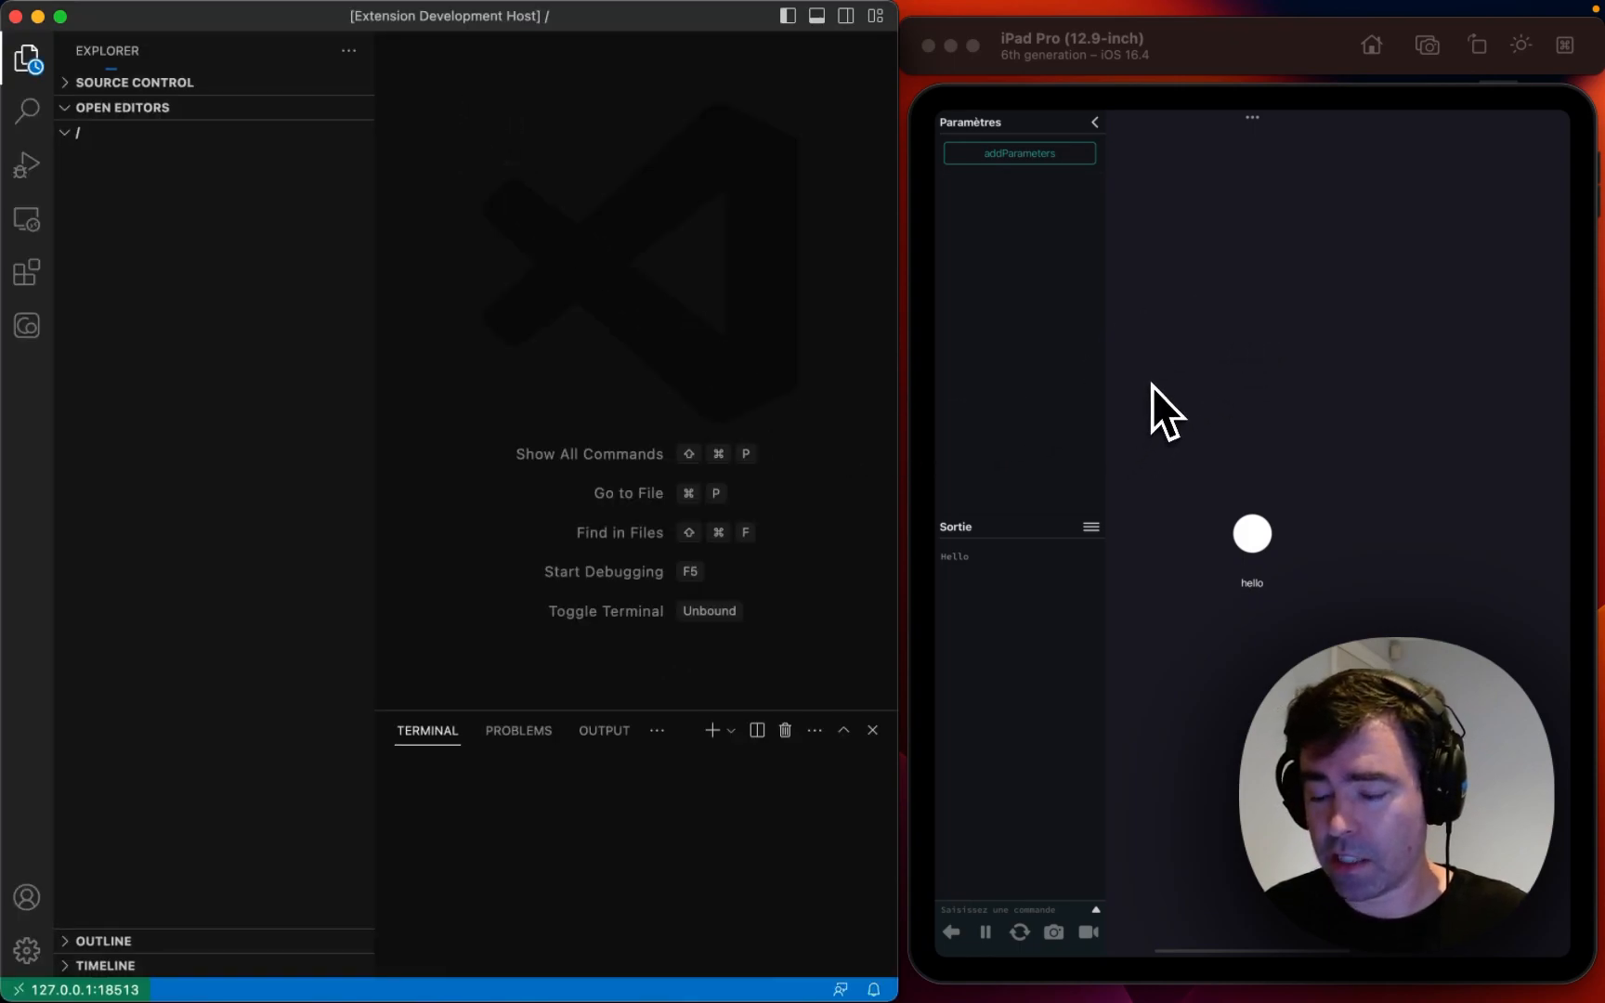
pyautogui.moveTo(1003, 338)
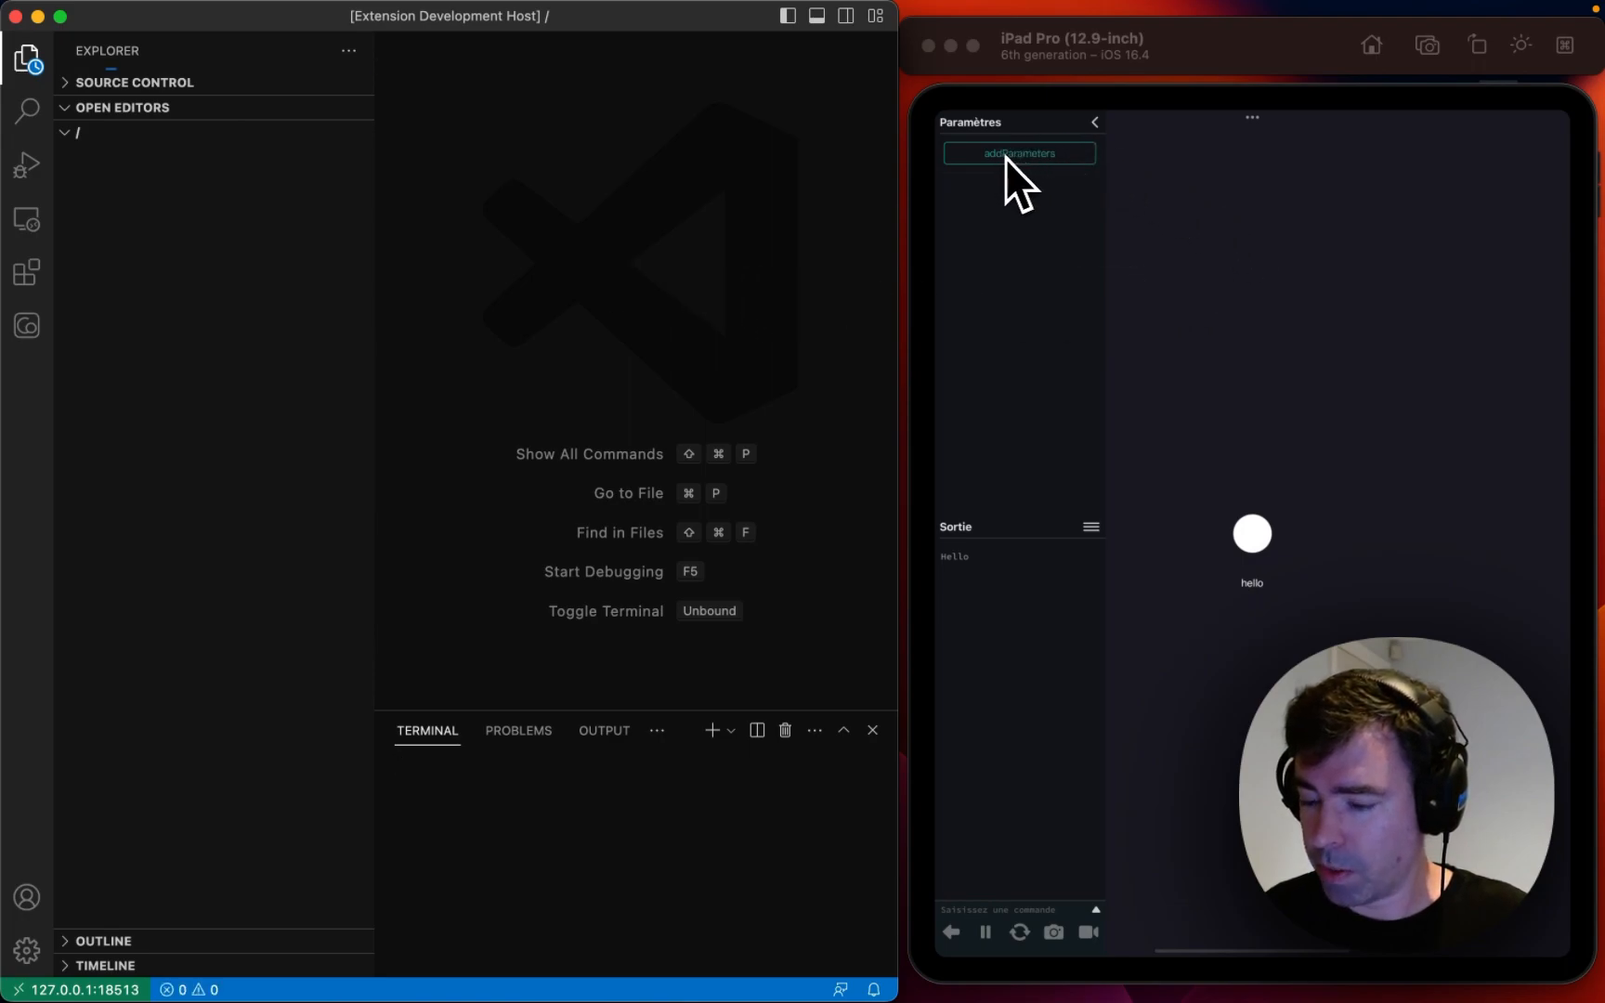
pyautogui.click(1019, 152)
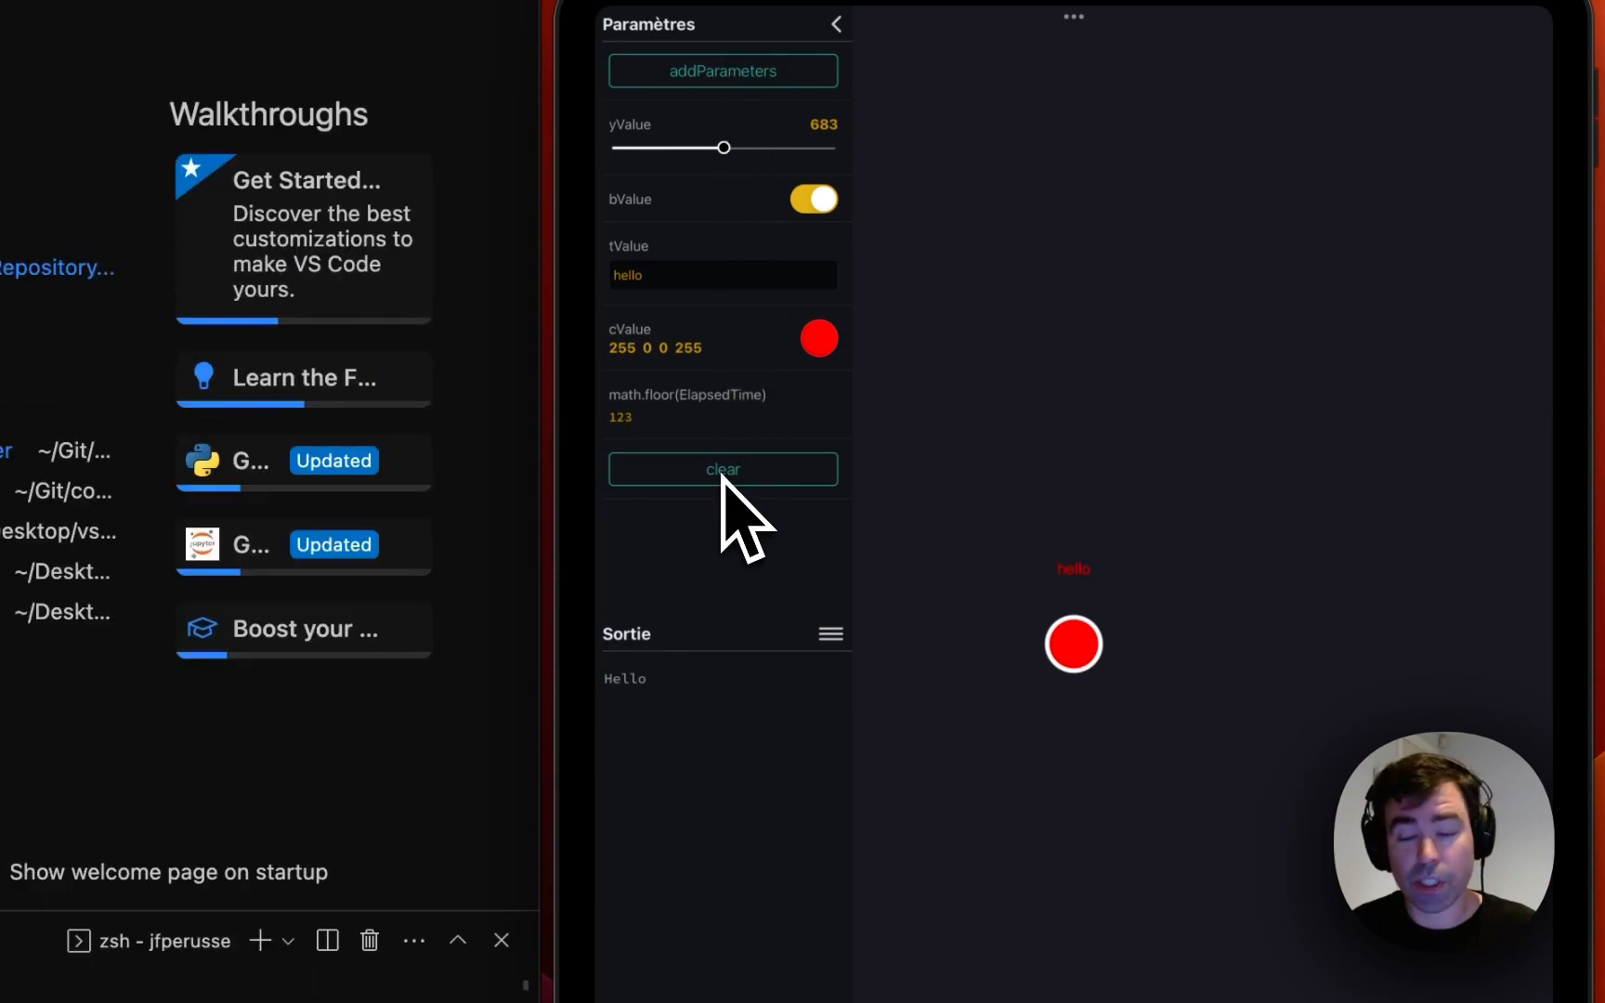
pyautogui.moveTo(724, 147); pyautogui.dragTo(681, 148)
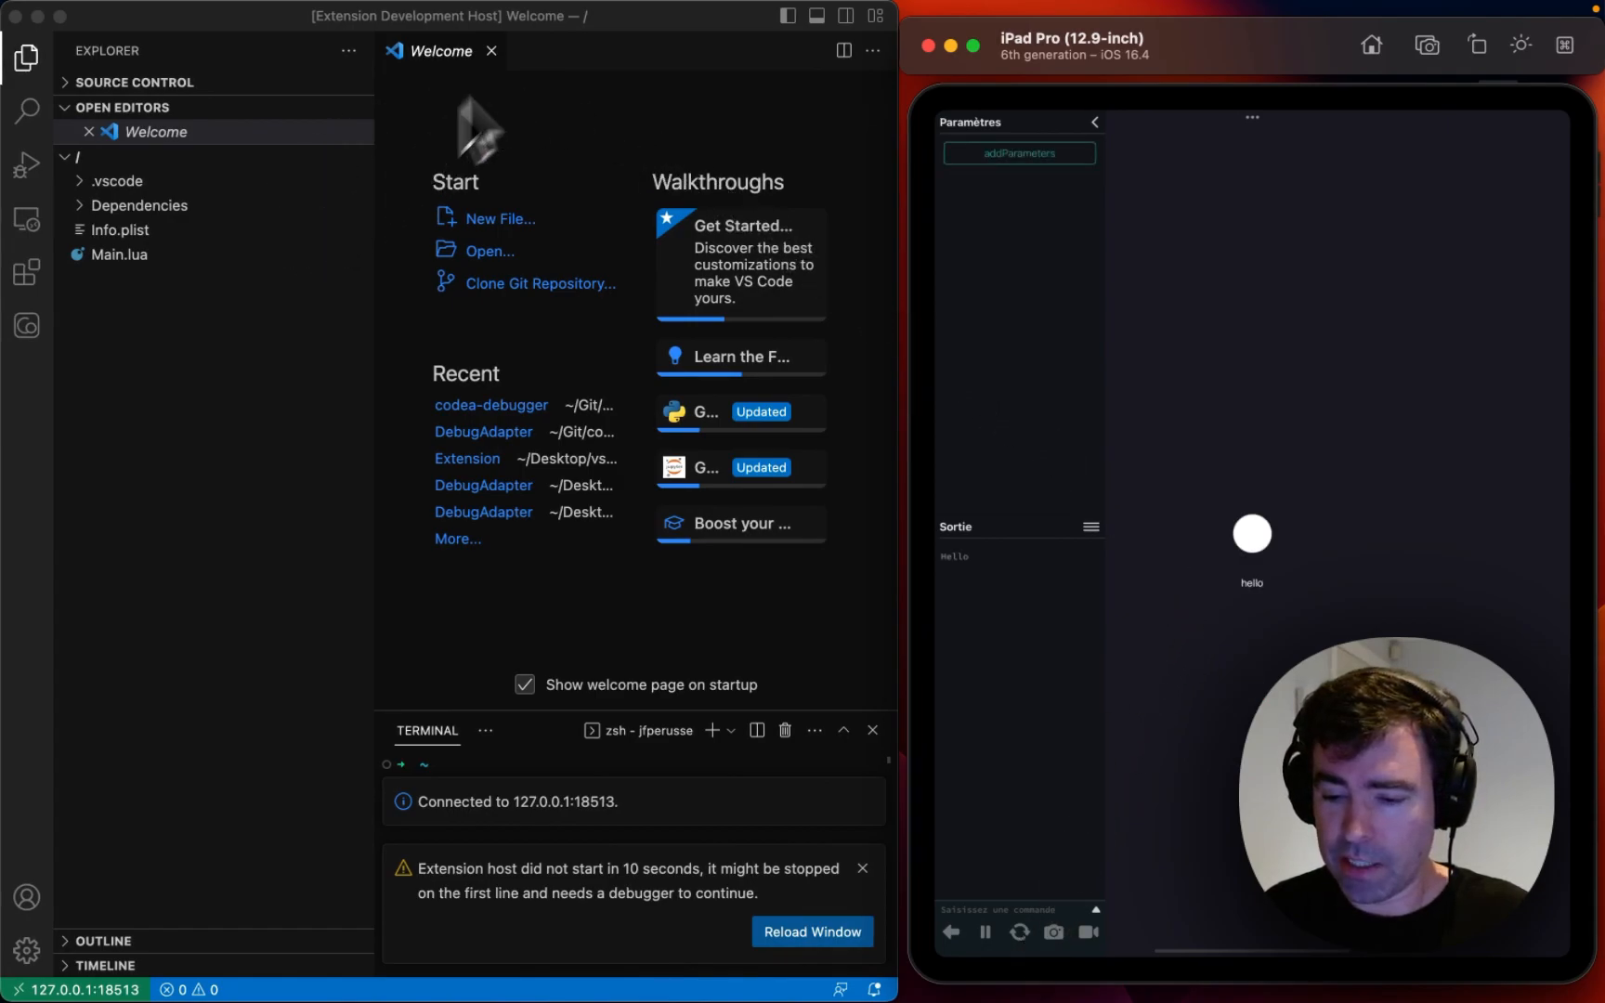
# Step: Expand Dependencies to view LibraryOneFile.lua, and open the project's Info.plist
pyautogui.click(492, 50)
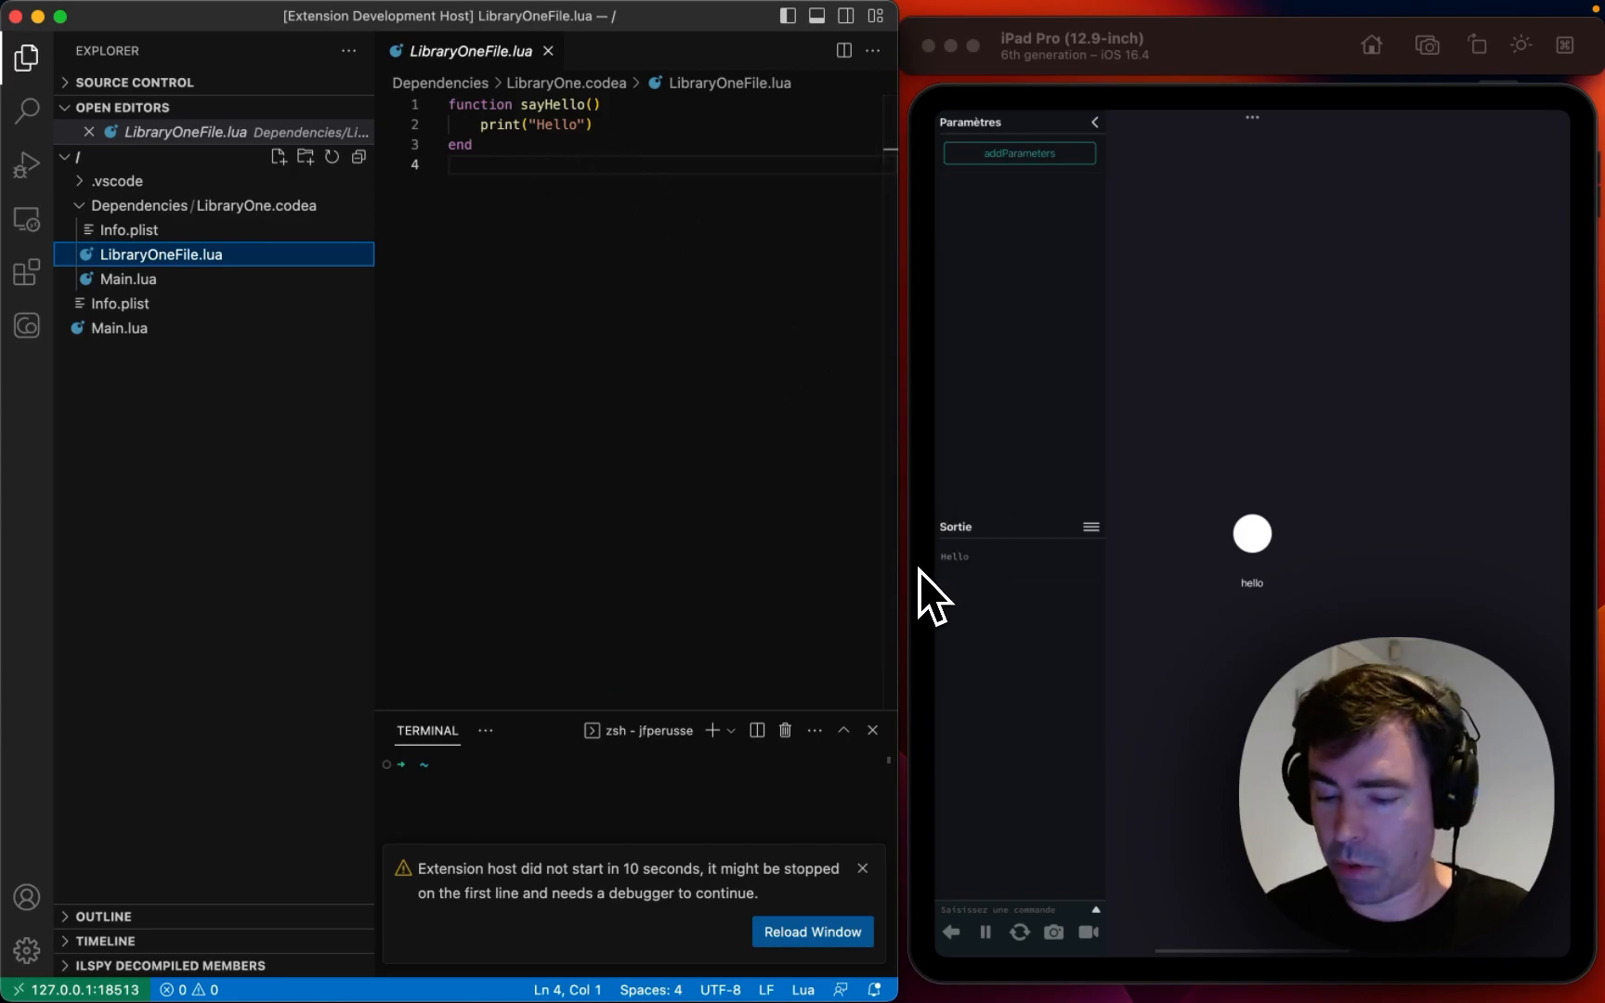
pyautogui.click(129, 328)
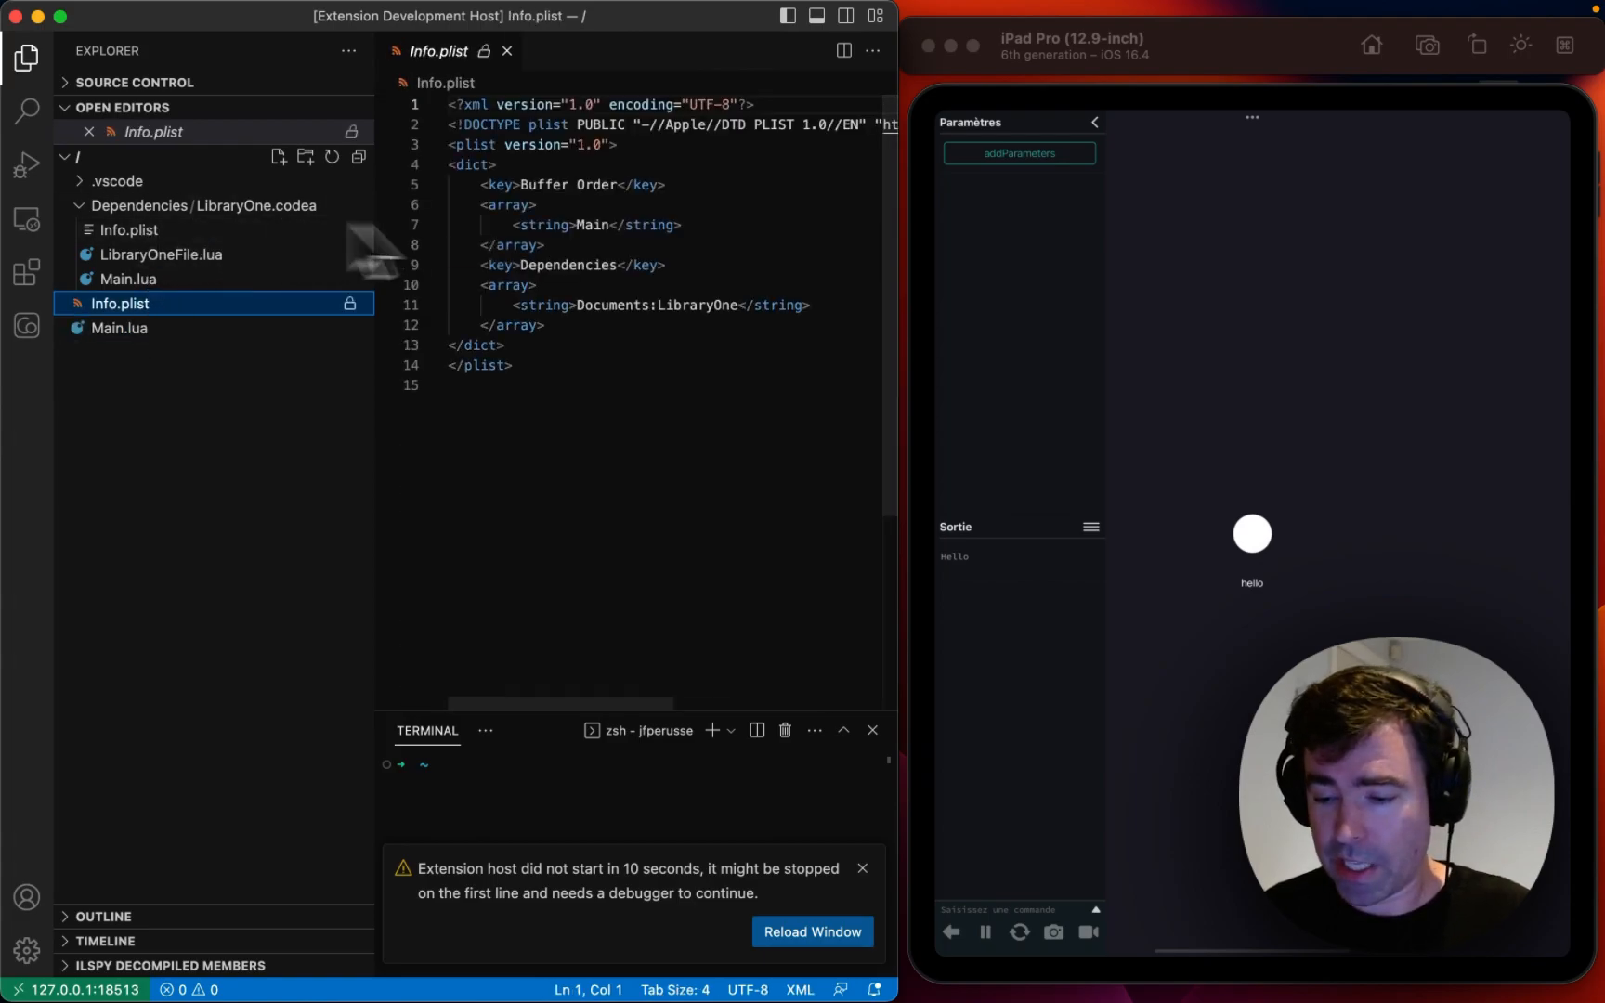
pyautogui.moveTo(579, 220)
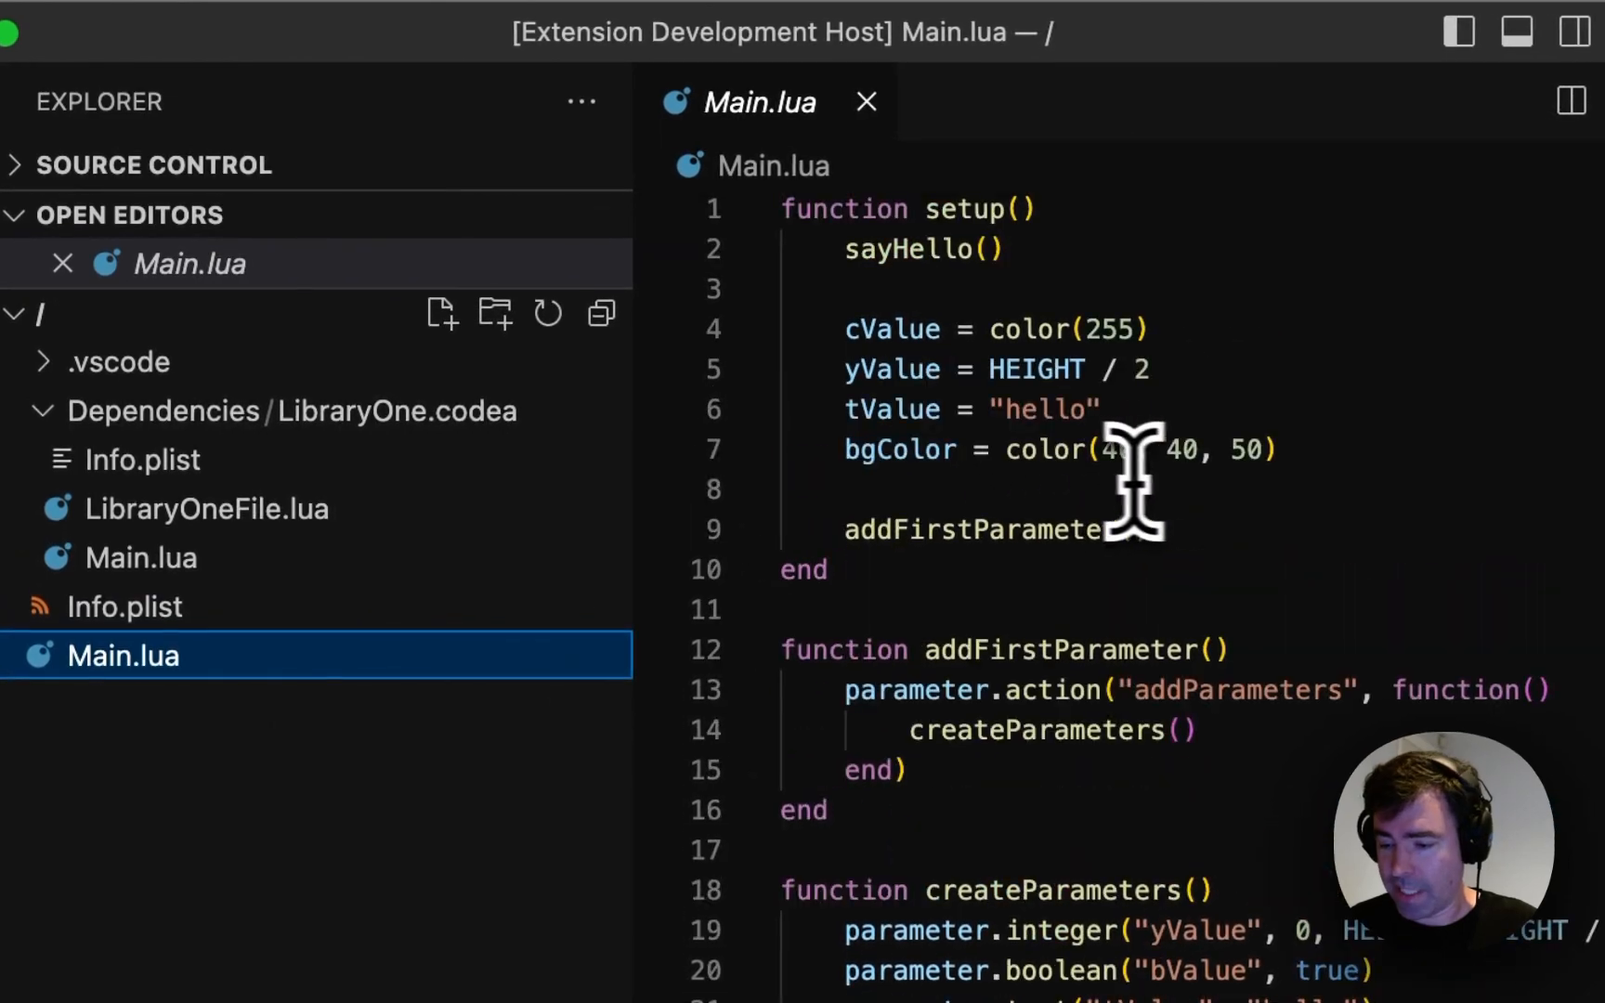
# Step: Add print("world") to setup and save; briefly add bgColor.r = 255 in draw, then undo it
pyautogui.write('print(yValue')
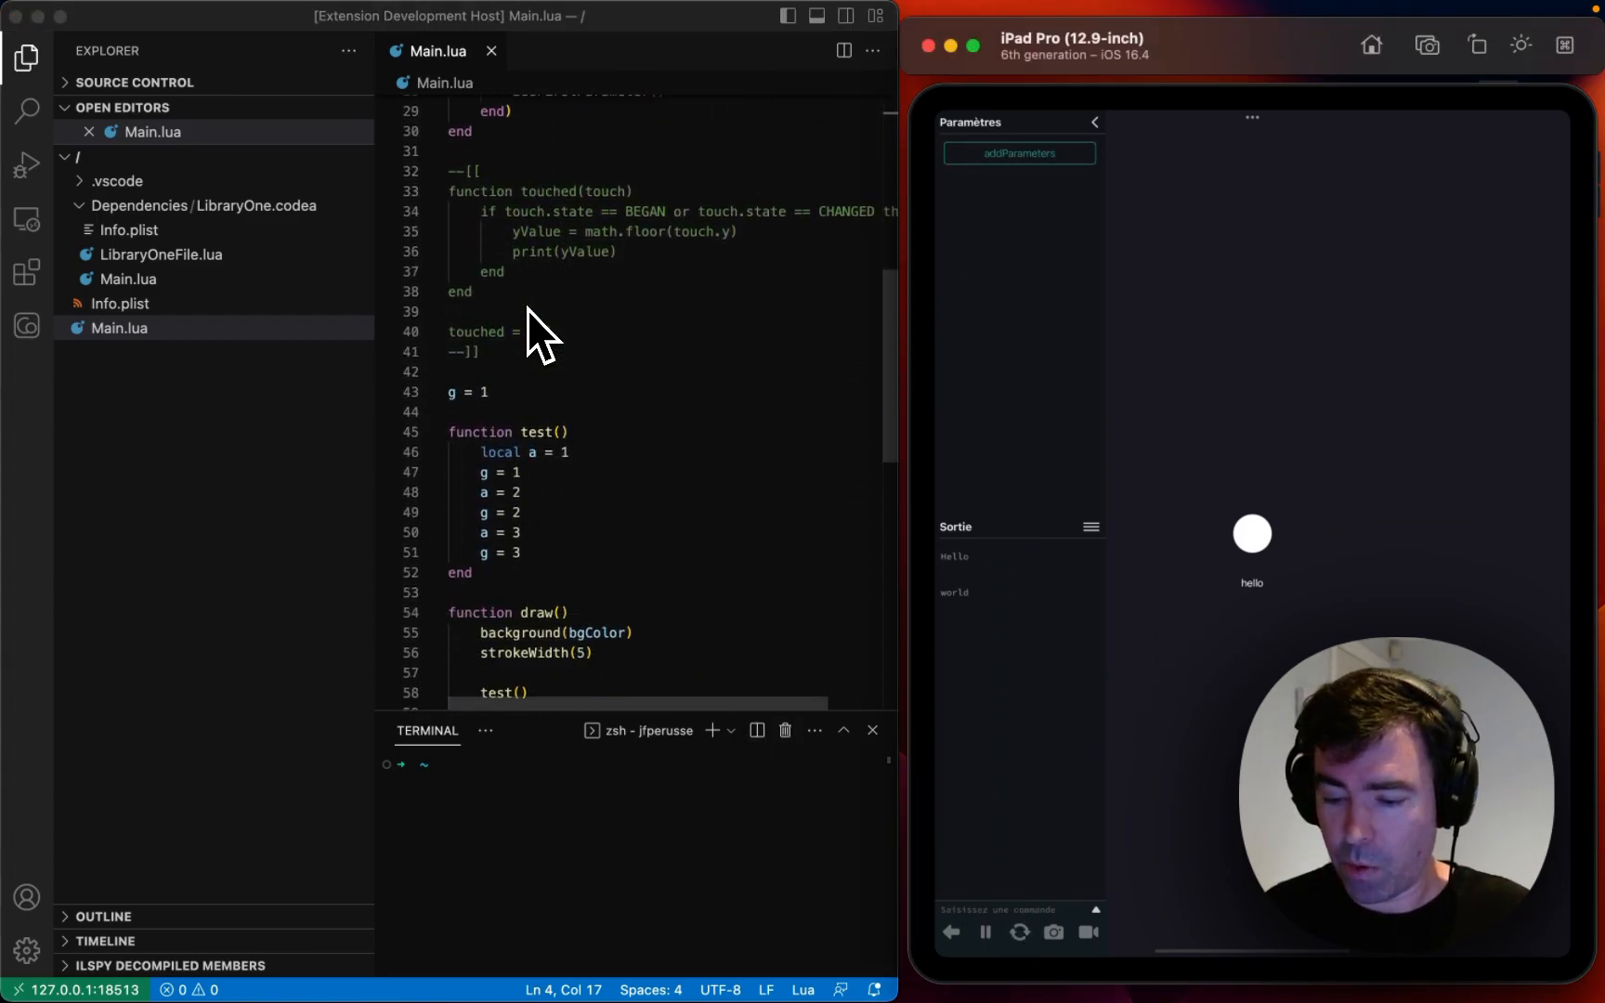
pyautogui.scroll(-3)
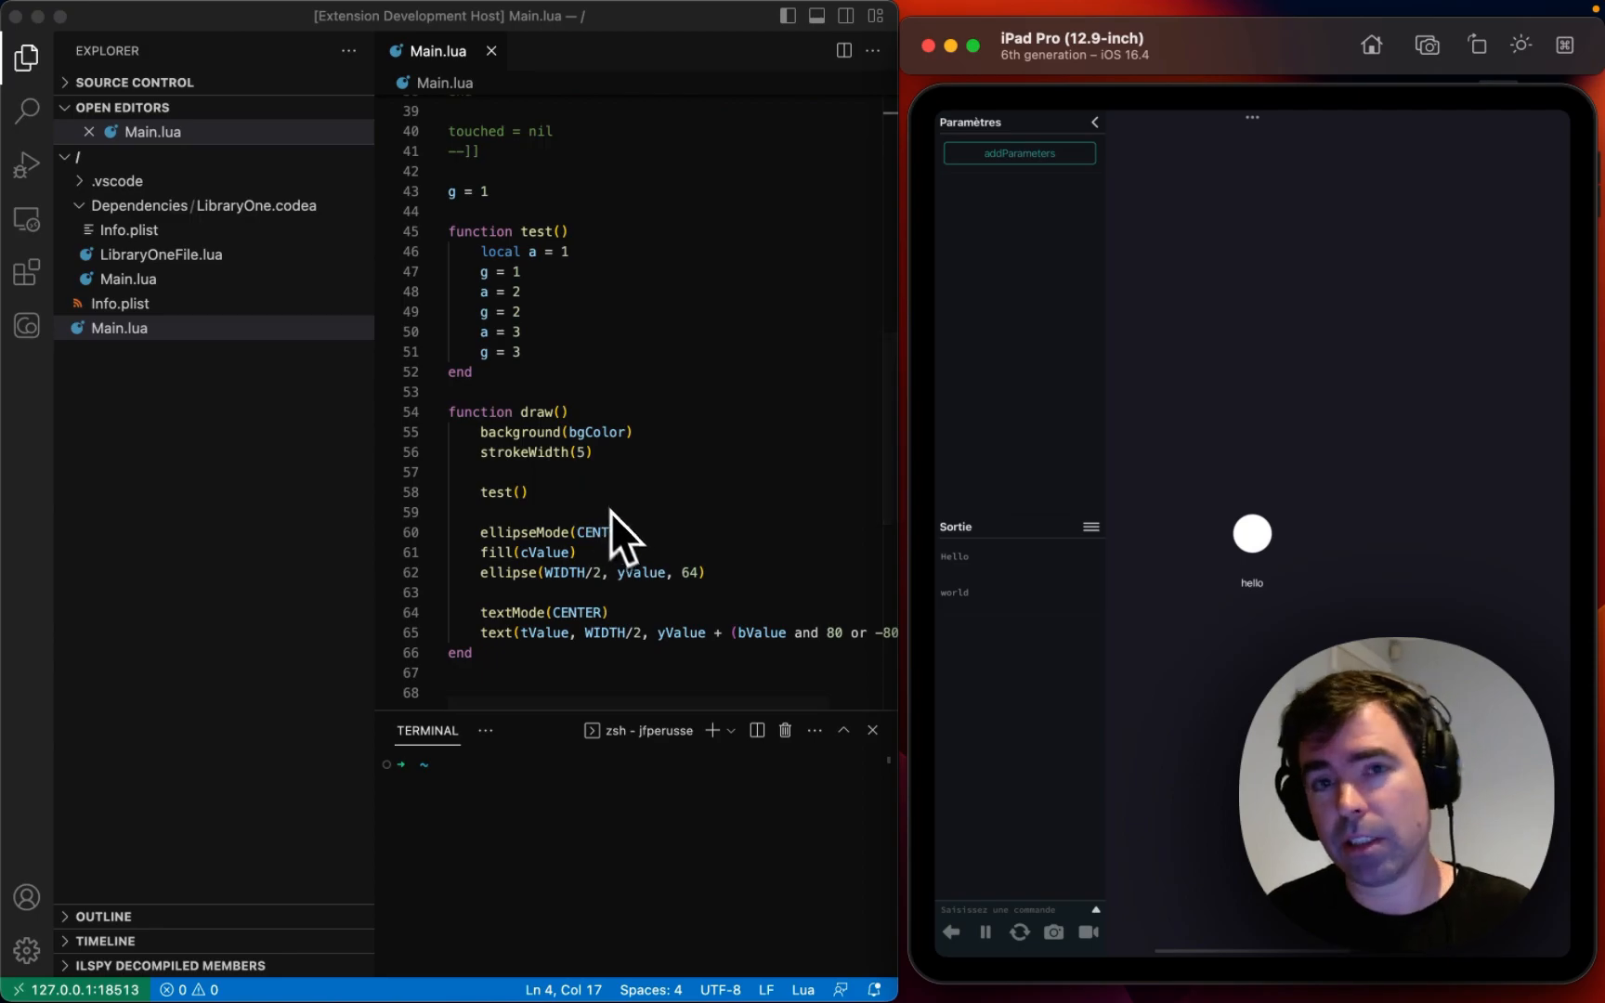
pyautogui.moveTo(685, 528)
pyautogui.write('bgColor.r = 255')
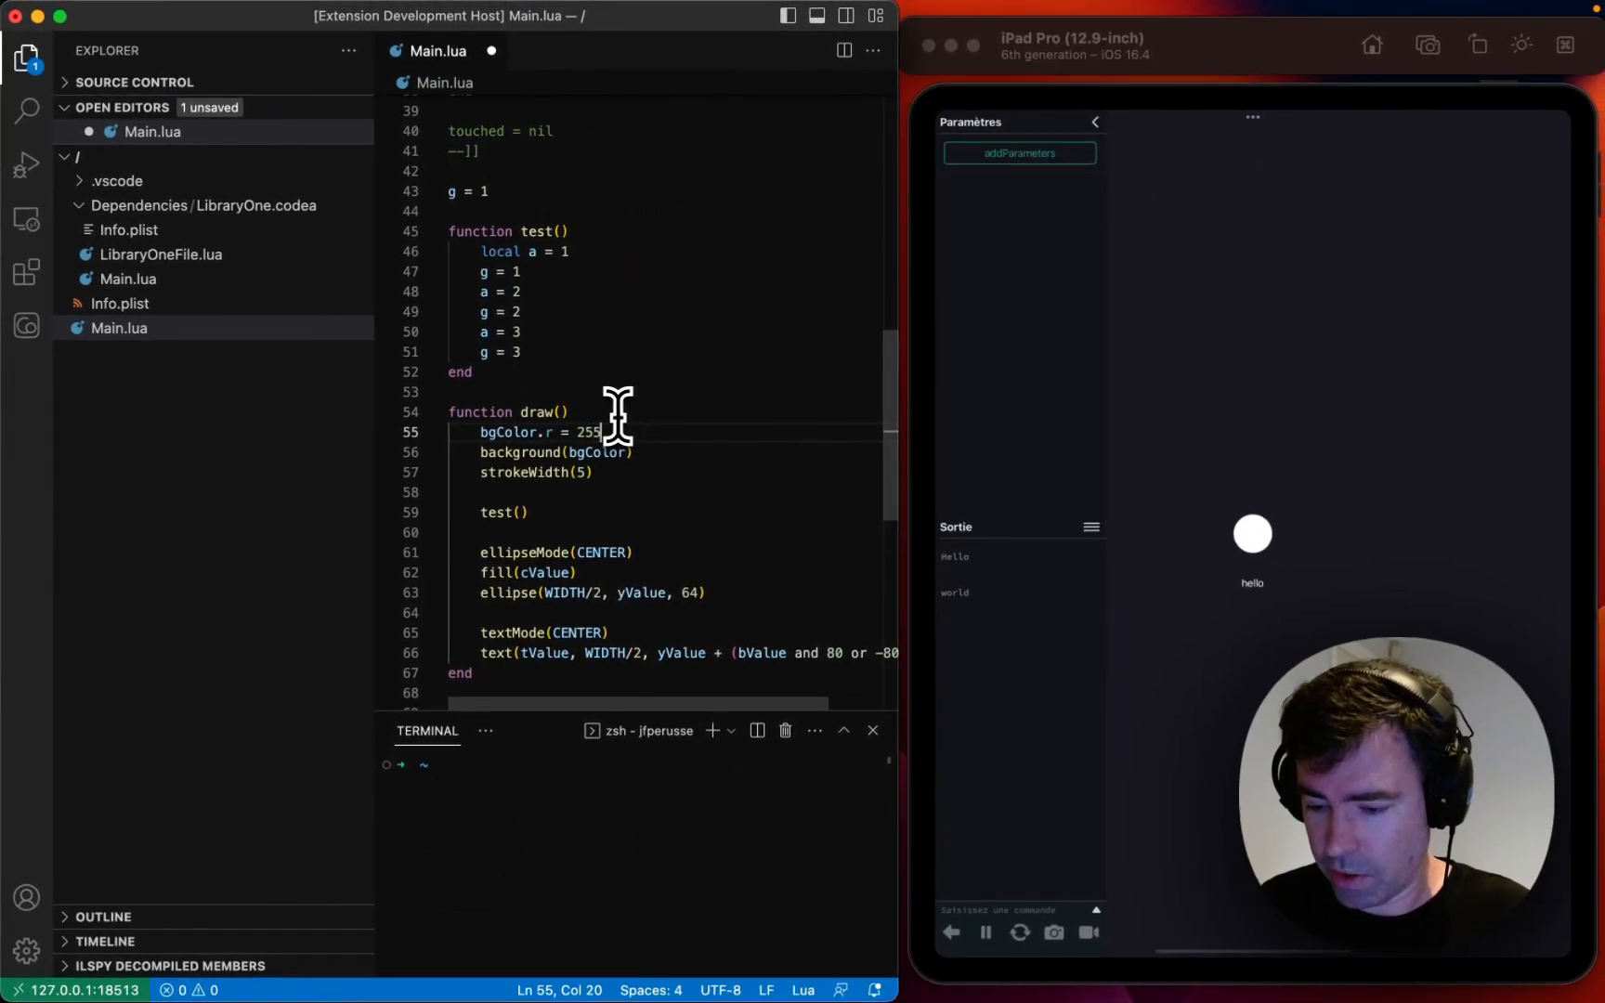
pyautogui.press('cmd+s')
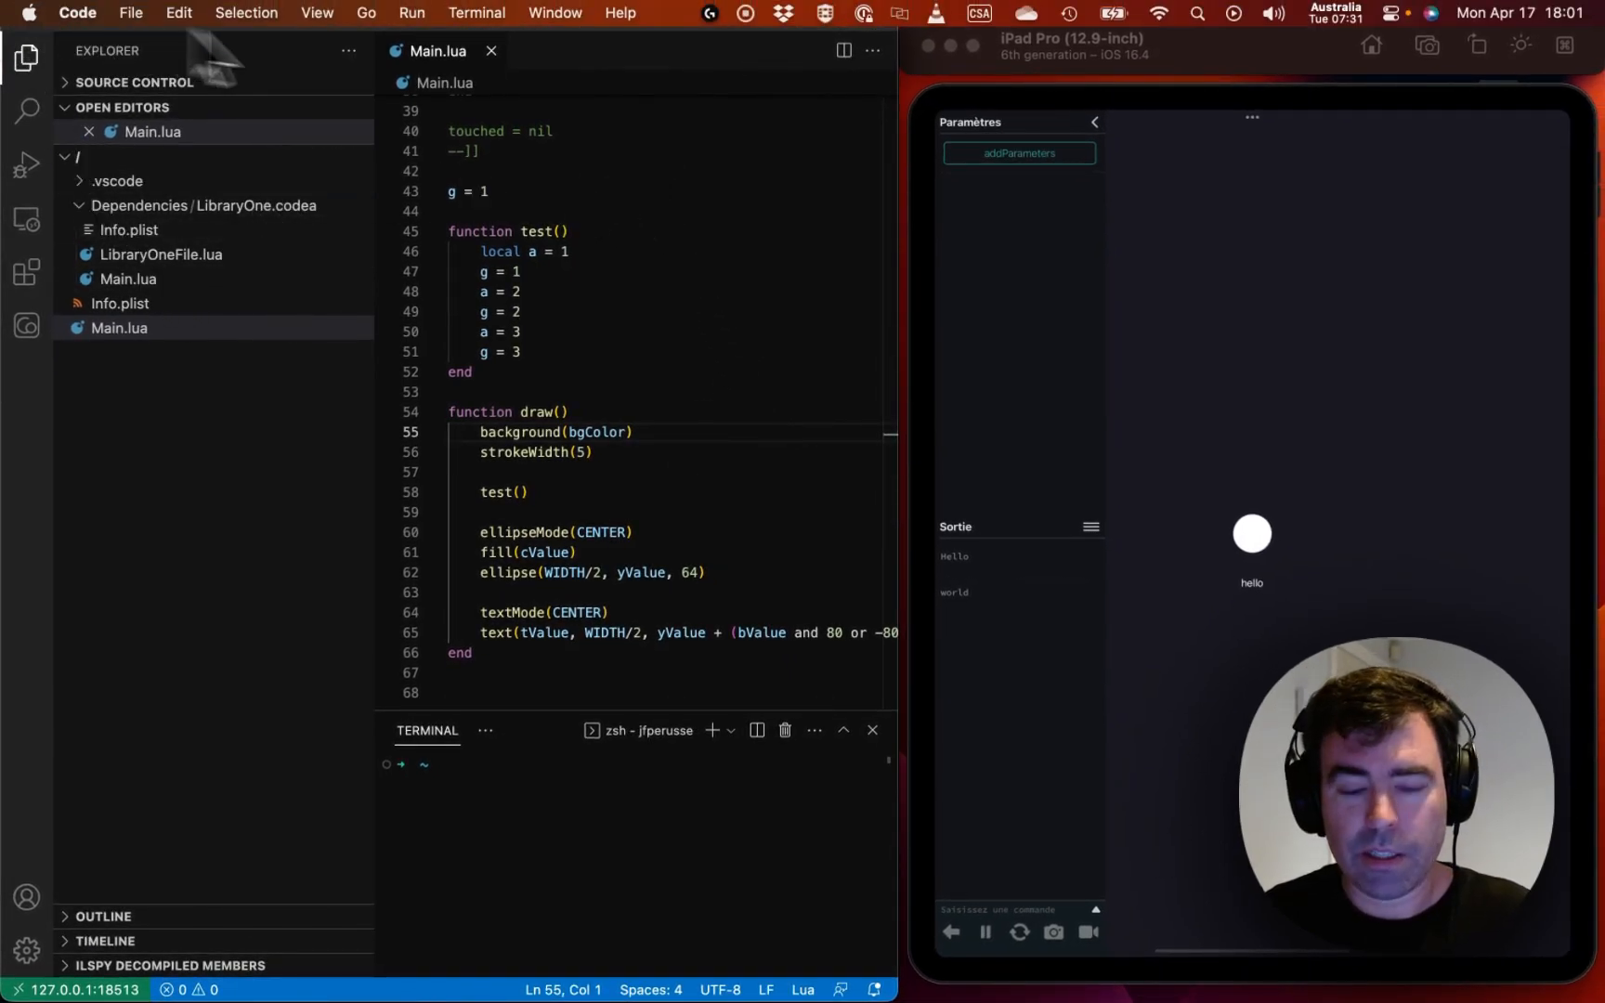
# Step: Run the world print line live with Codea: Execute current line
pyautogui.press('cmd+shift+p')
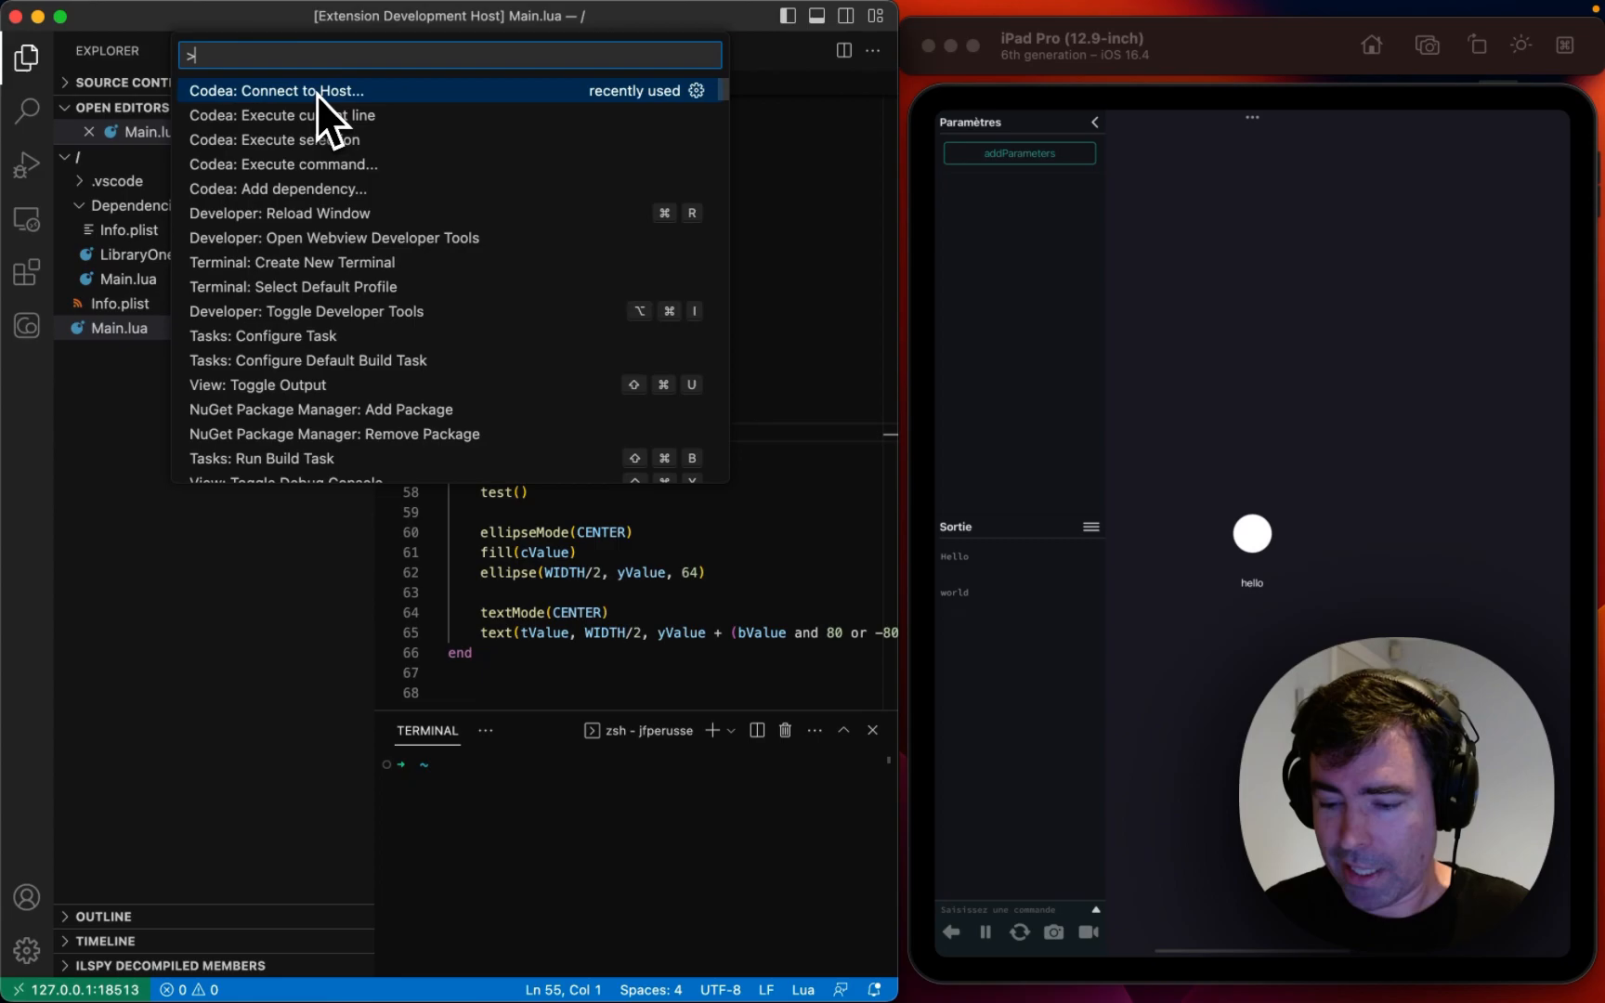
pyautogui.write('codea')
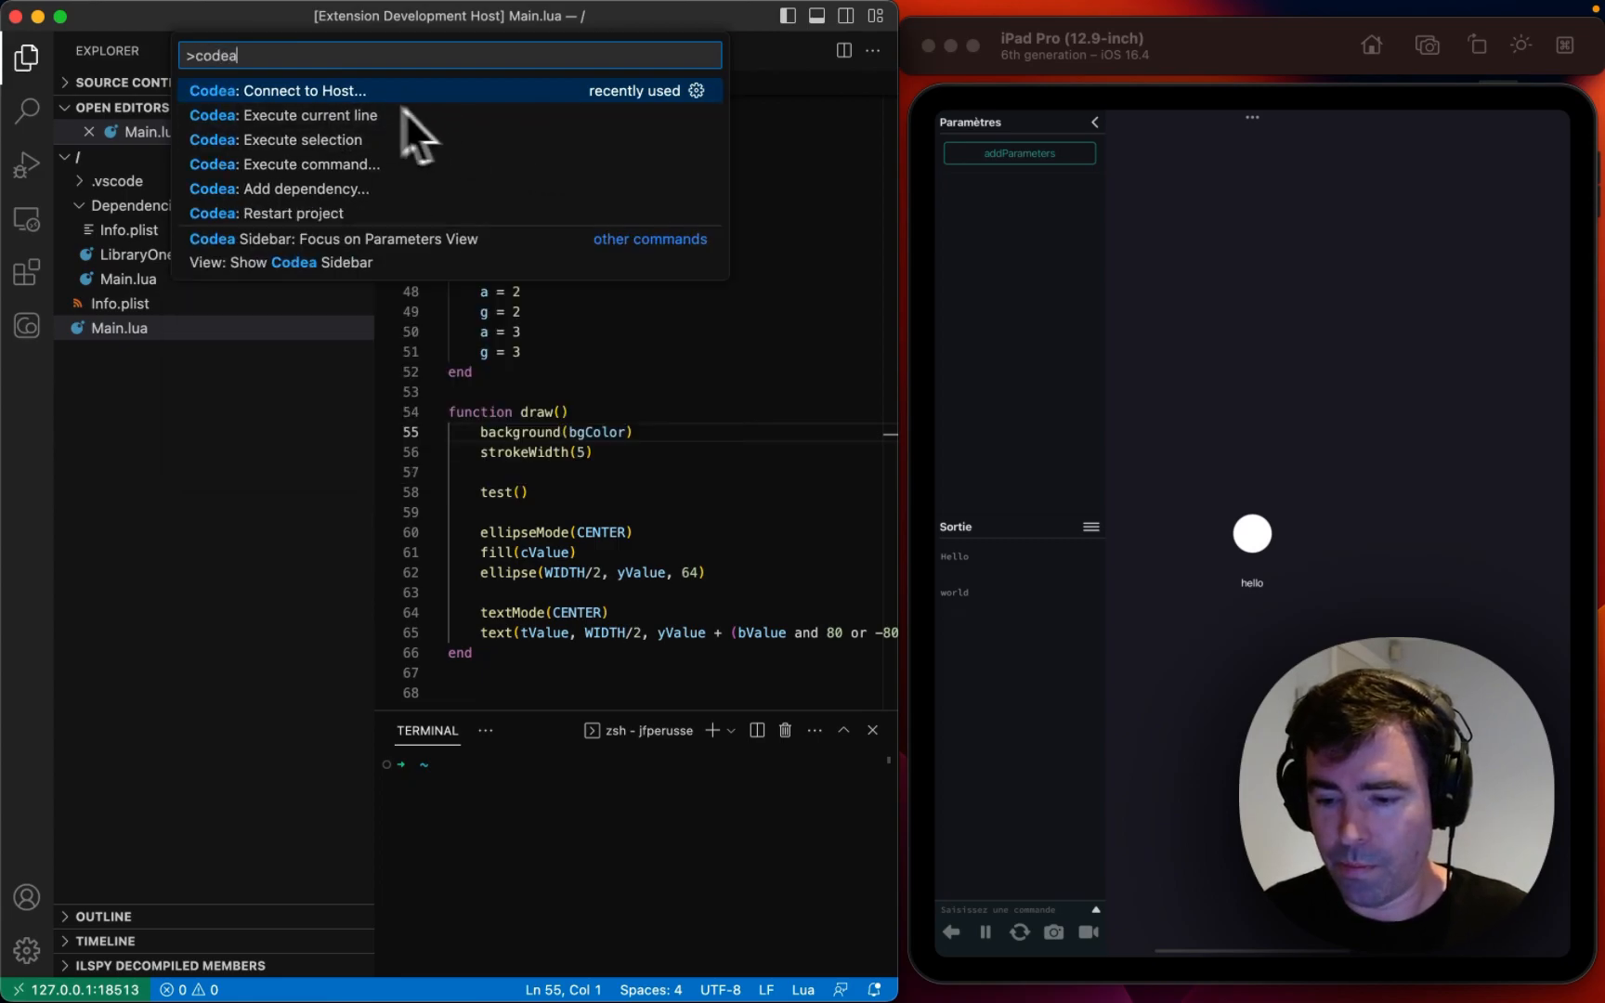
pyautogui.moveTo(281, 128)
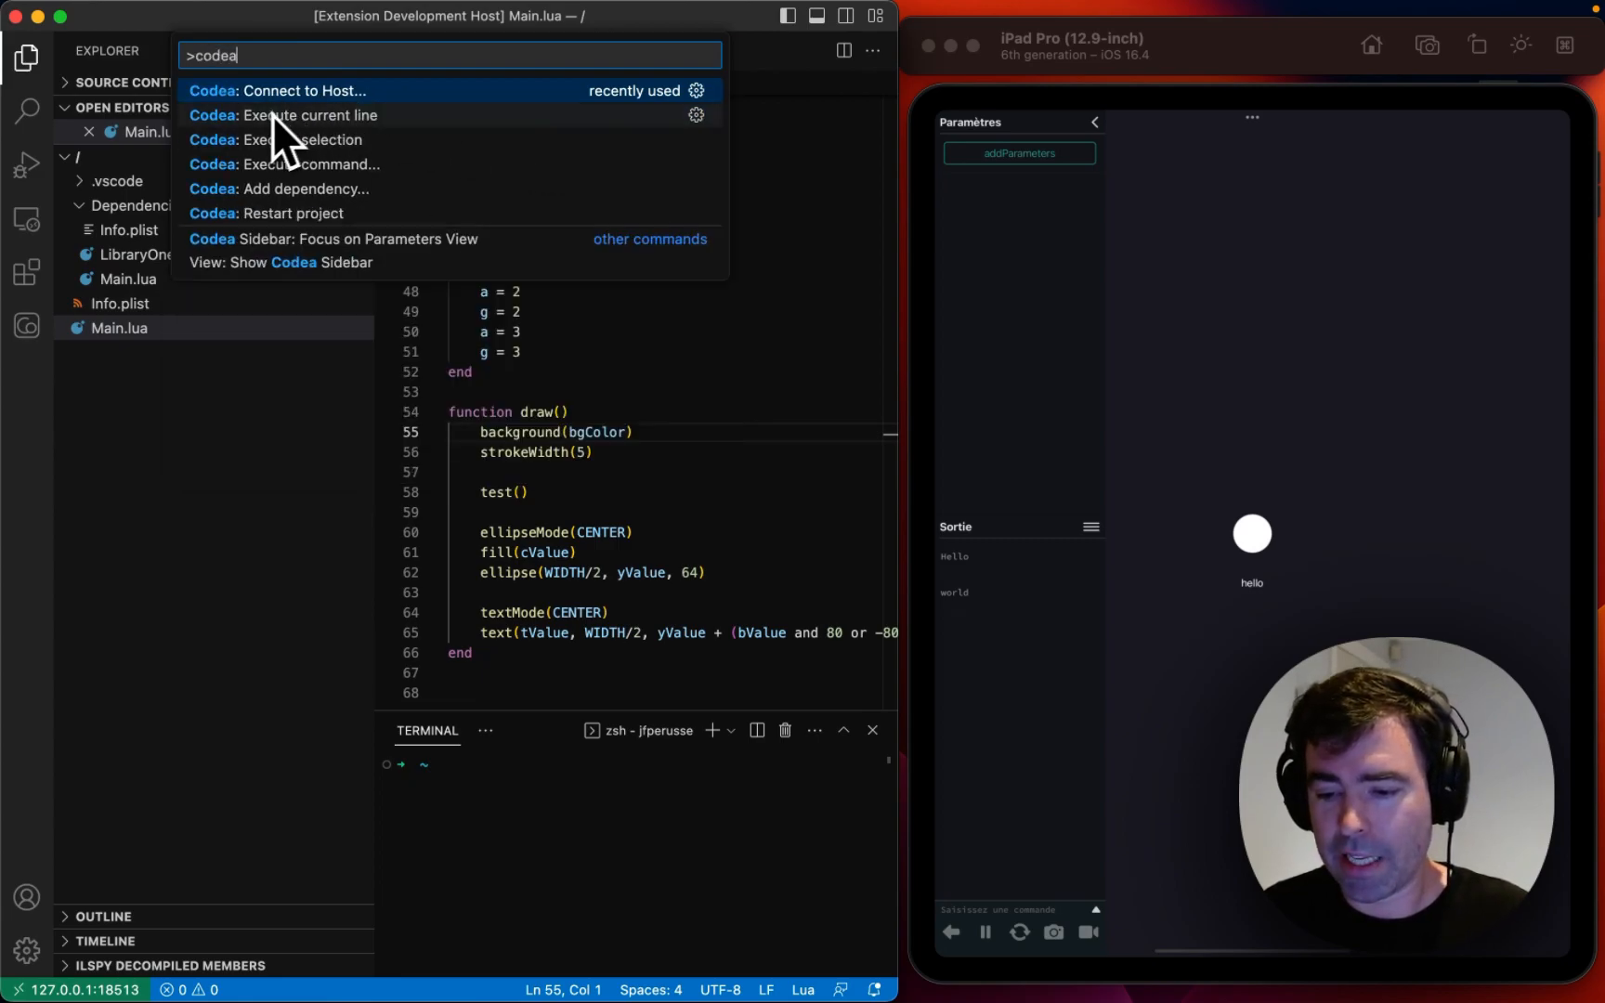
pyautogui.press('Escape')
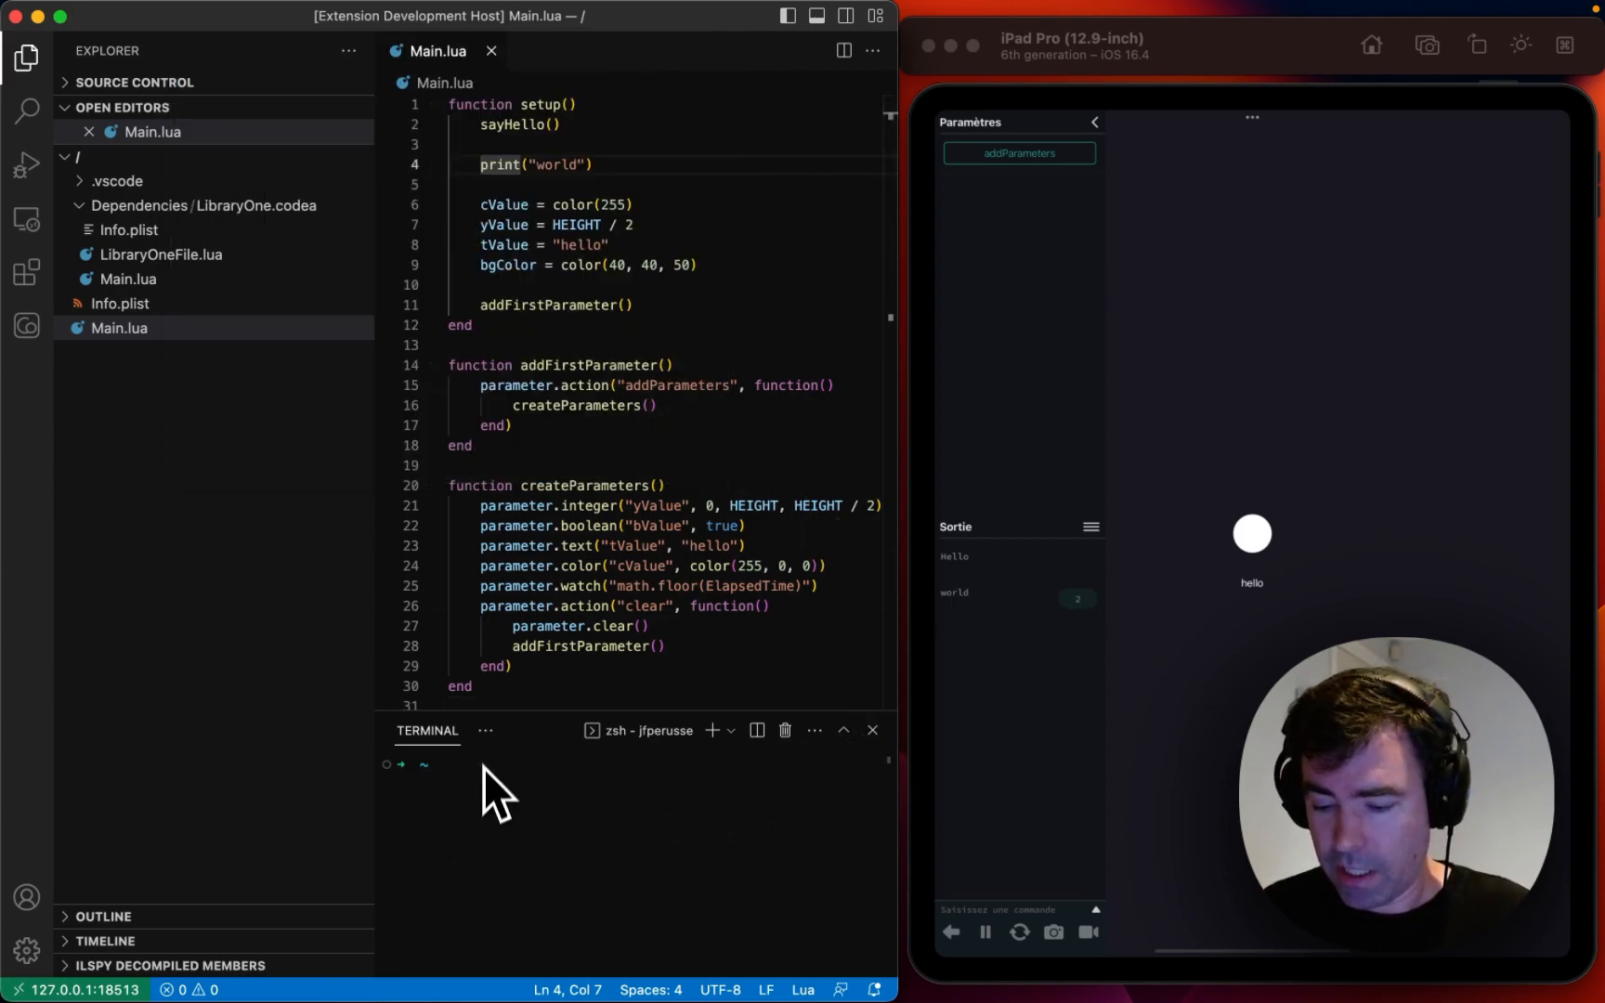
# Step: Show the Codea output channel in the Output panel
pyautogui.click(484, 730)
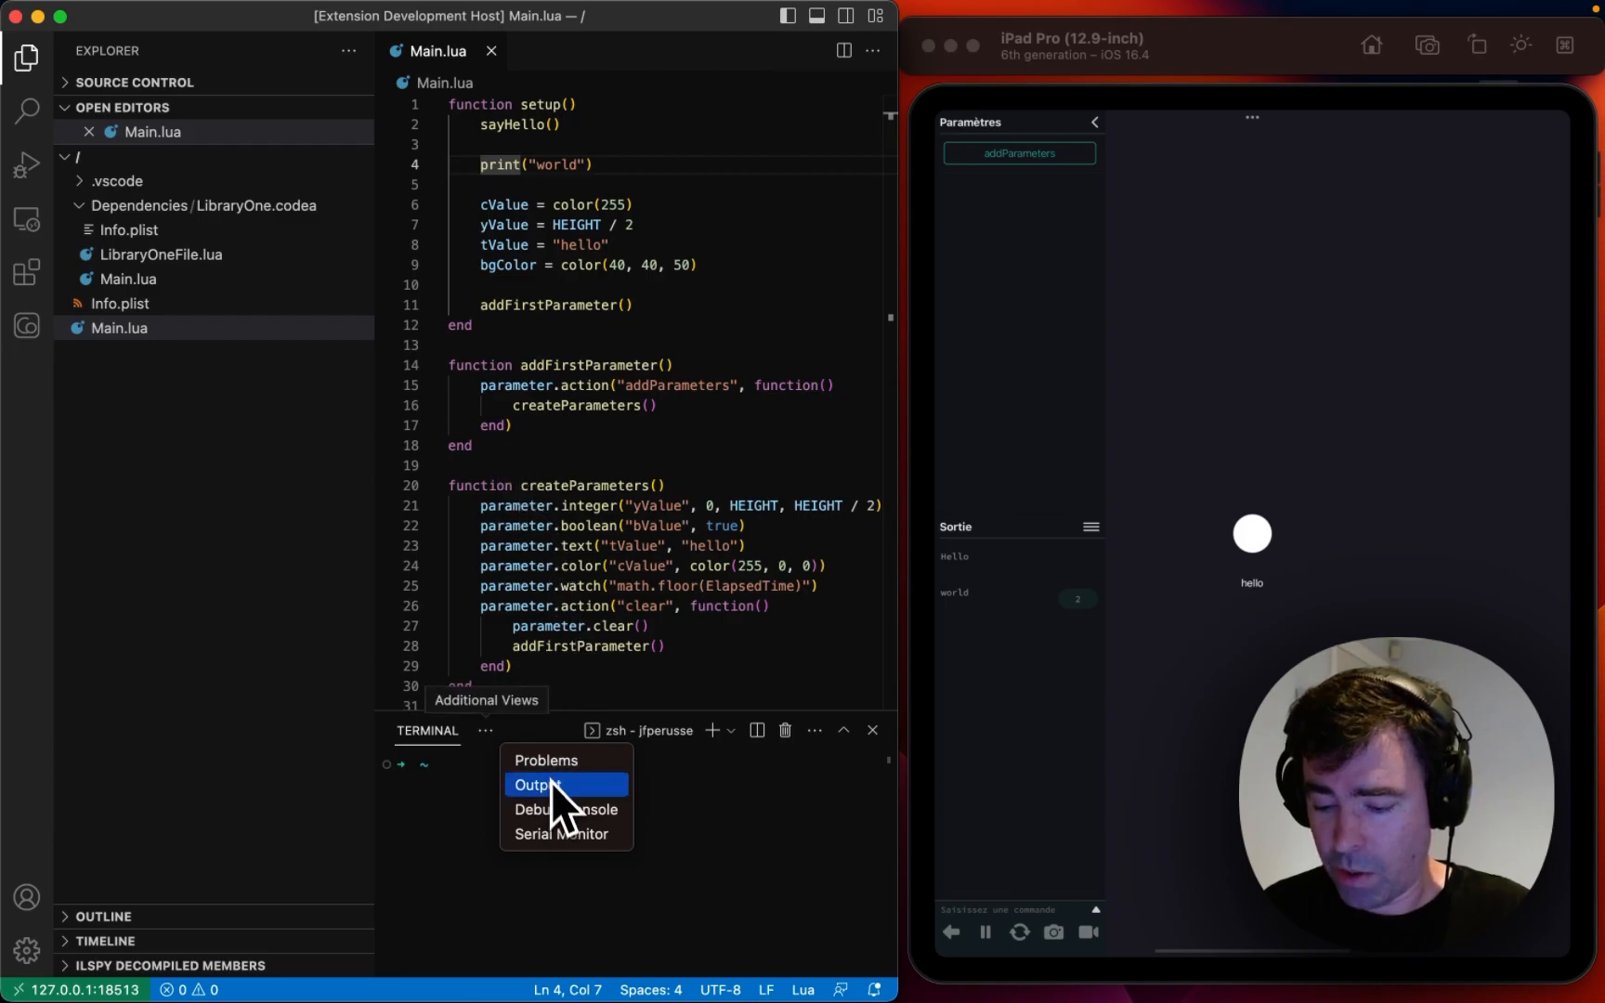
pyautogui.click(536, 785)
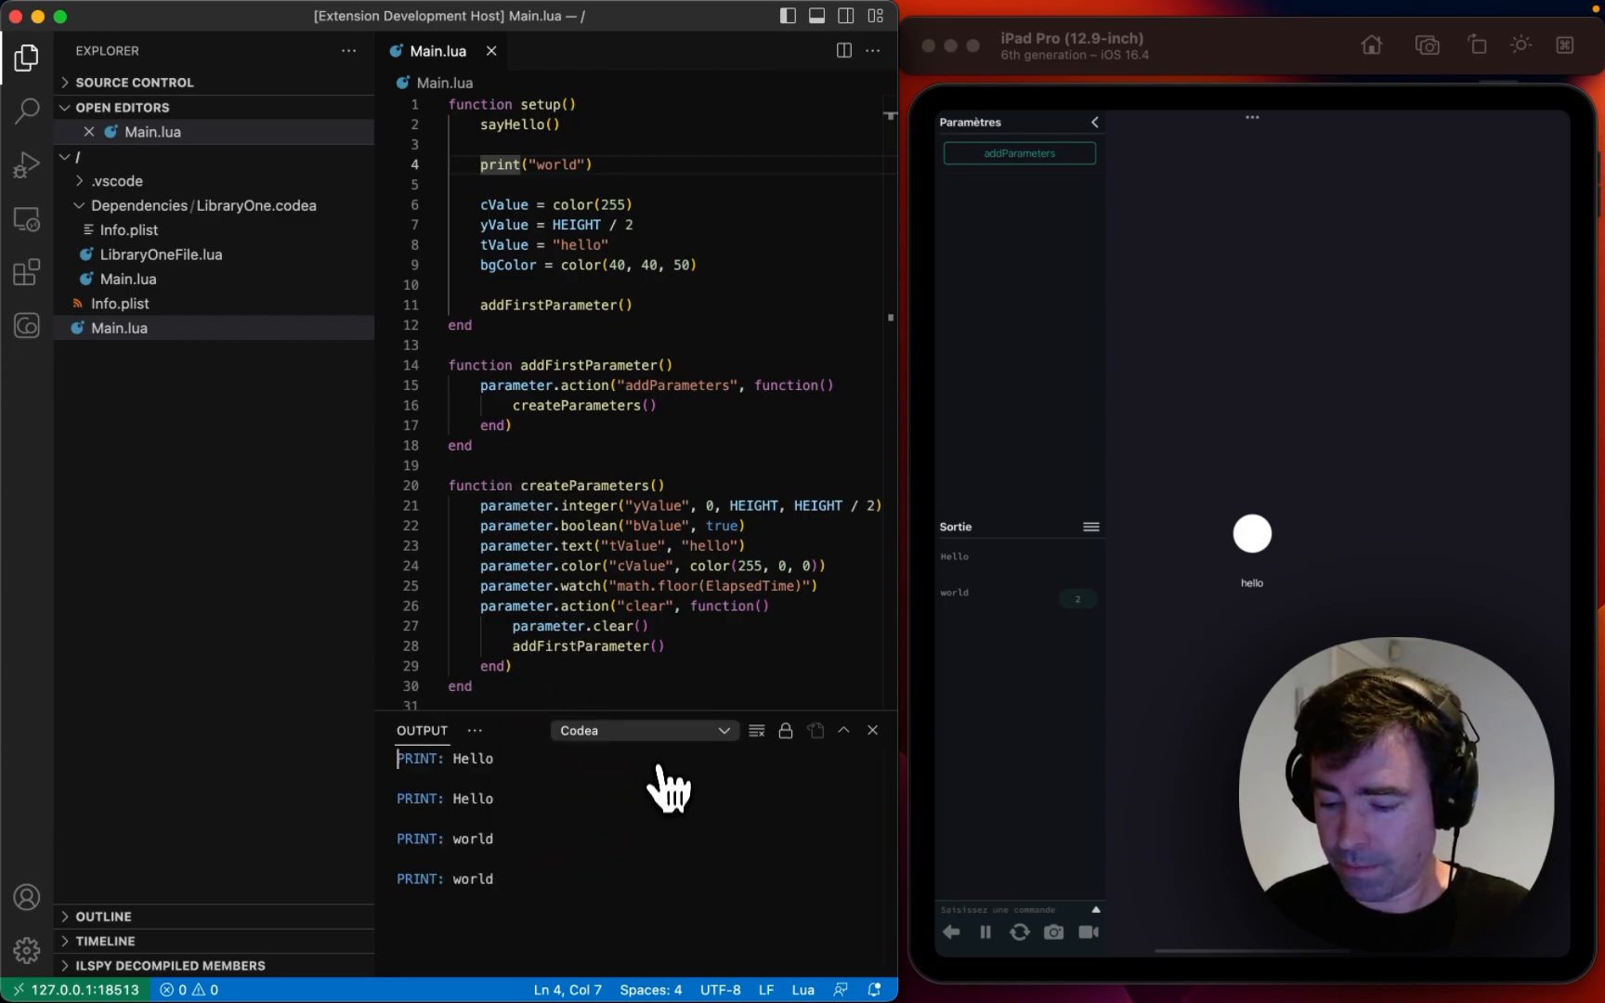
pyautogui.click(643, 730)
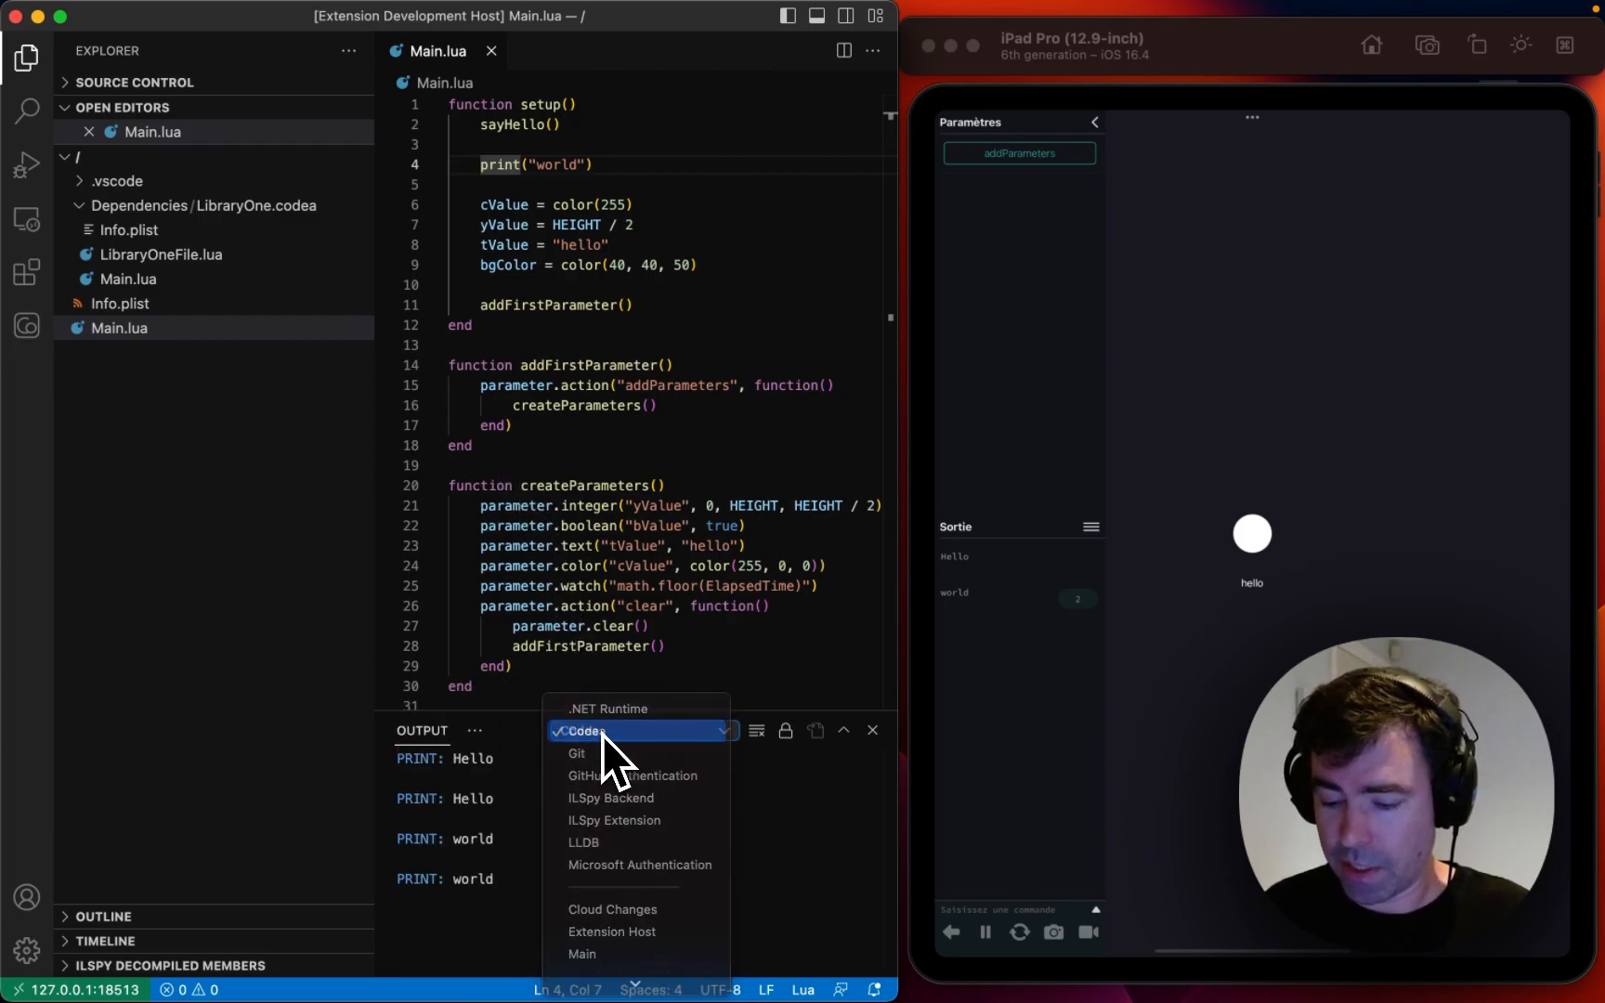
pyautogui.click(589, 730)
pyautogui.write('l')
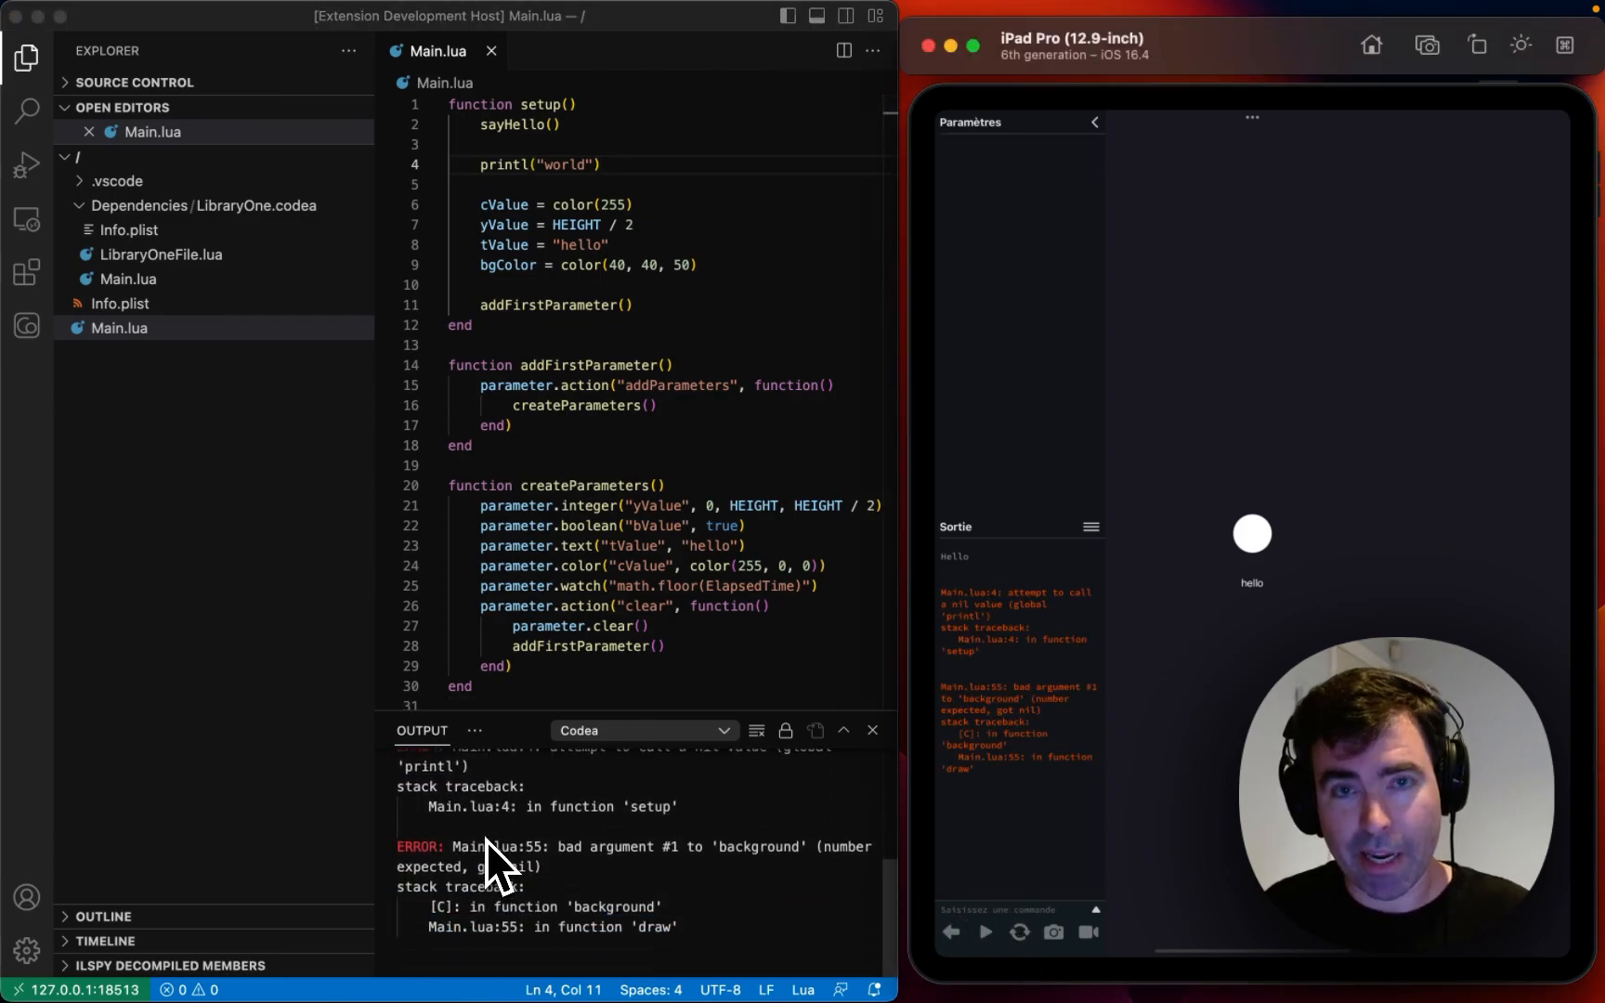
pyautogui.moveTo(604, 880)
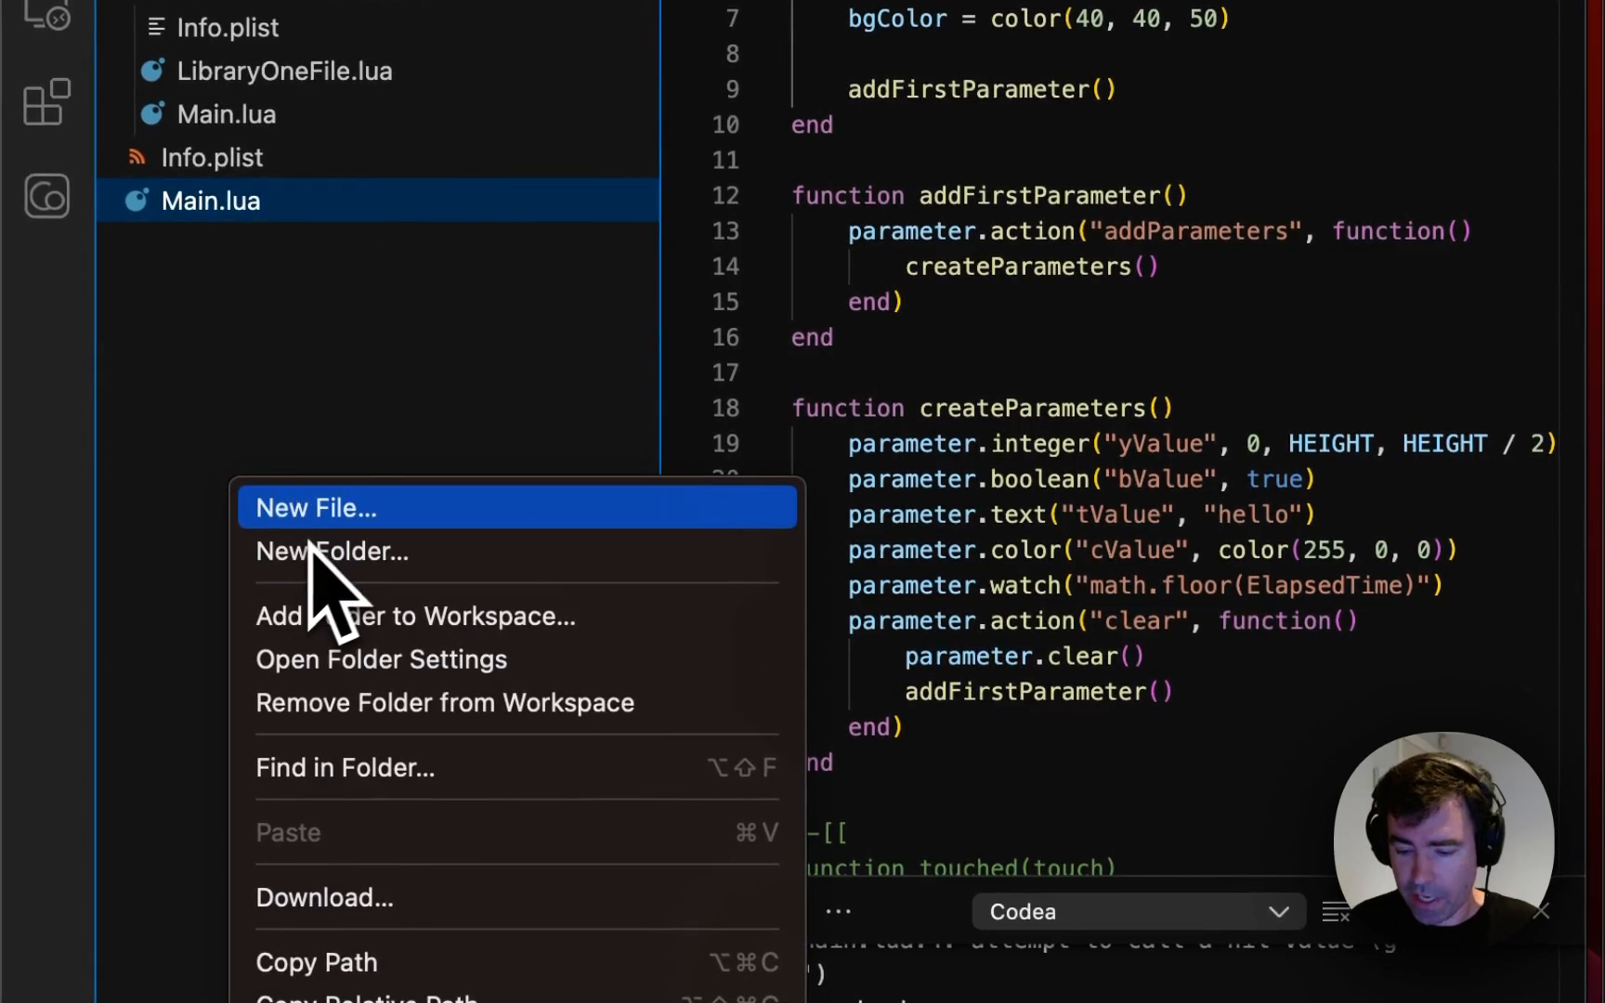
# Step: Create Test.lua and move the touched function into it
pyautogui.click(315, 508)
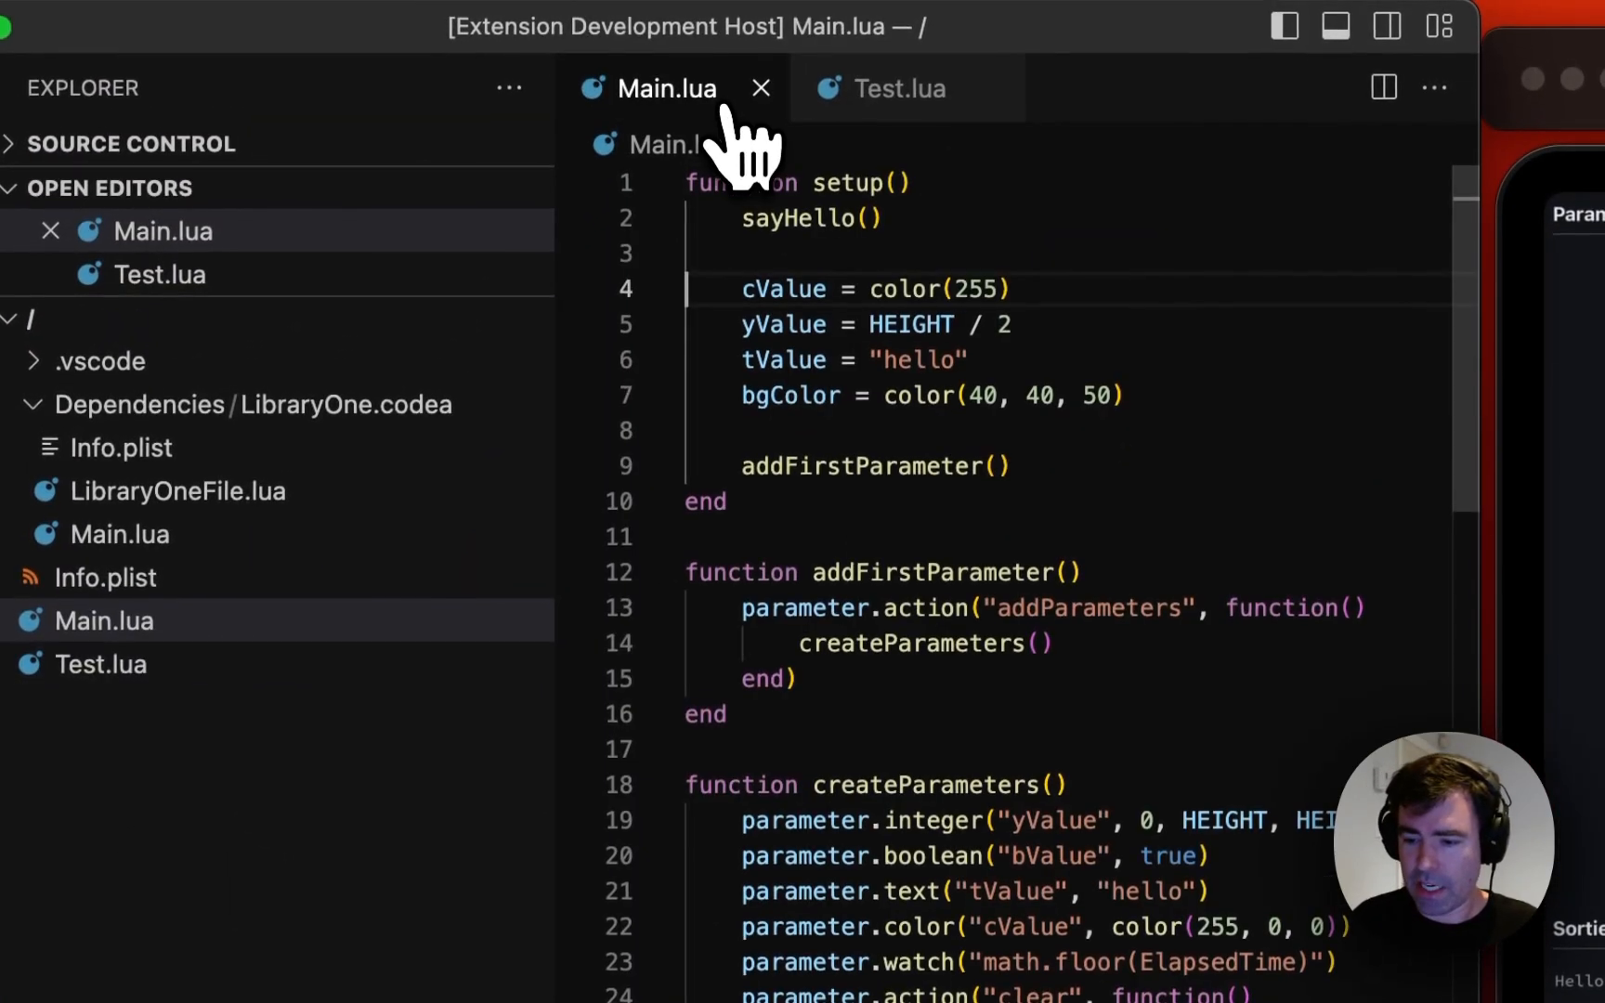
pyautogui.scroll(-3)
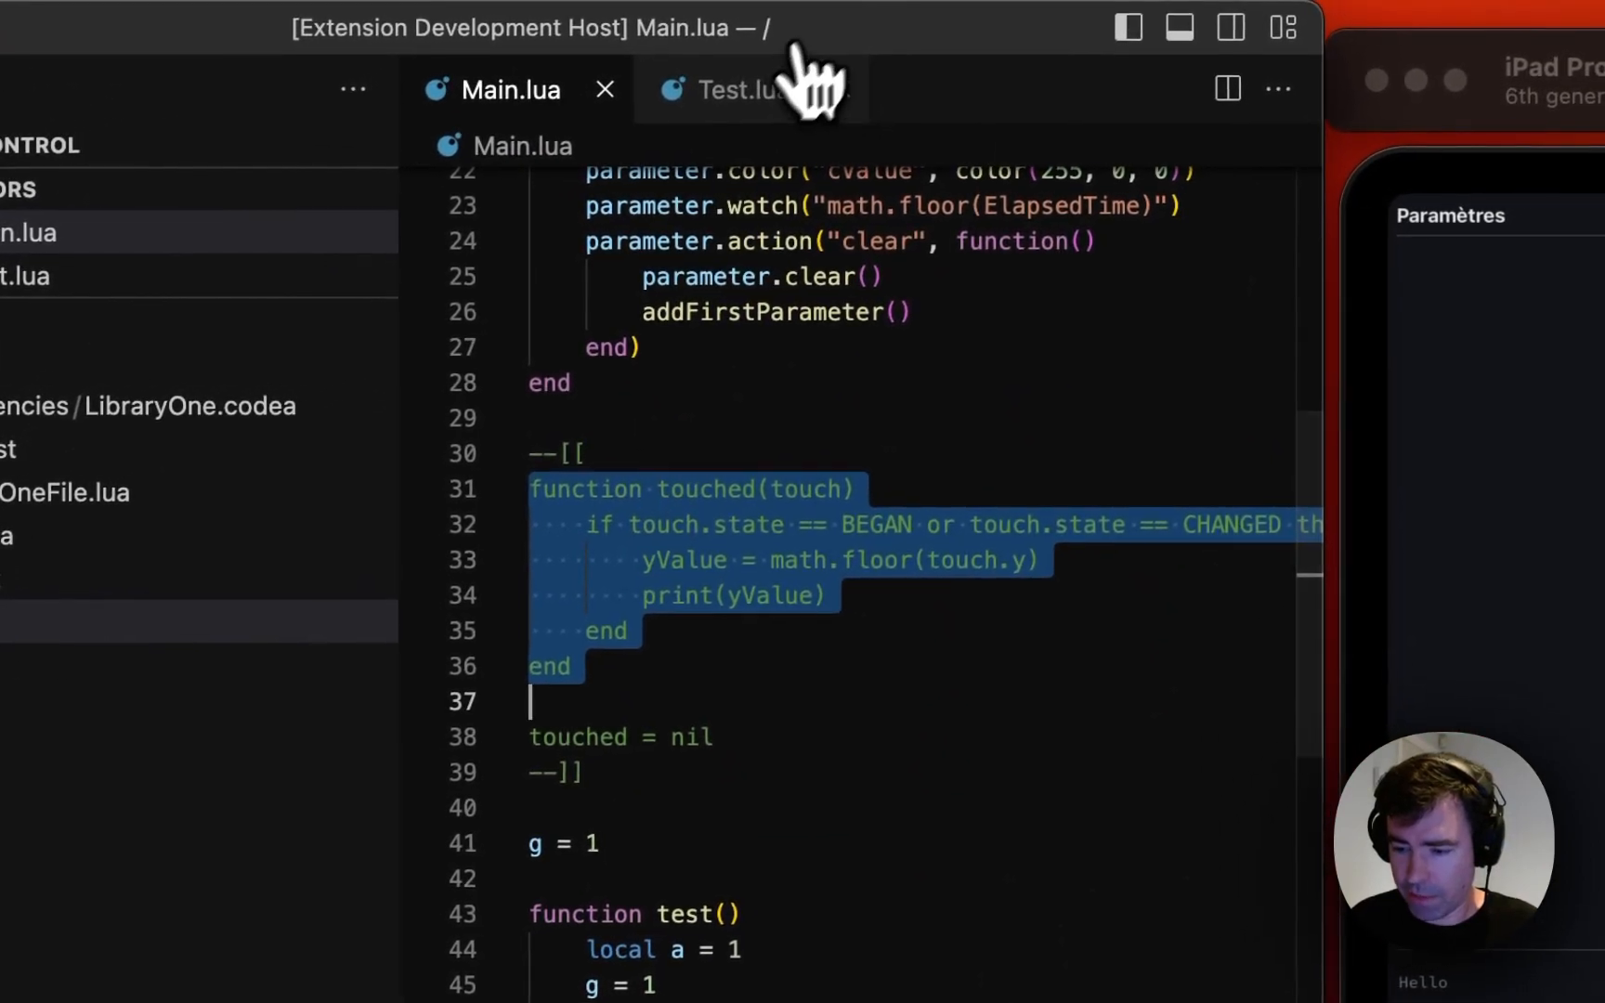
pyautogui.click(729, 89)
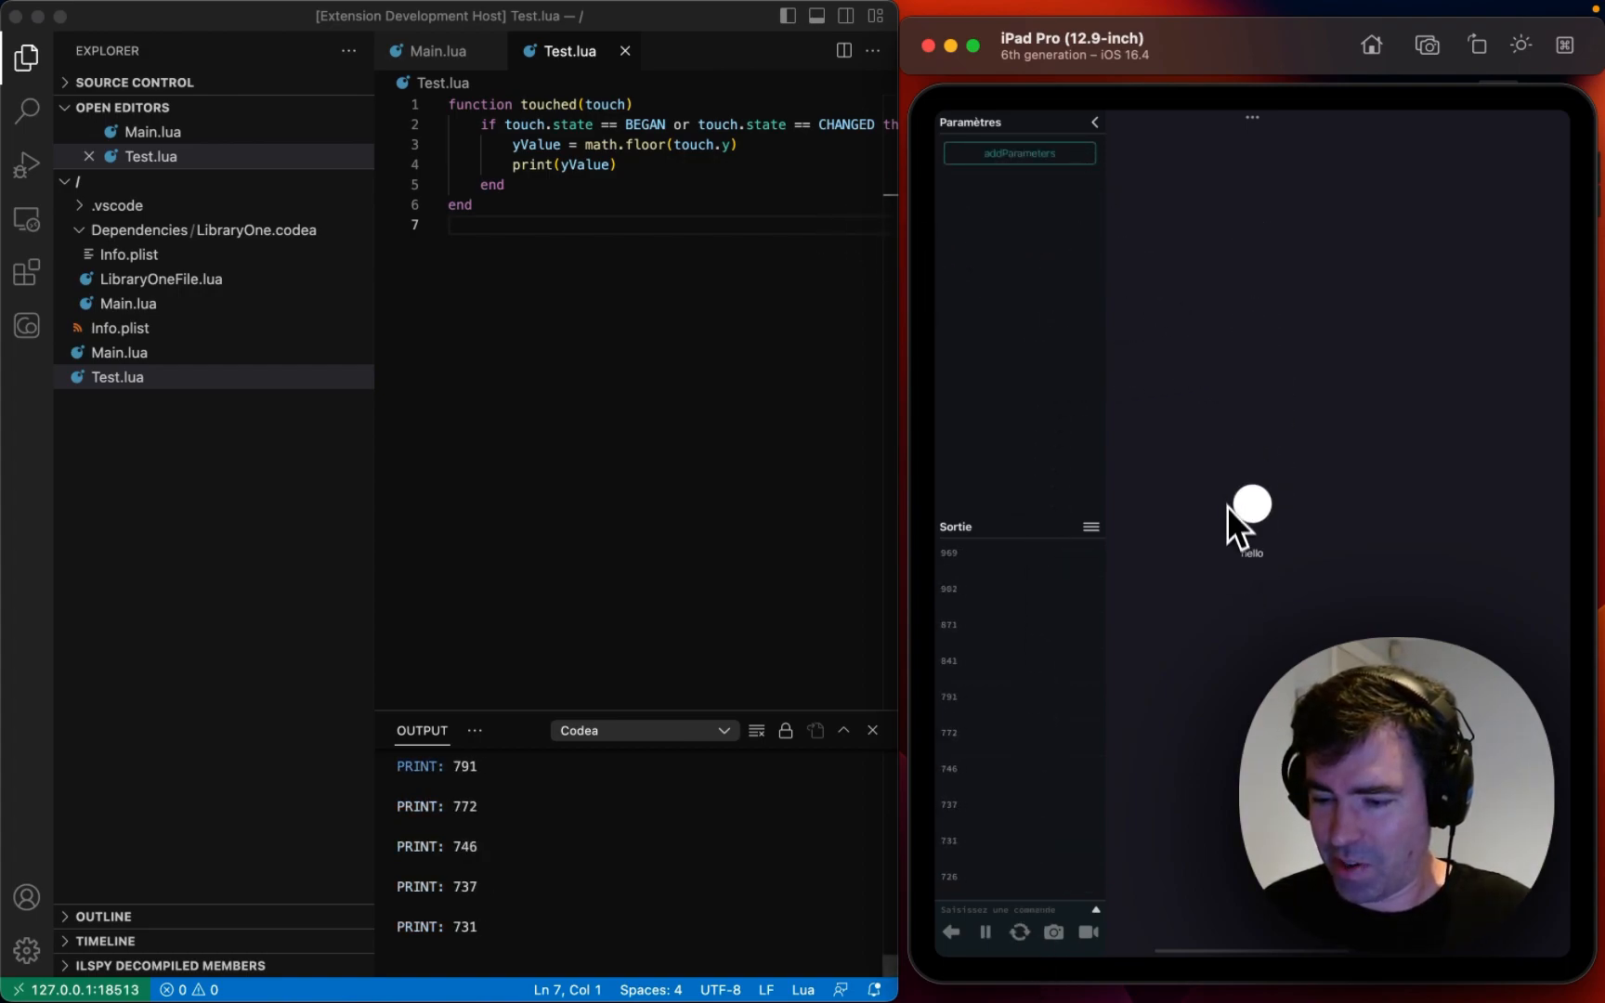
# Step: Drag on the simulator to move the red circle higher, revealing the parameter controls
pyautogui.moveTo(1252, 502); pyautogui.dragTo(1252, 414)
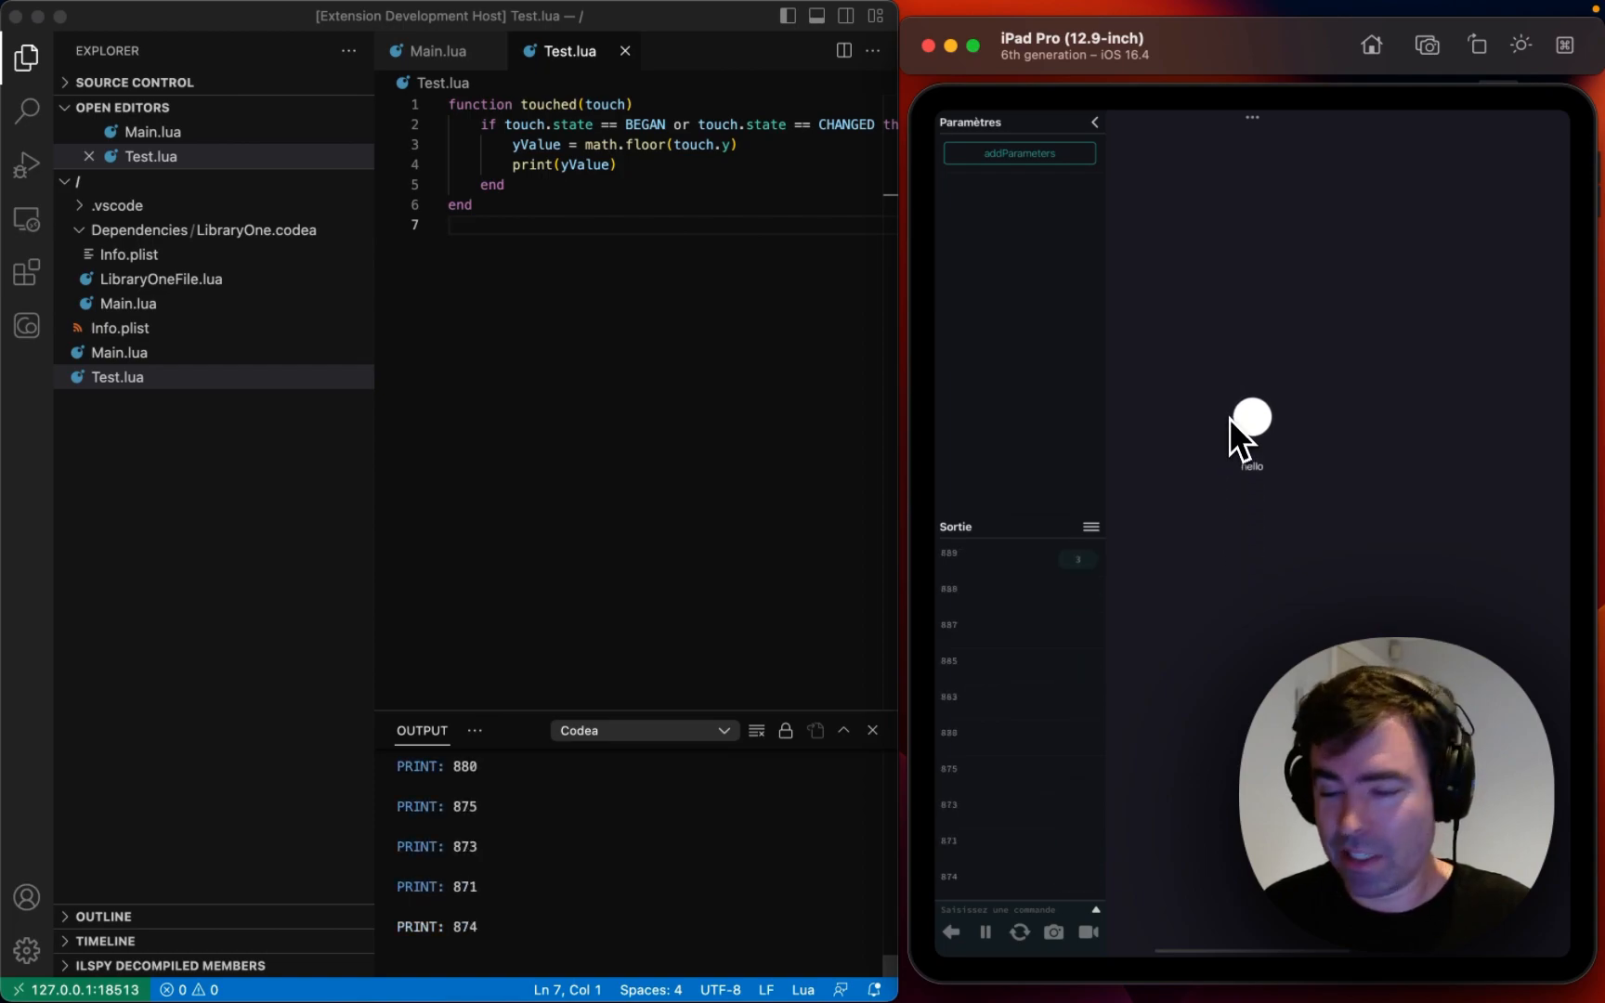
pyautogui.click(1017, 153)
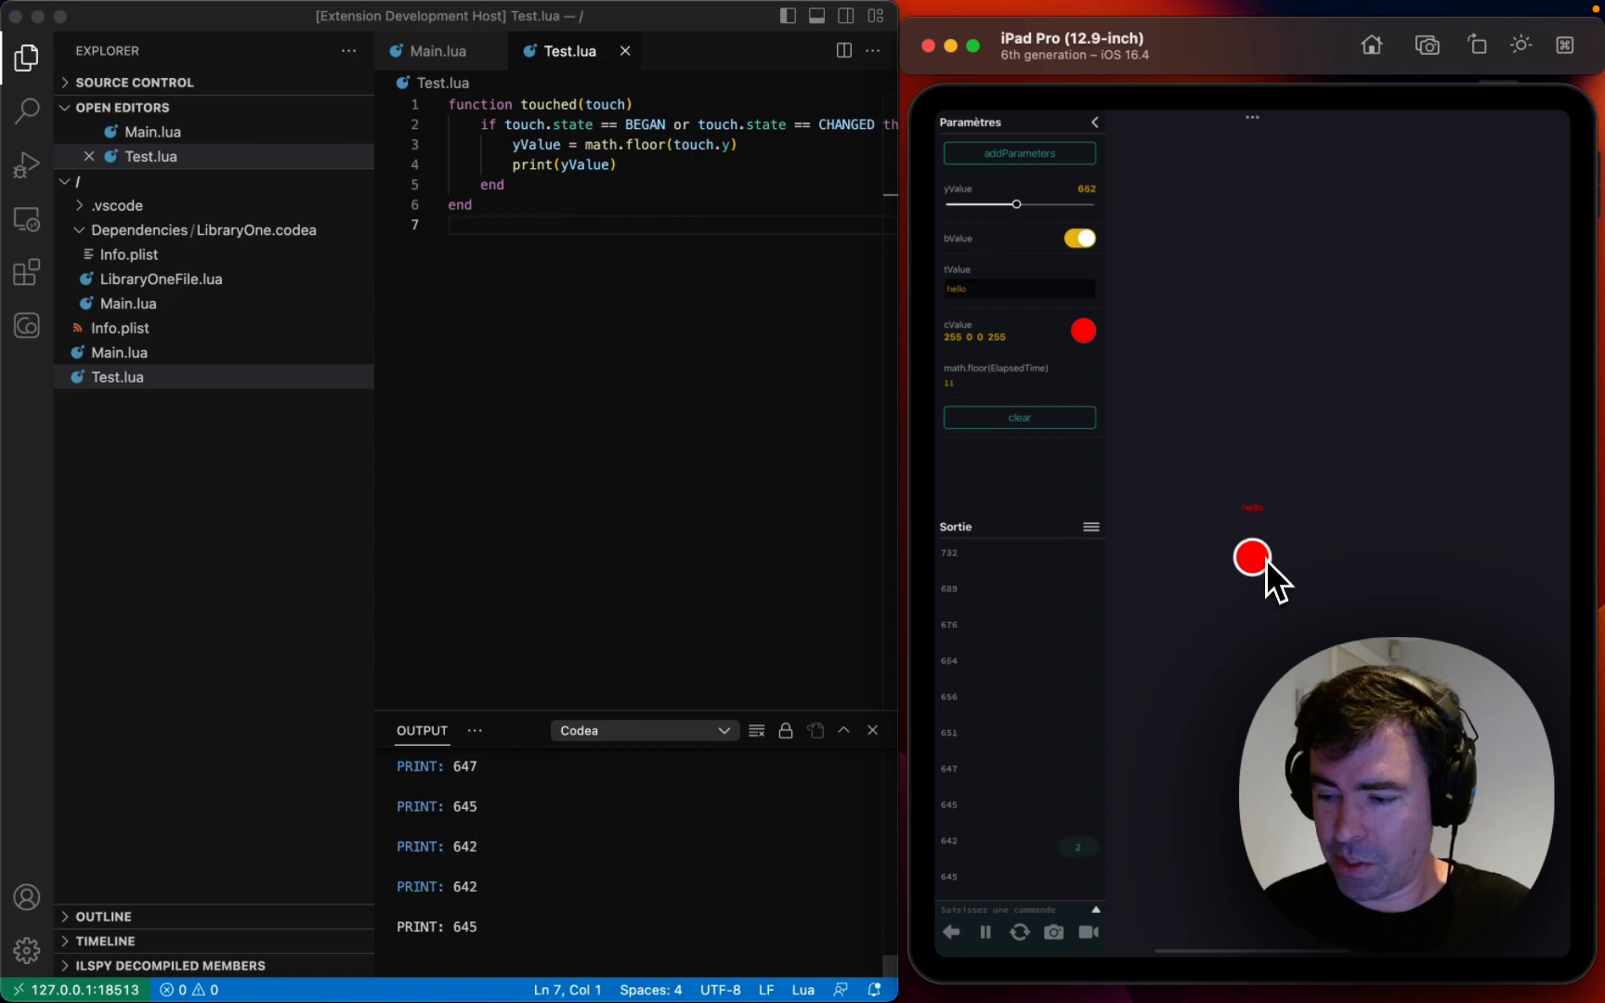
pyautogui.moveTo(1251, 558); pyautogui.dragTo(1251, 429)
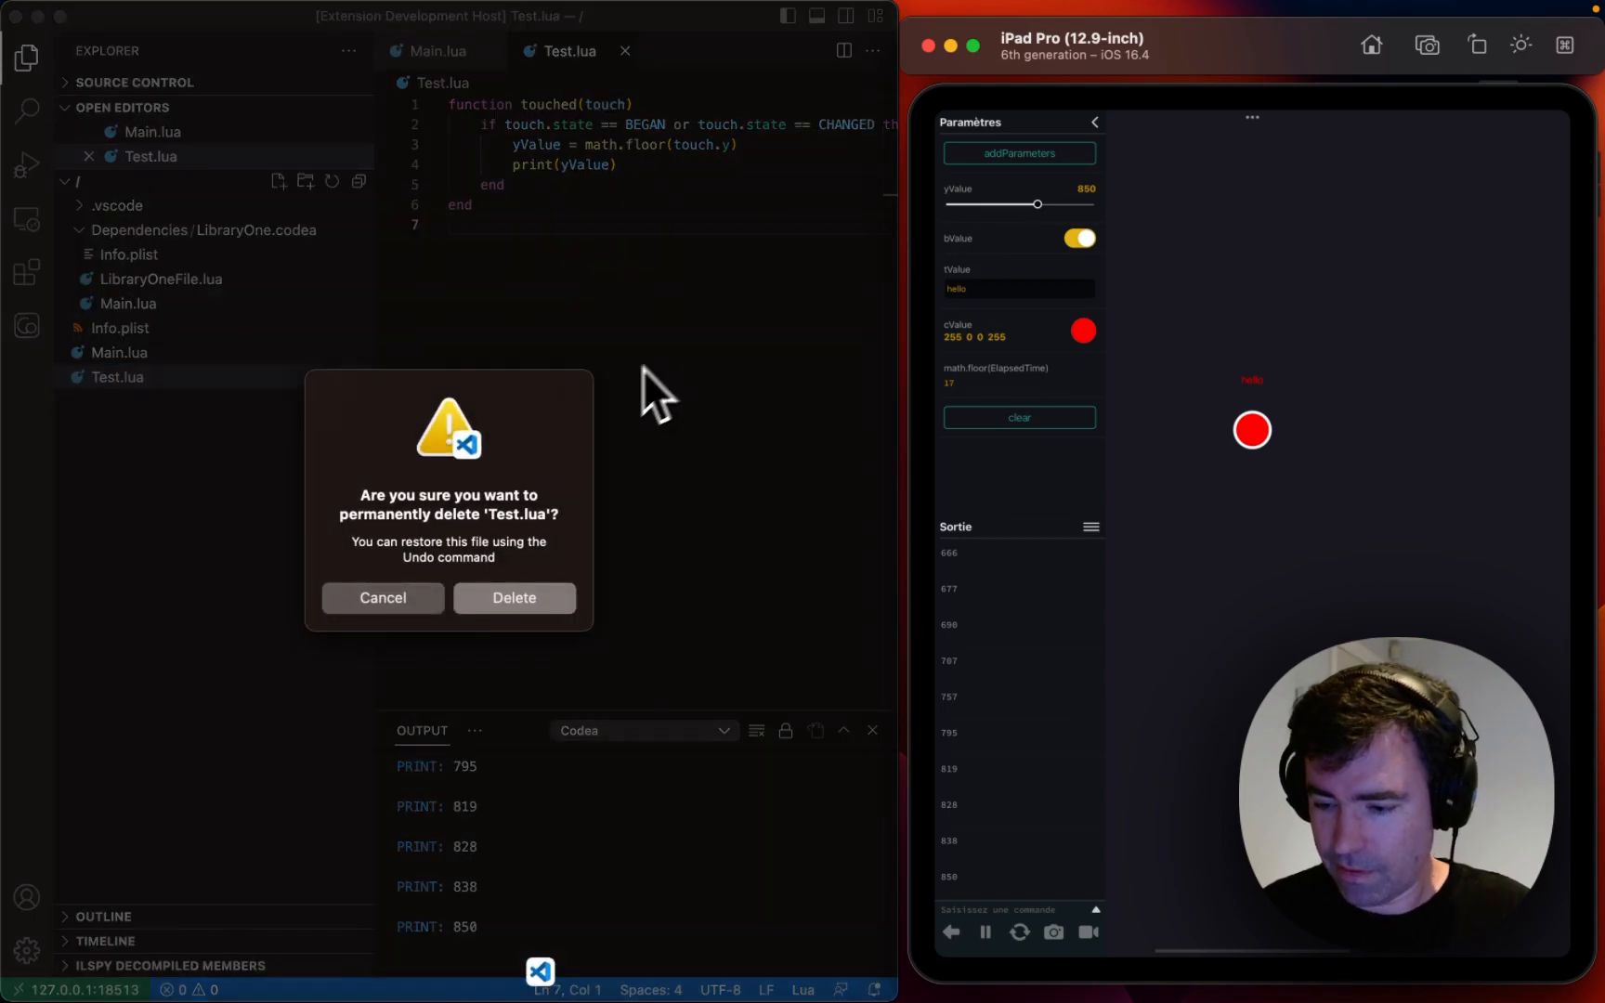
# Step: Confirm deleting Test.lua, then run the touched handler live with Codea: Execute selection
pyautogui.click(513, 598)
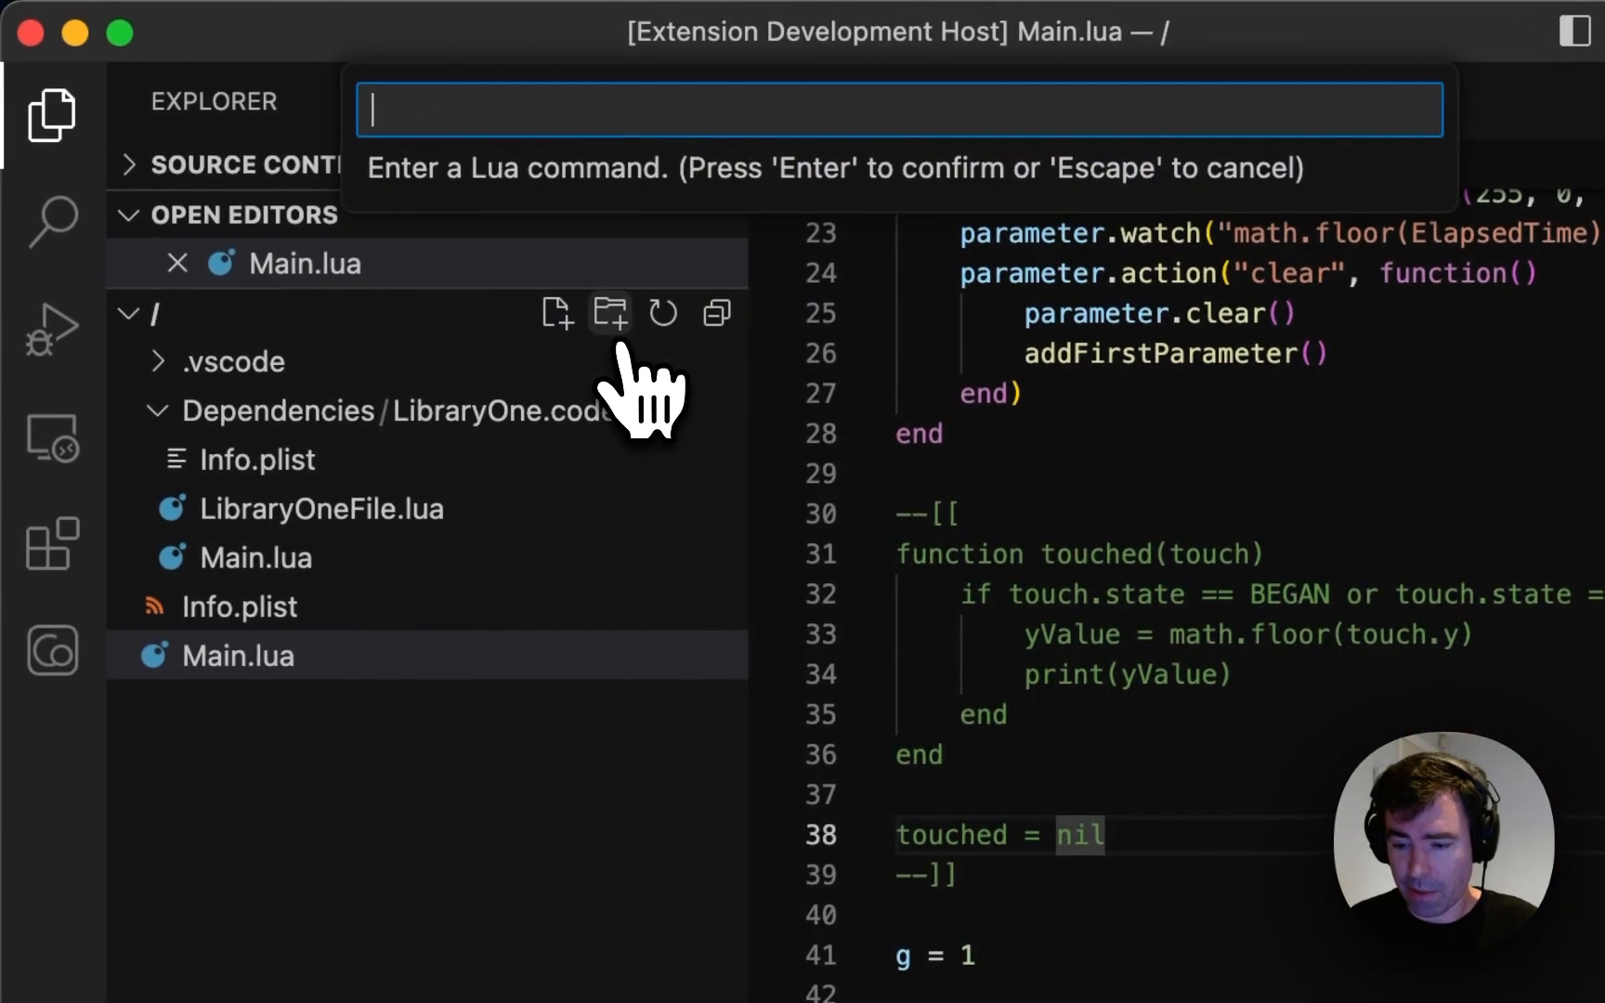
pyautogui.write('touched')
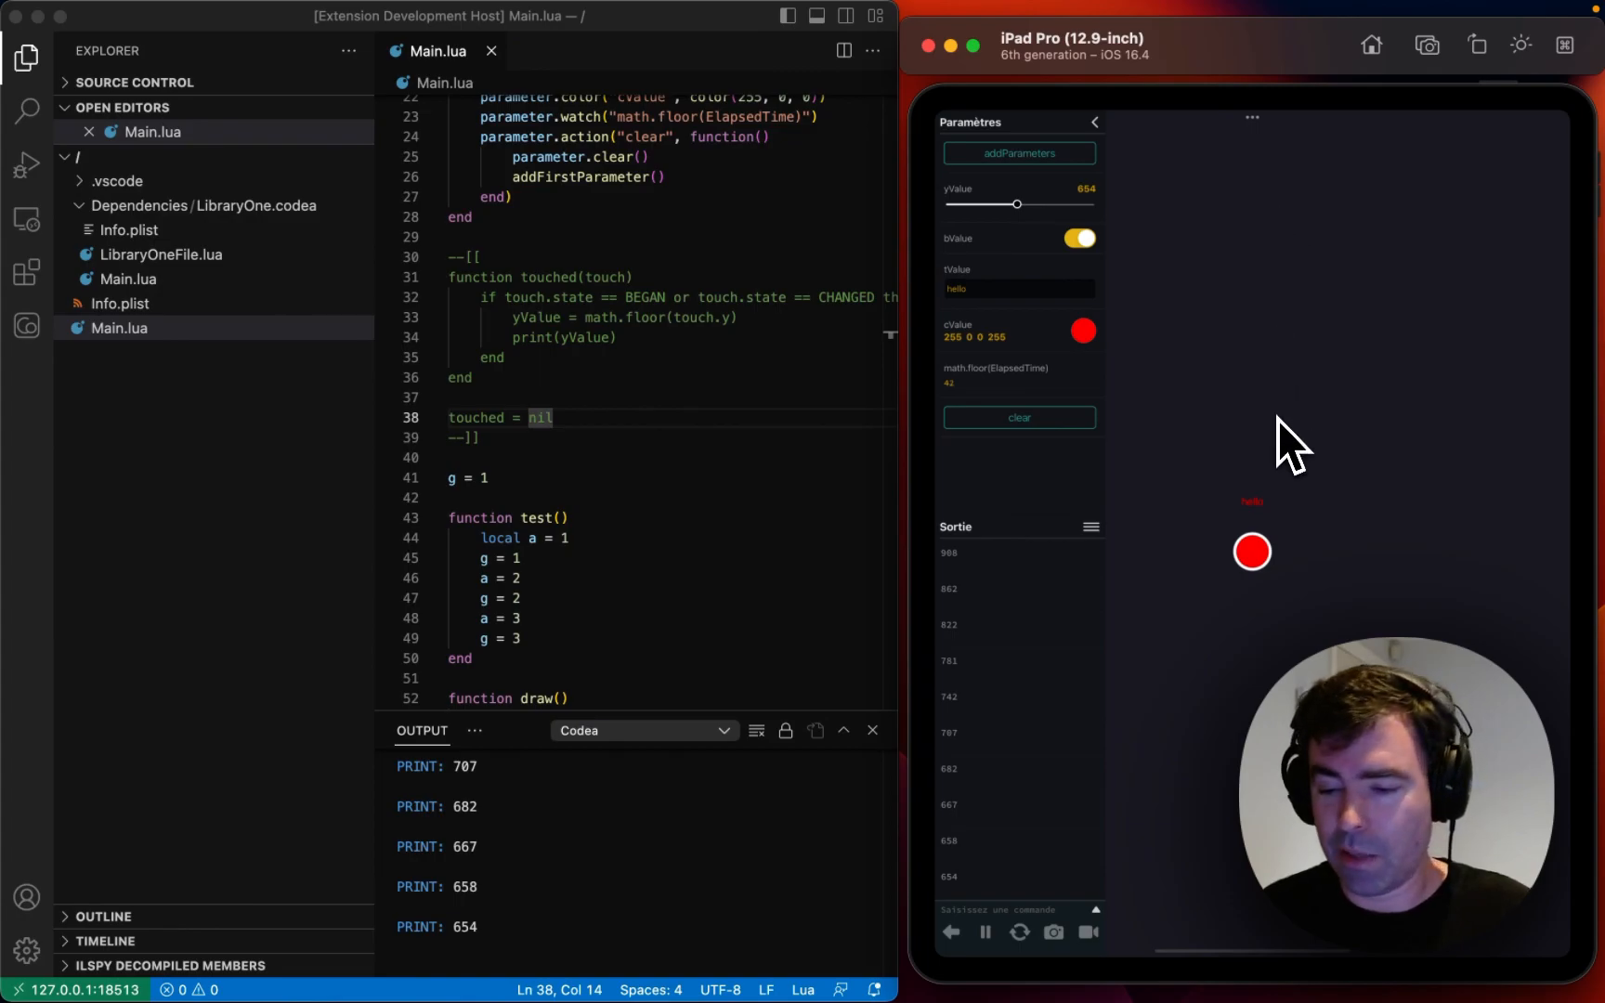
pyautogui.moveTo(952, 369)
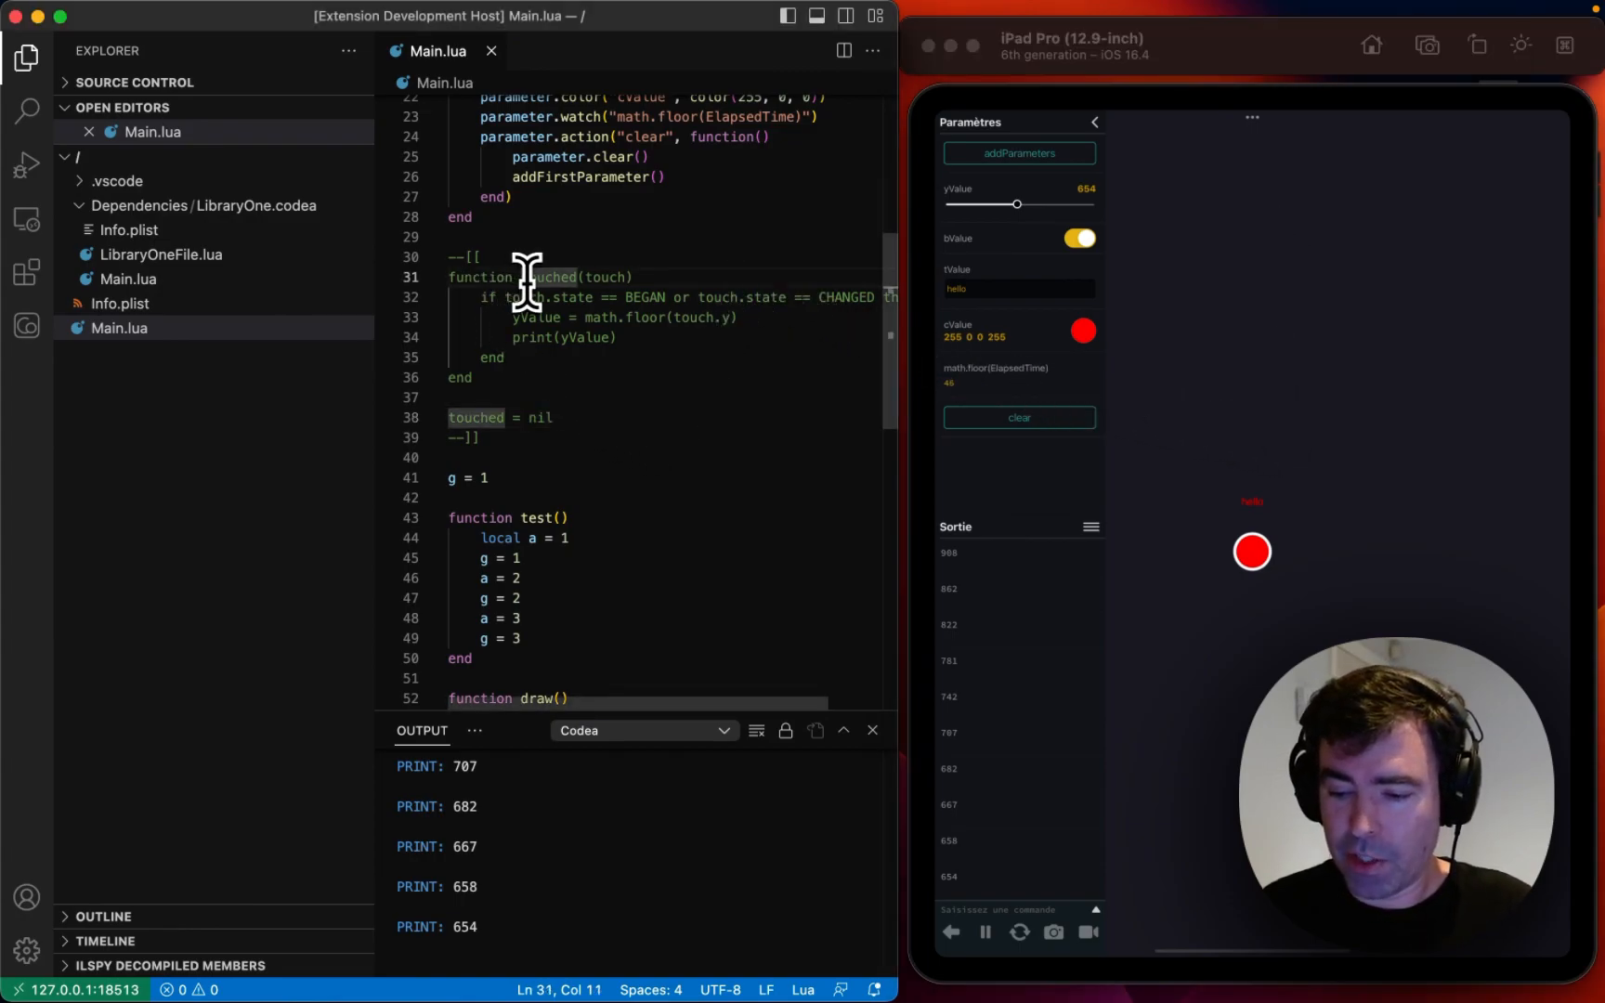
pyautogui.press('cmd+shift+p')
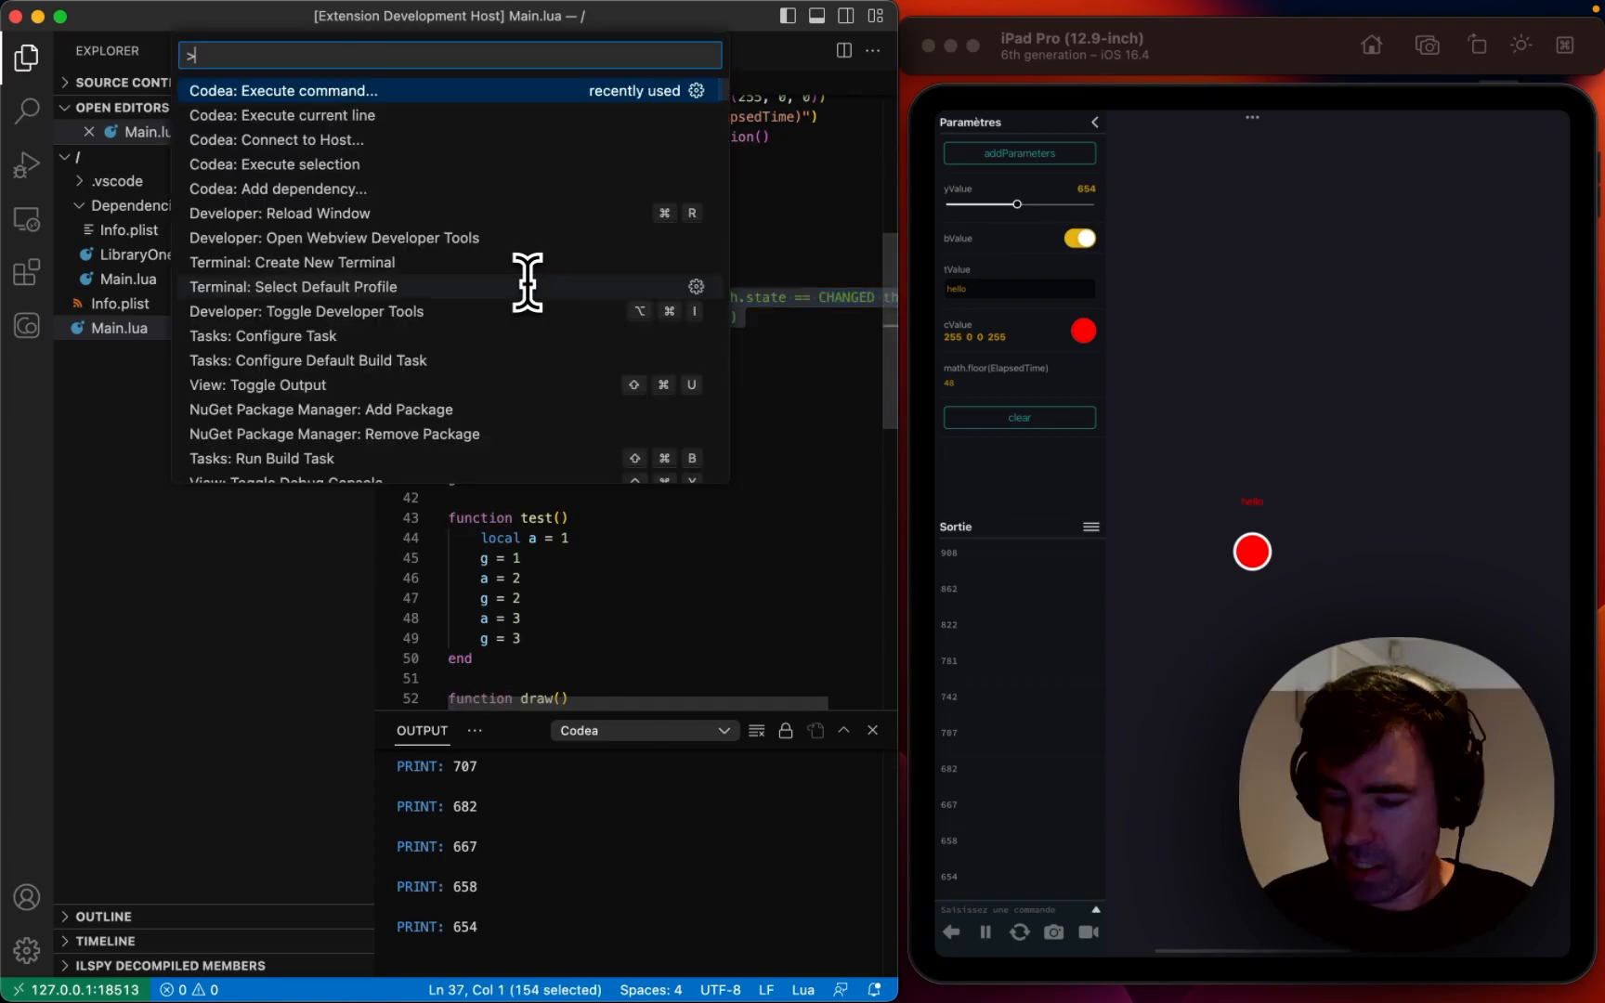
pyautogui.moveTo(307, 184)
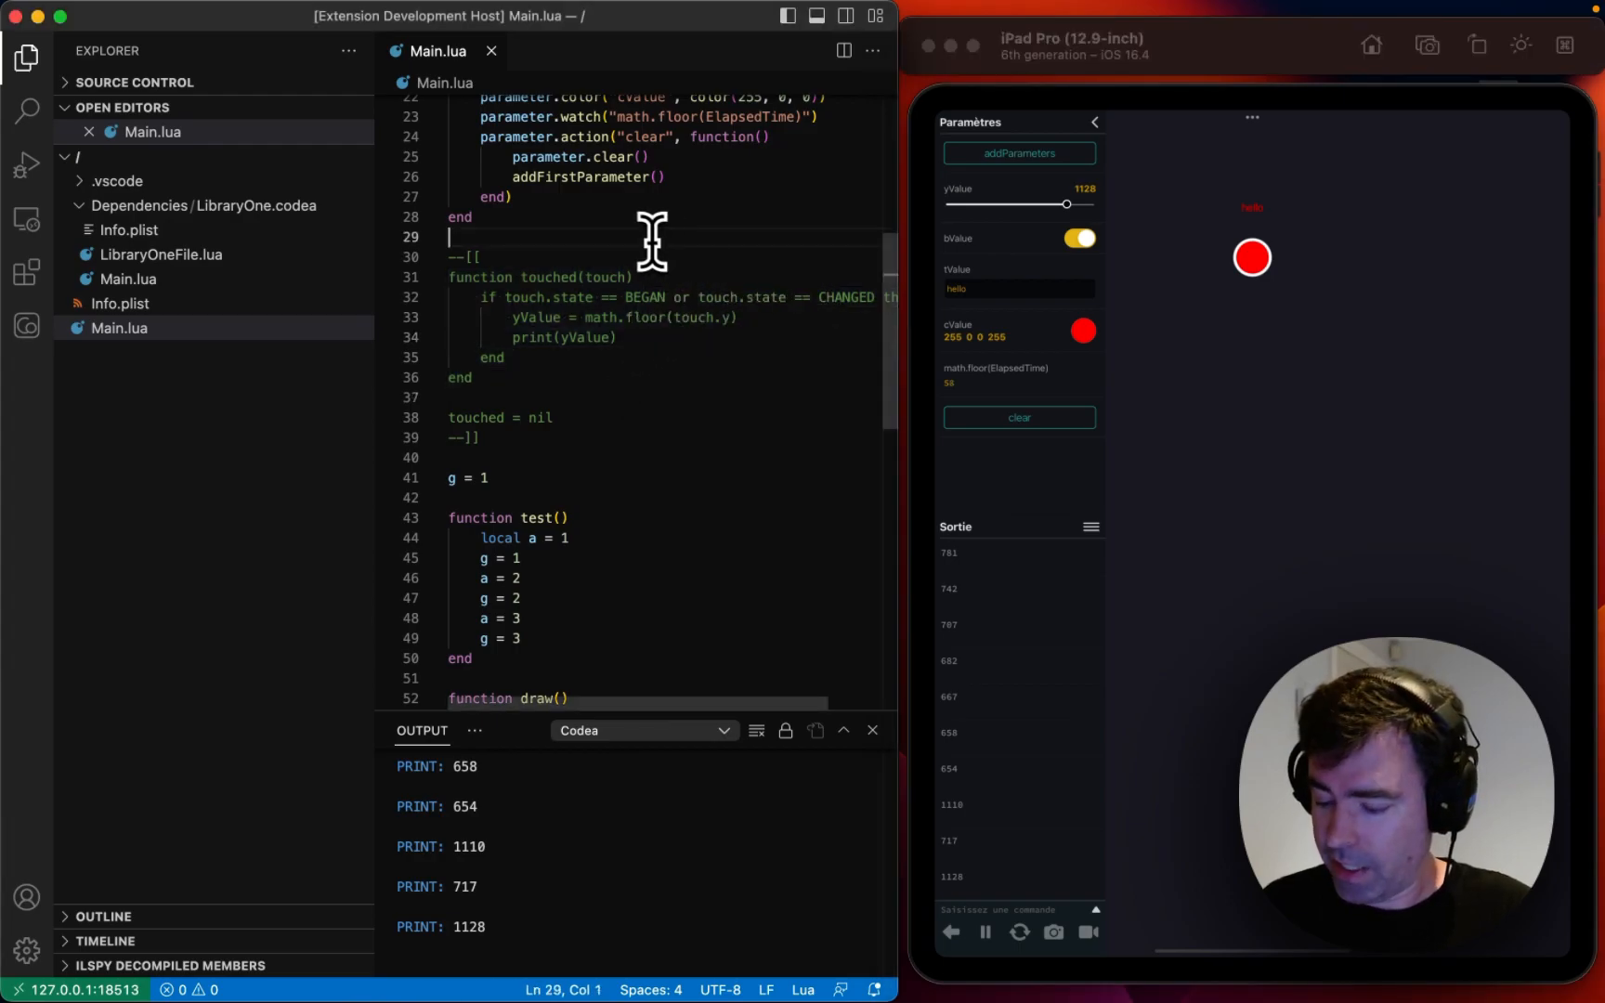
pyautogui.press('cmd+shift+p')
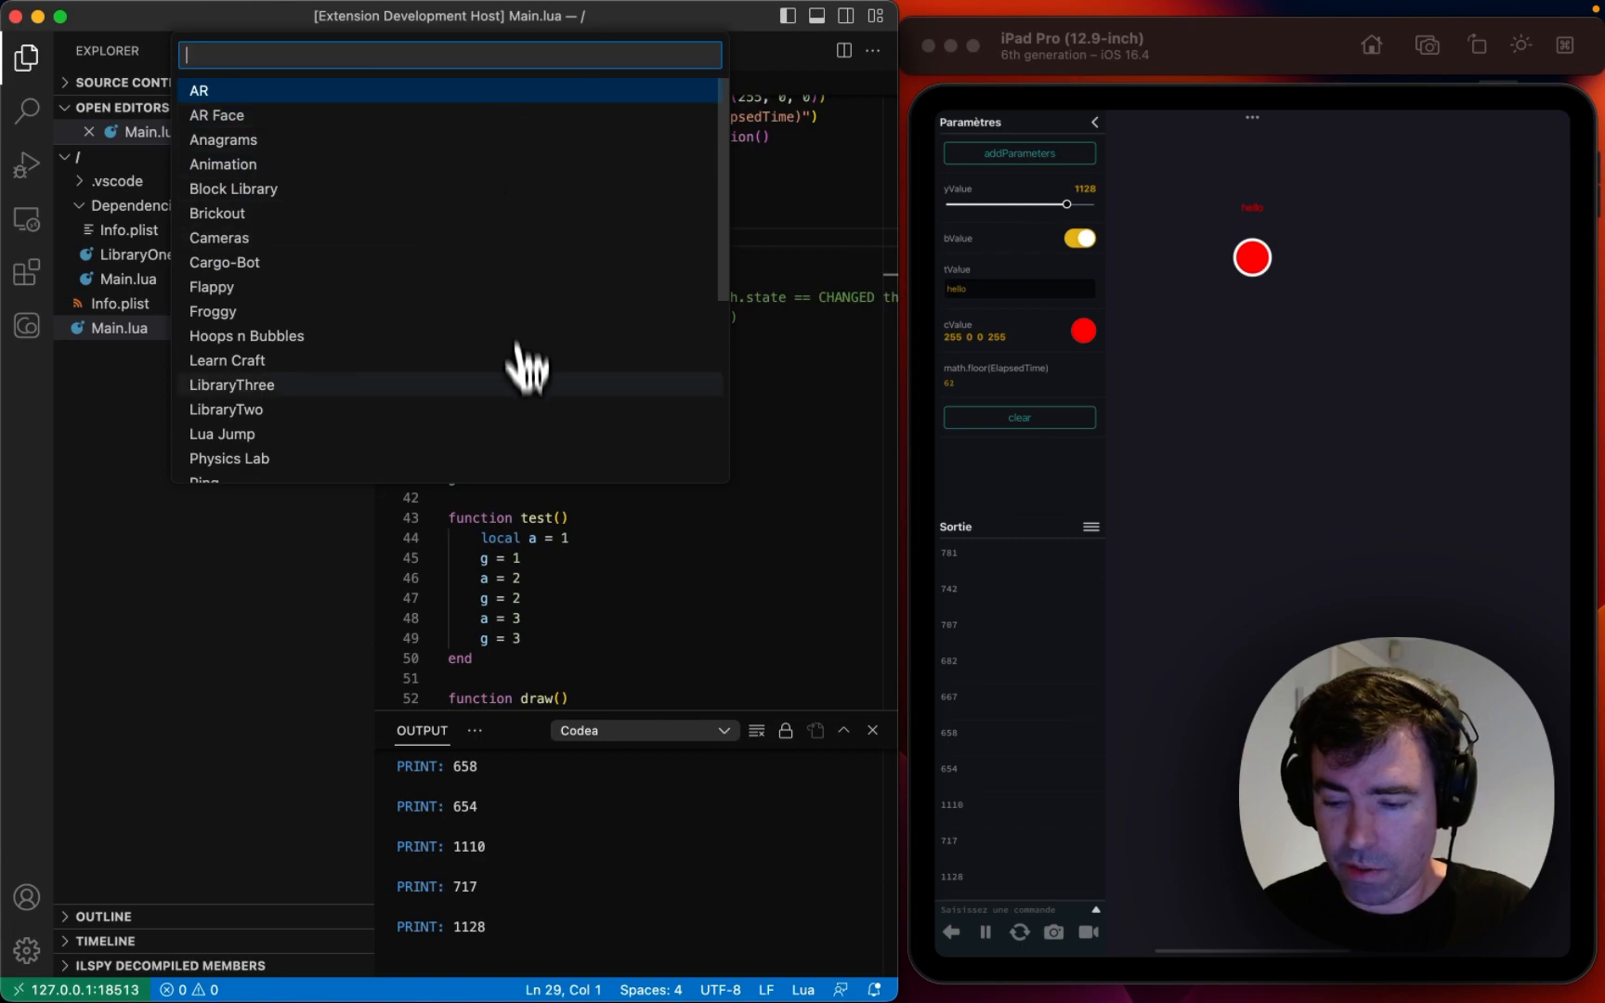
pyautogui.moveTo(530, 419)
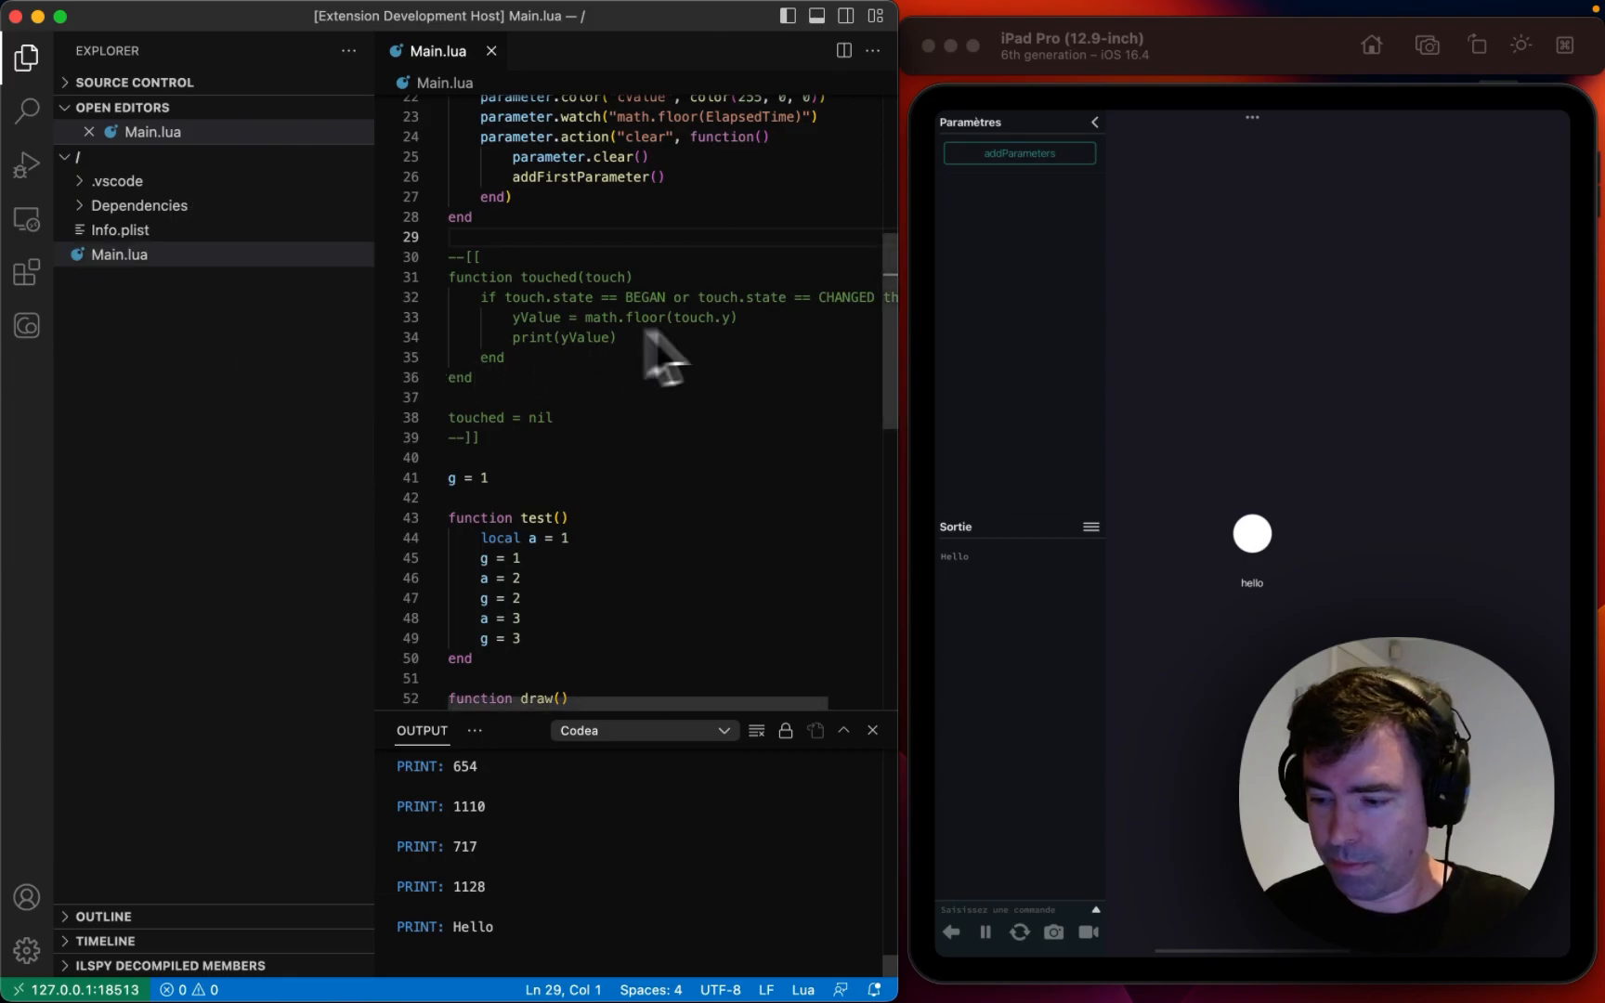
# Step: Pick LibraryTwo from the project list as the new dependency
pyautogui.scroll(3)
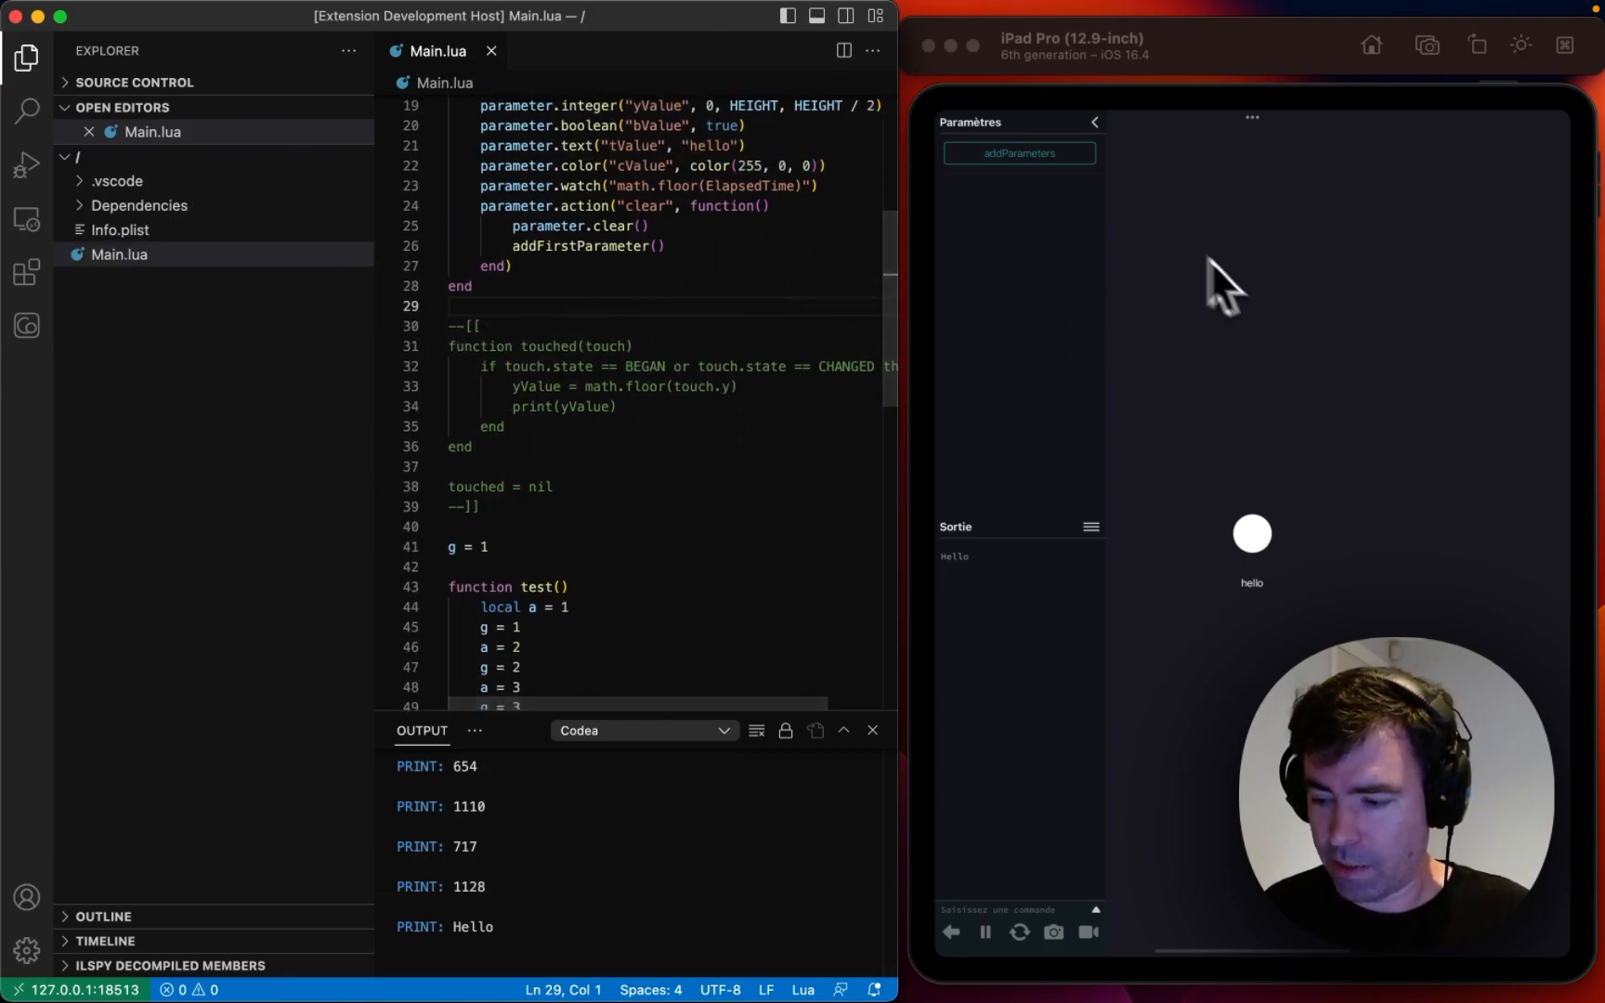
pyautogui.moveTo(1130, 589)
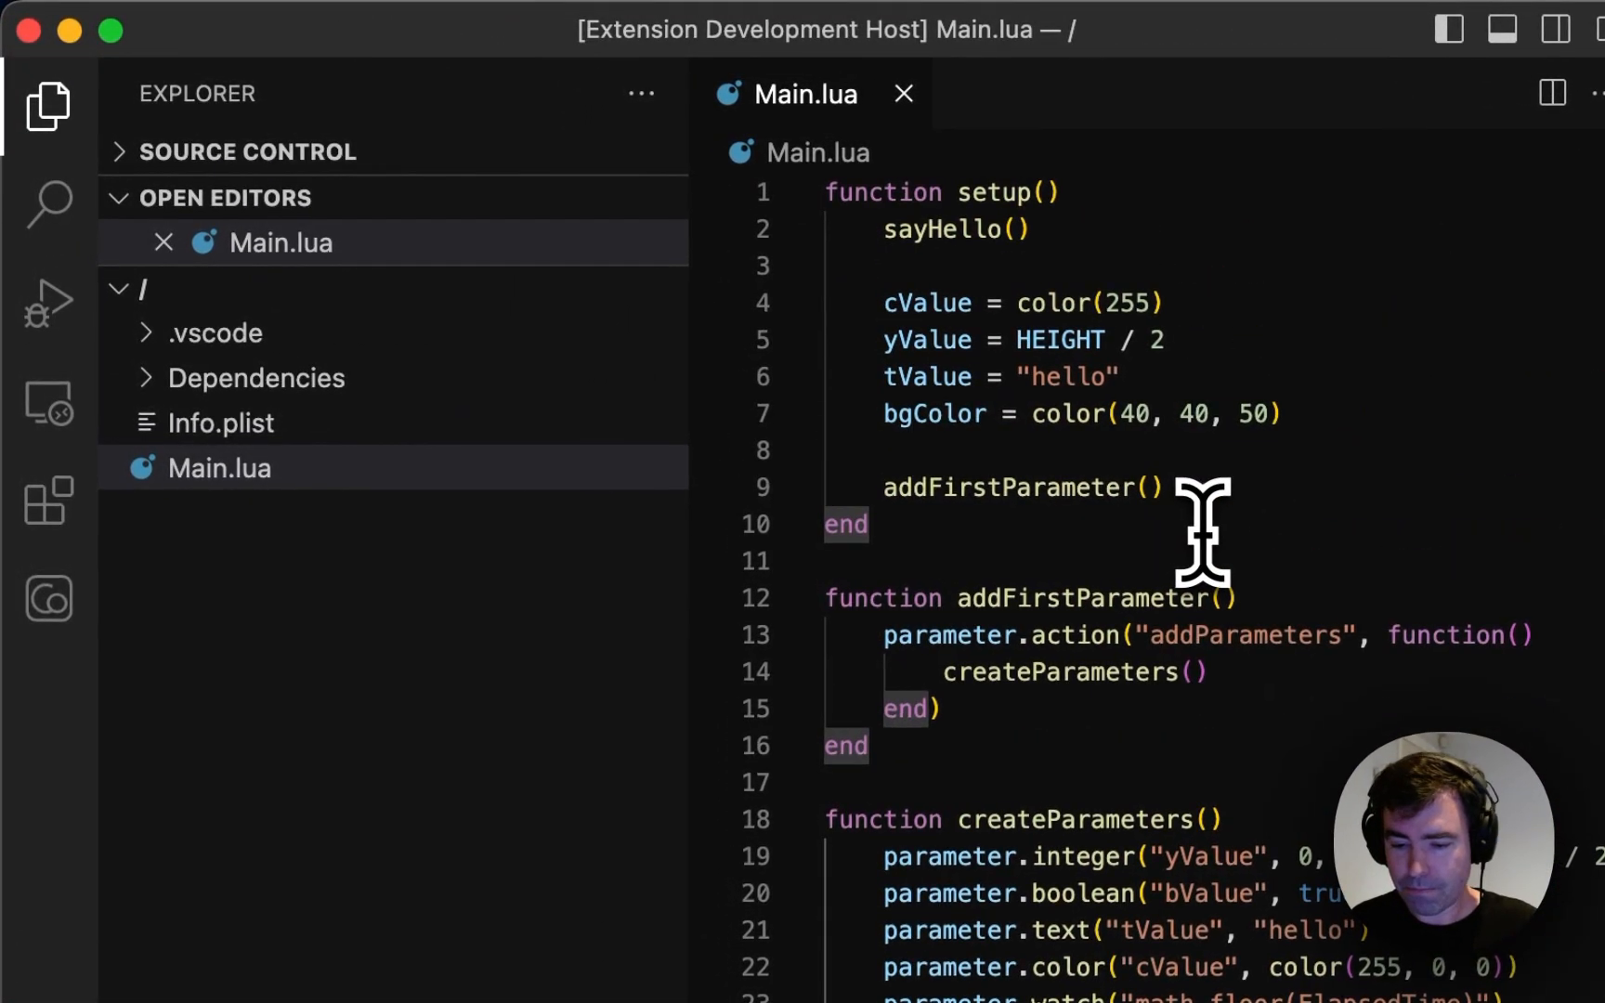
# Step: View LibraryTwoFile.lua under Dependencies, then add sayBye() to setup in Main.lua
pyautogui.click(258, 378)
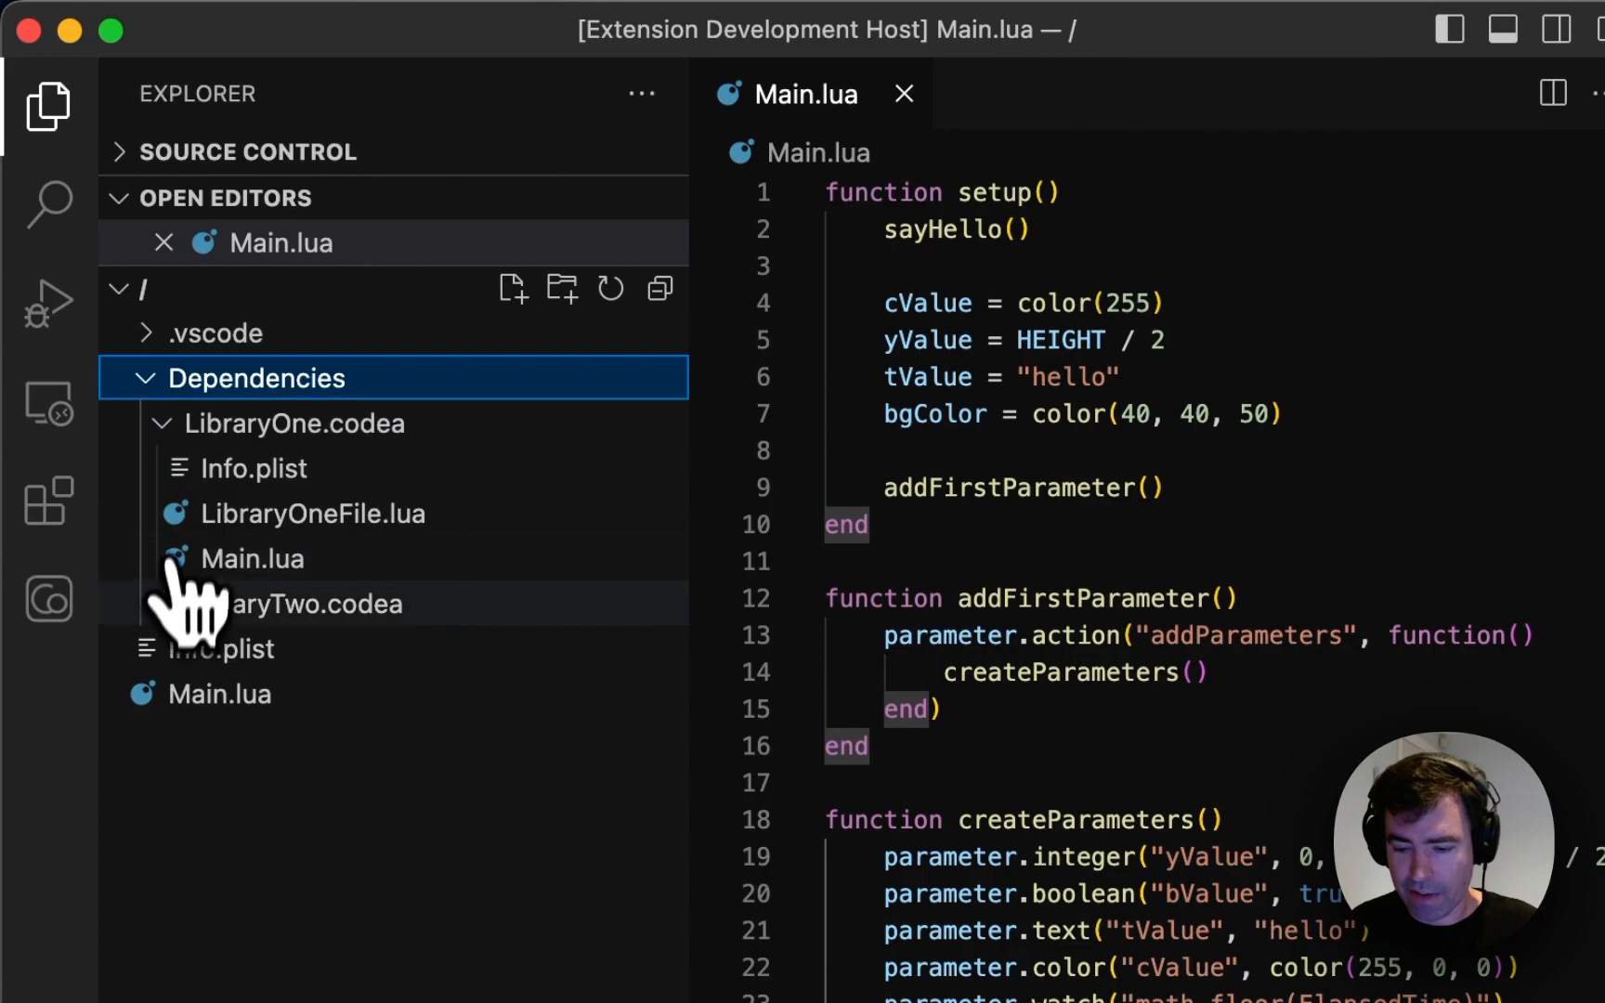
pyautogui.click(312, 738)
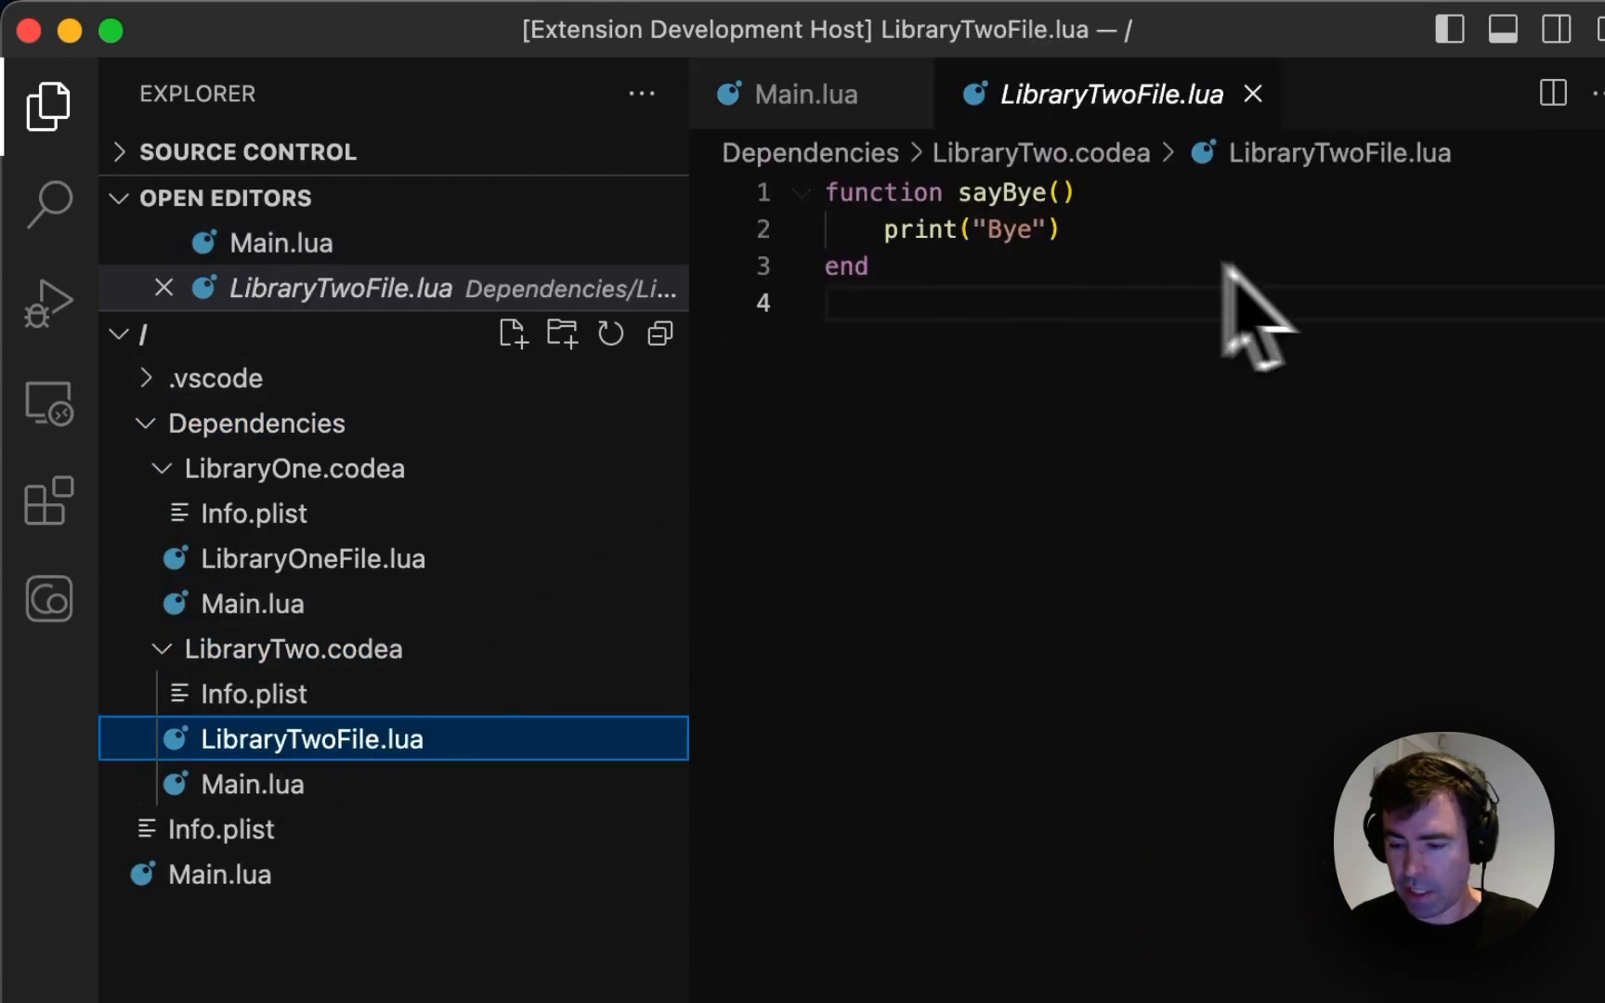
pyautogui.click(809, 93)
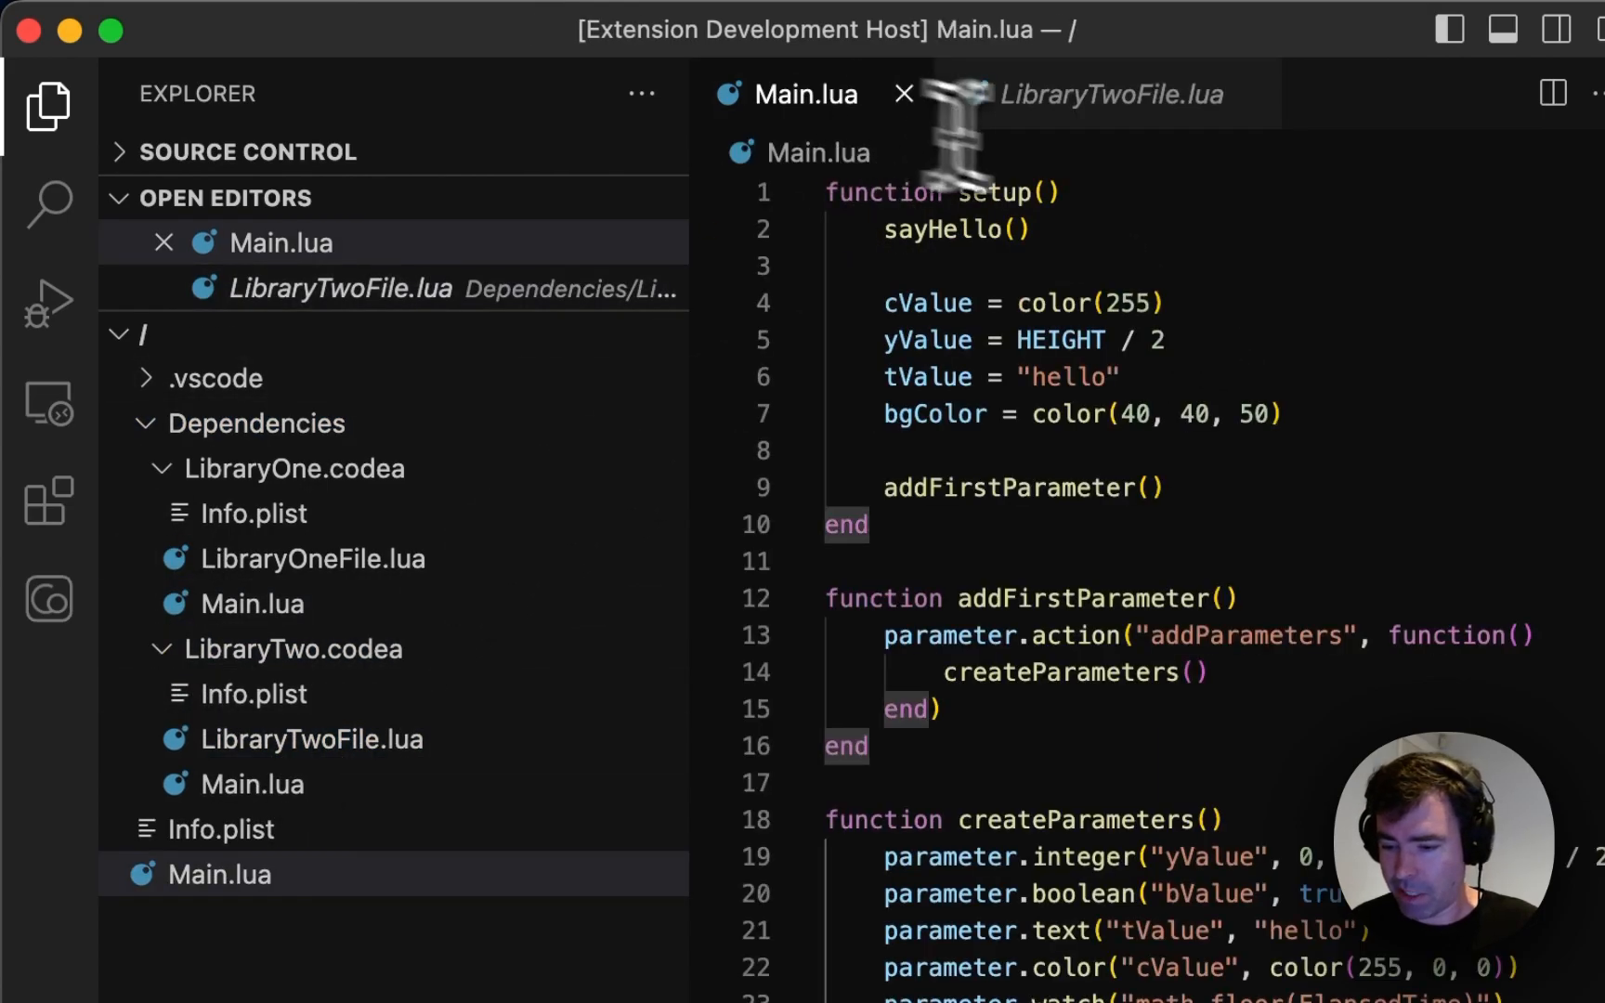
pyautogui.write('sayBye(')
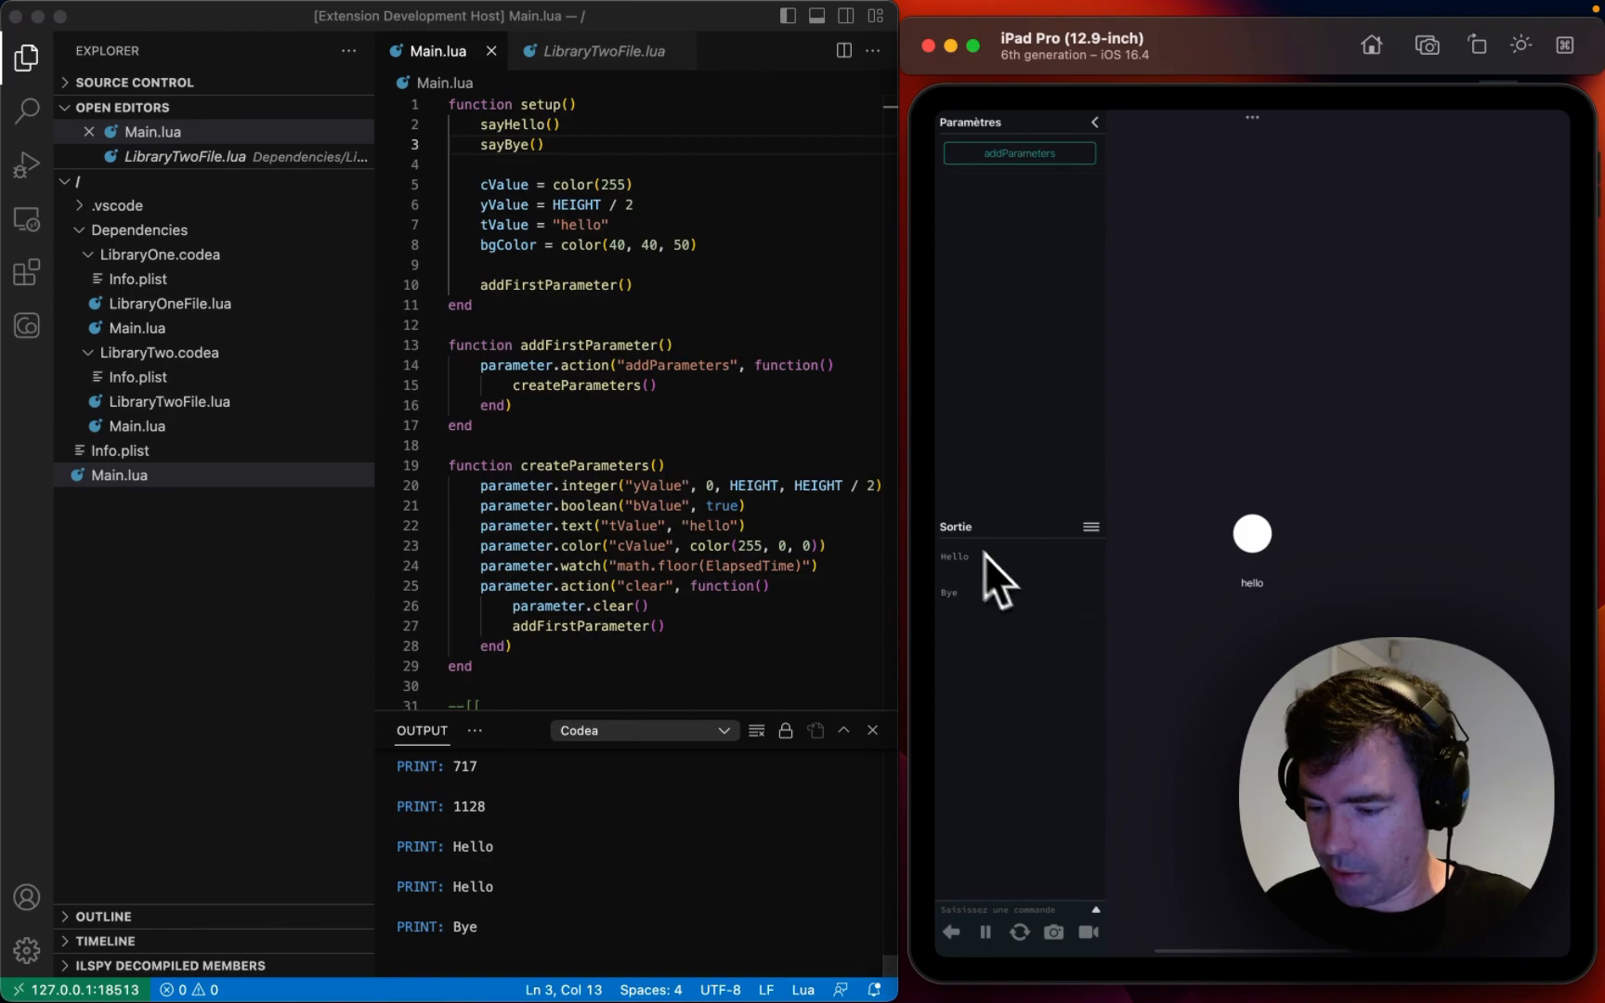
pyautogui.moveTo(965, 630)
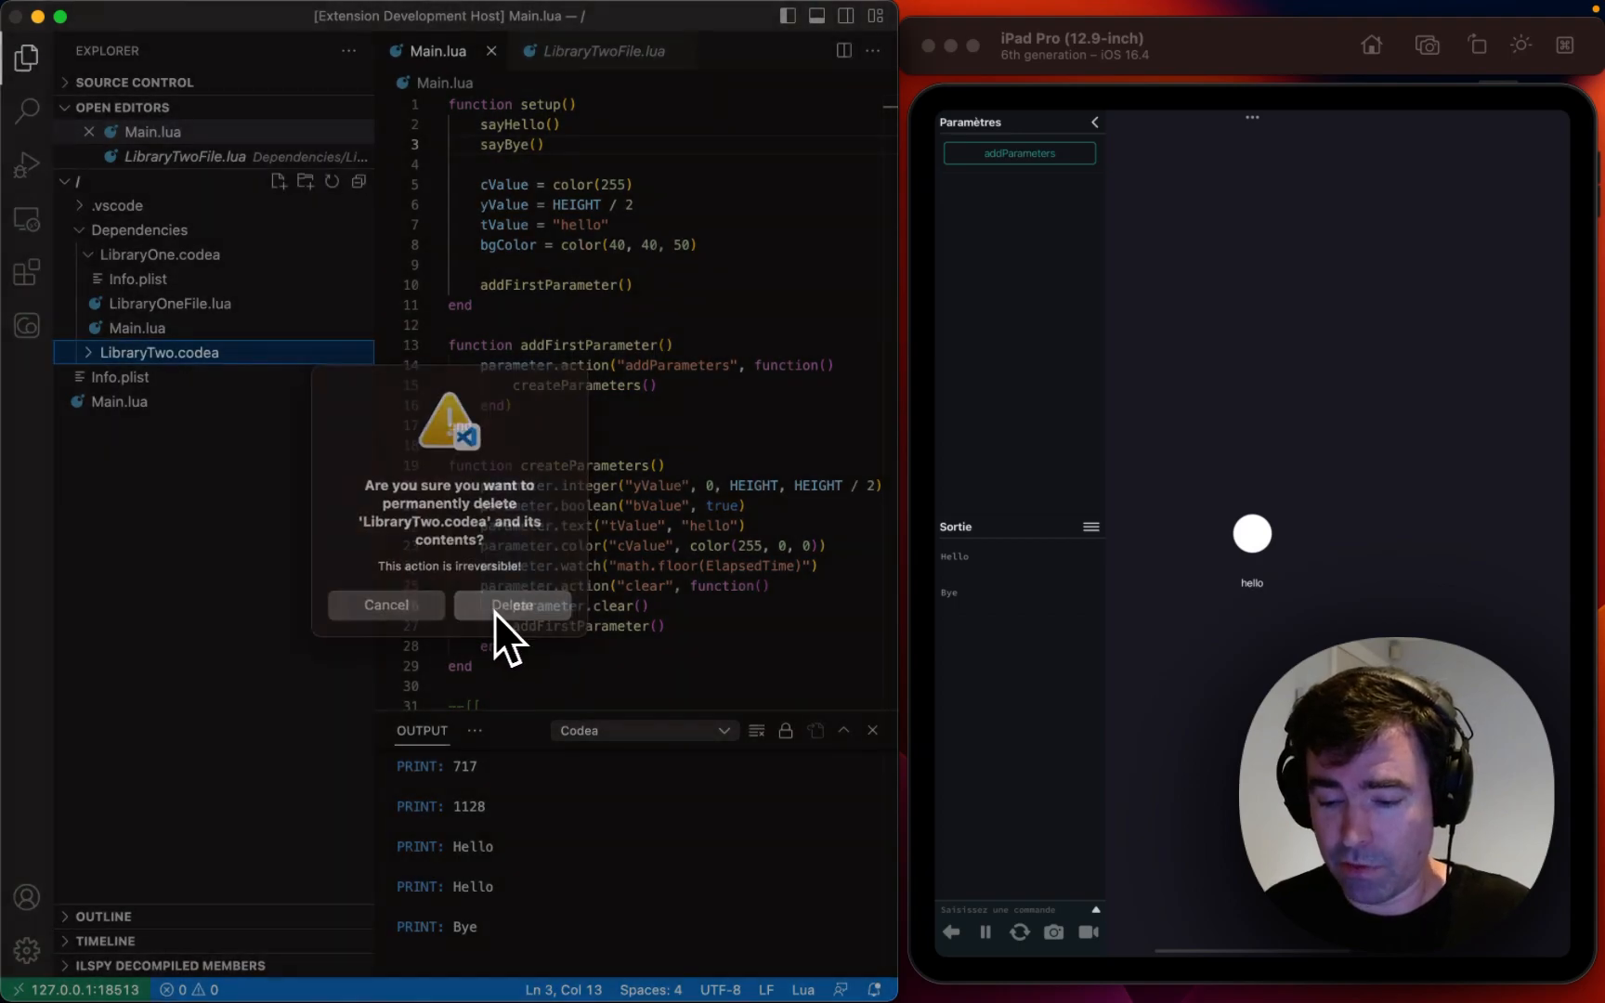
# Step: Confirm deleting LibraryTwo.codea and remove the sayBye() line from setup
pyautogui.click(516, 605)
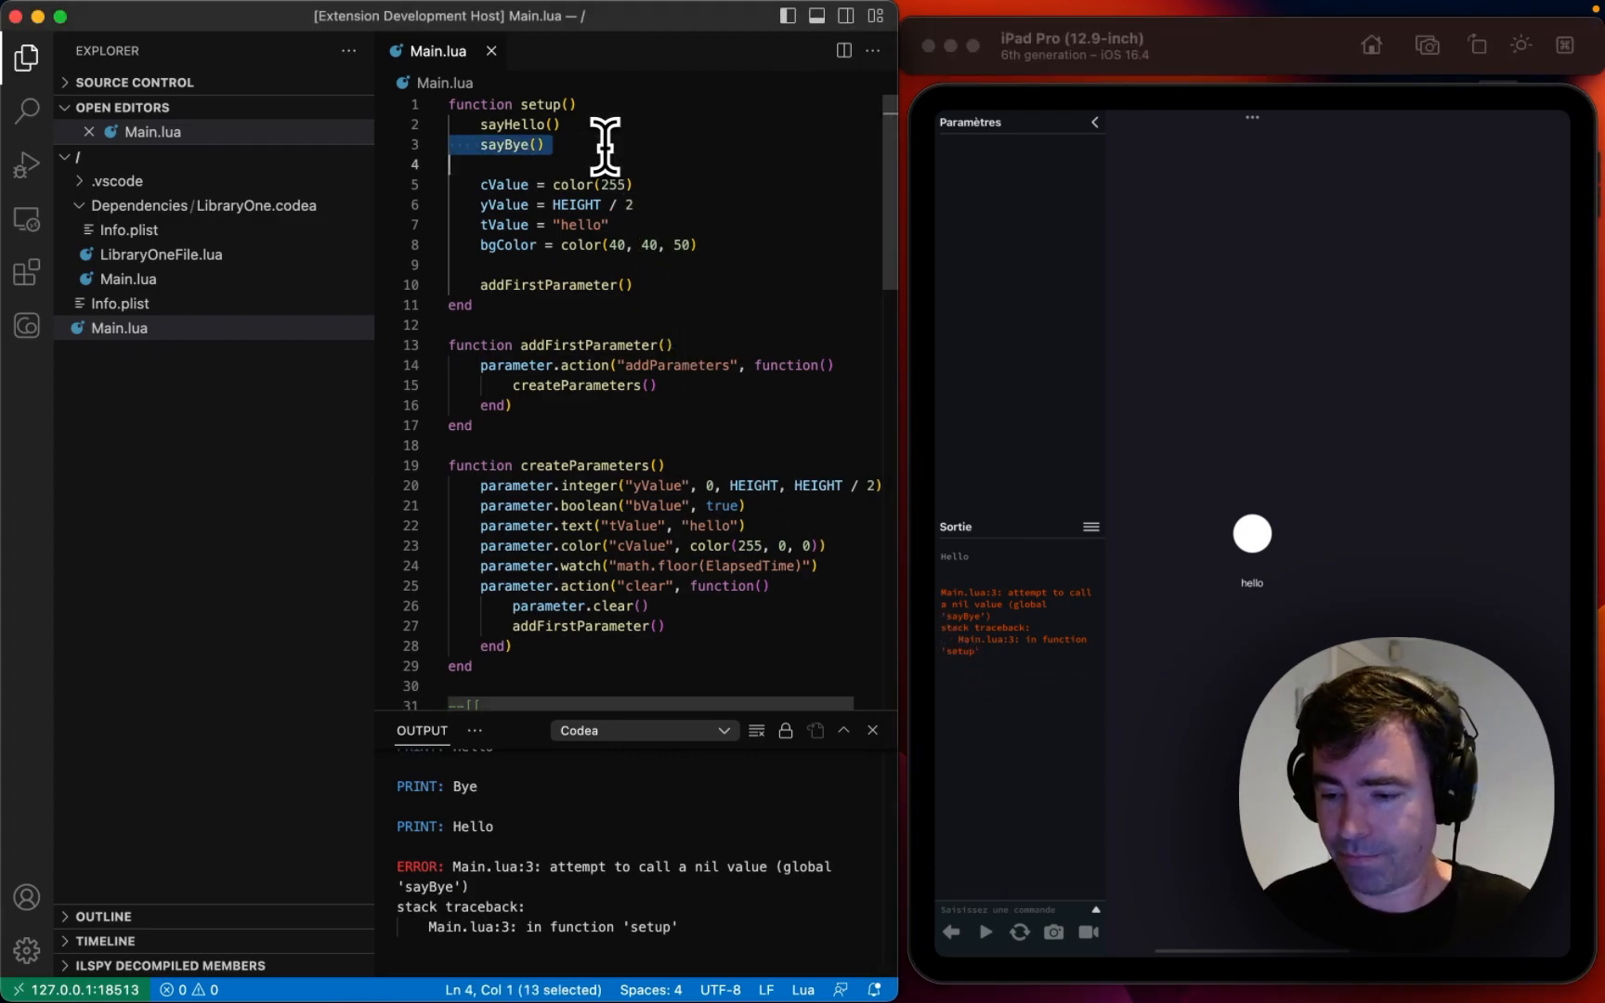
pyautogui.press('Delete')
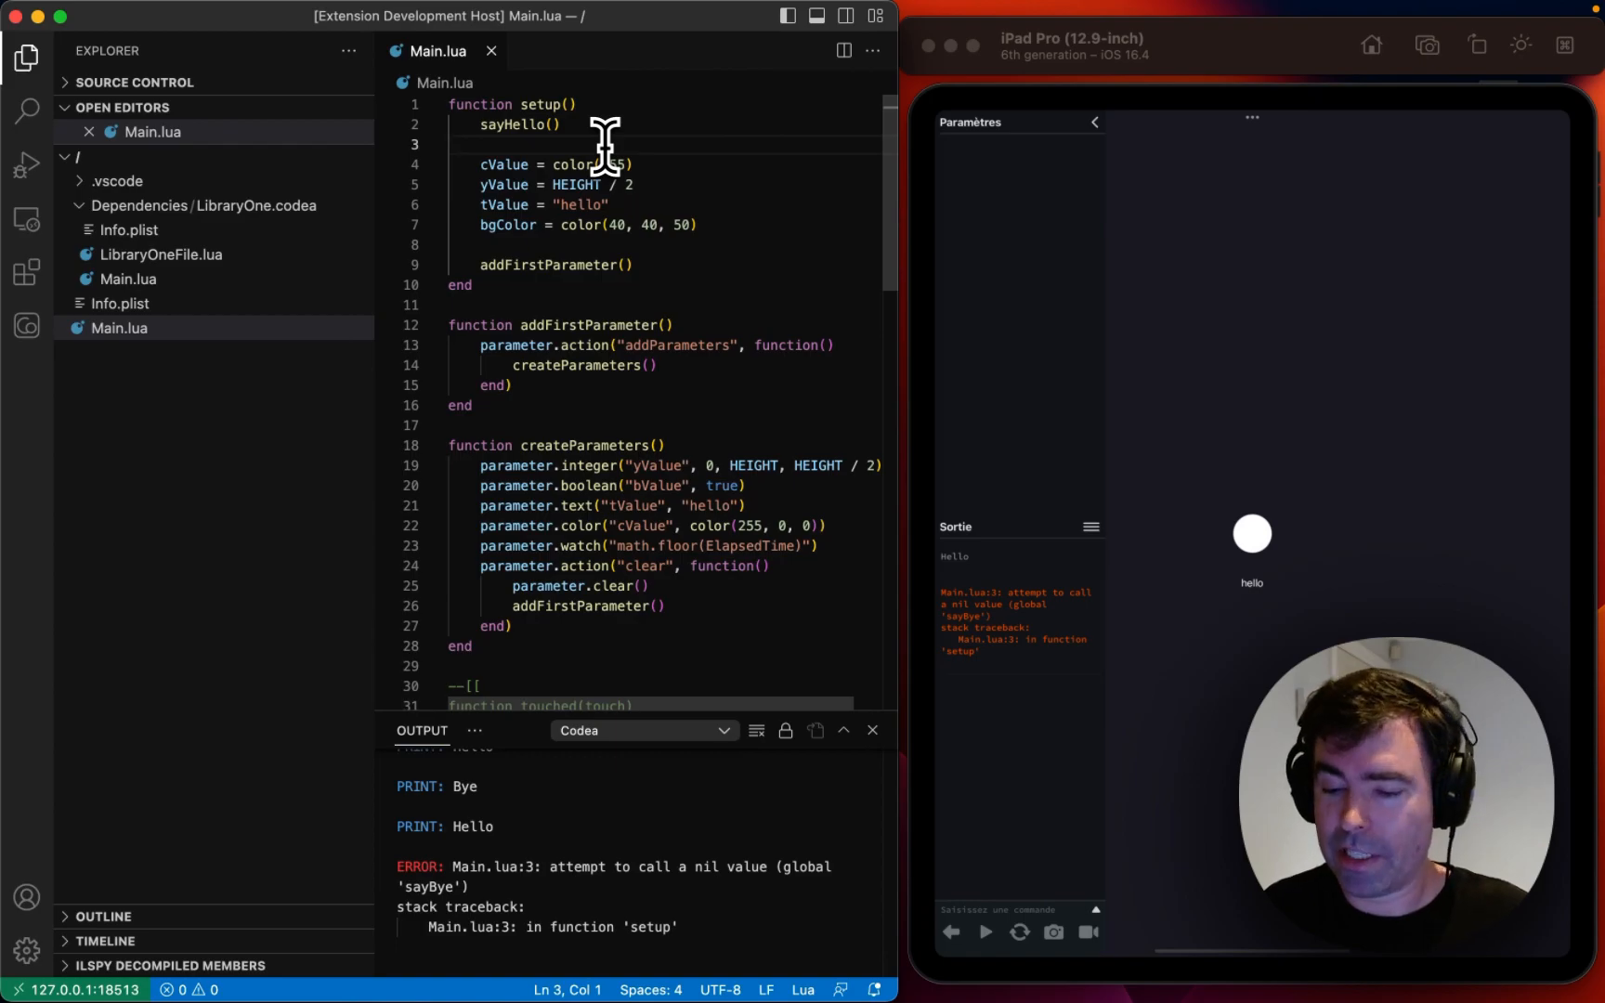
pyautogui.moveTo(30, 338)
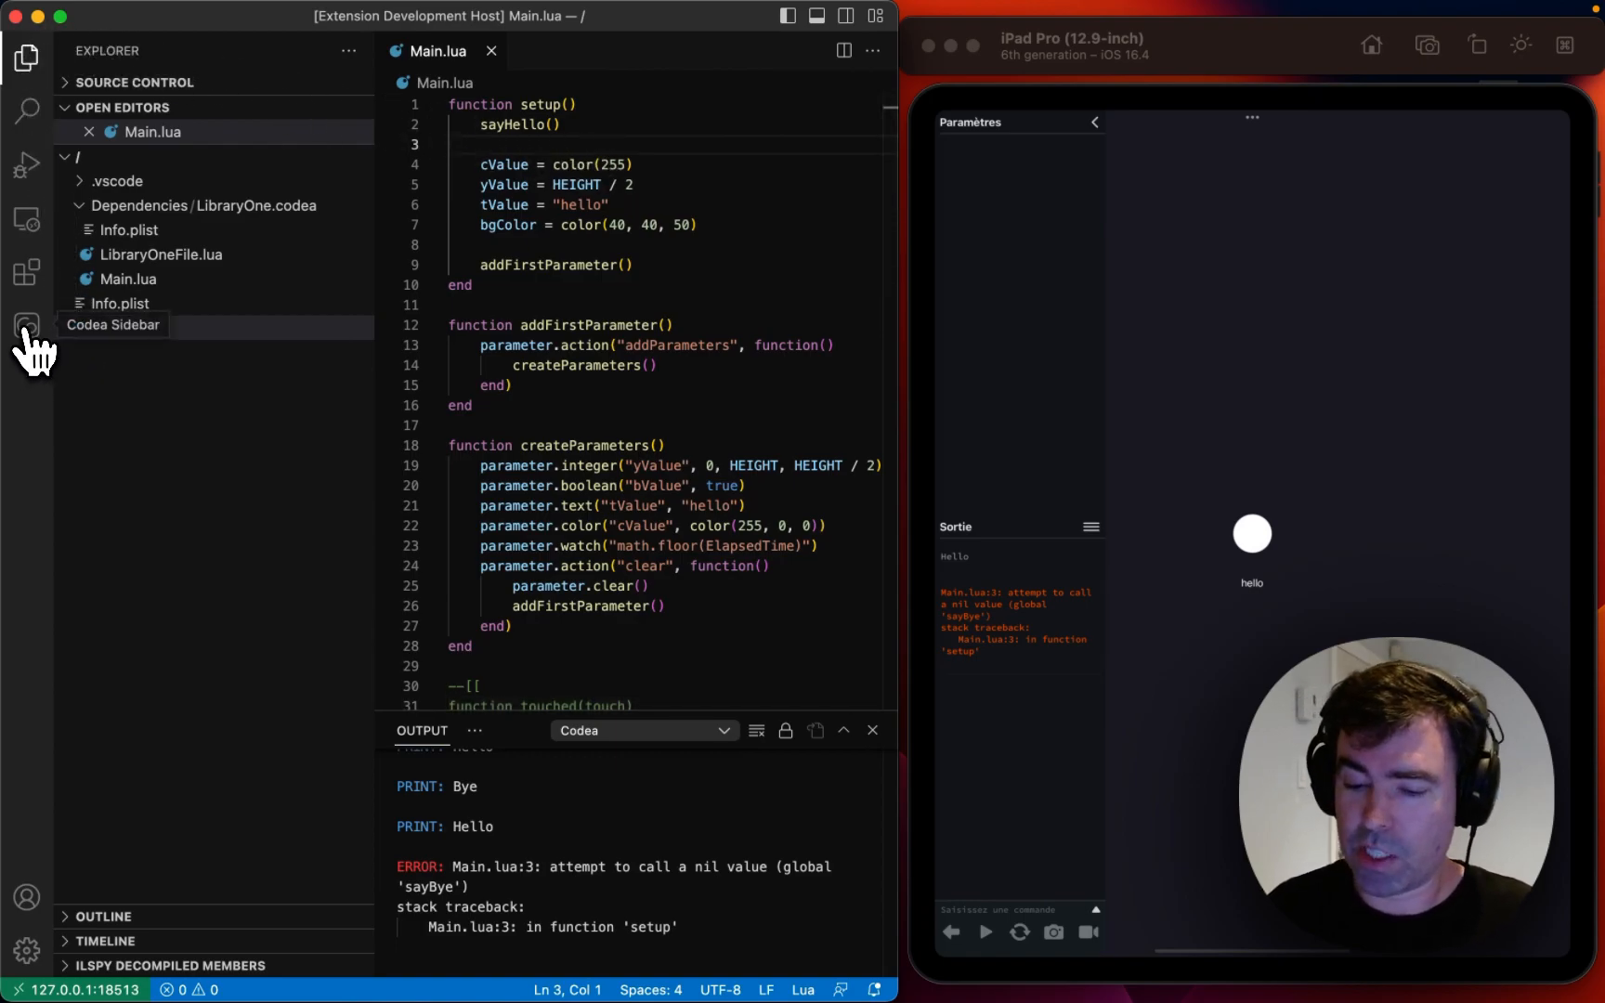
# Step: Drag the yValue slider in the Codea Parameters sidebar up, settling around 805
pyautogui.click(27, 325)
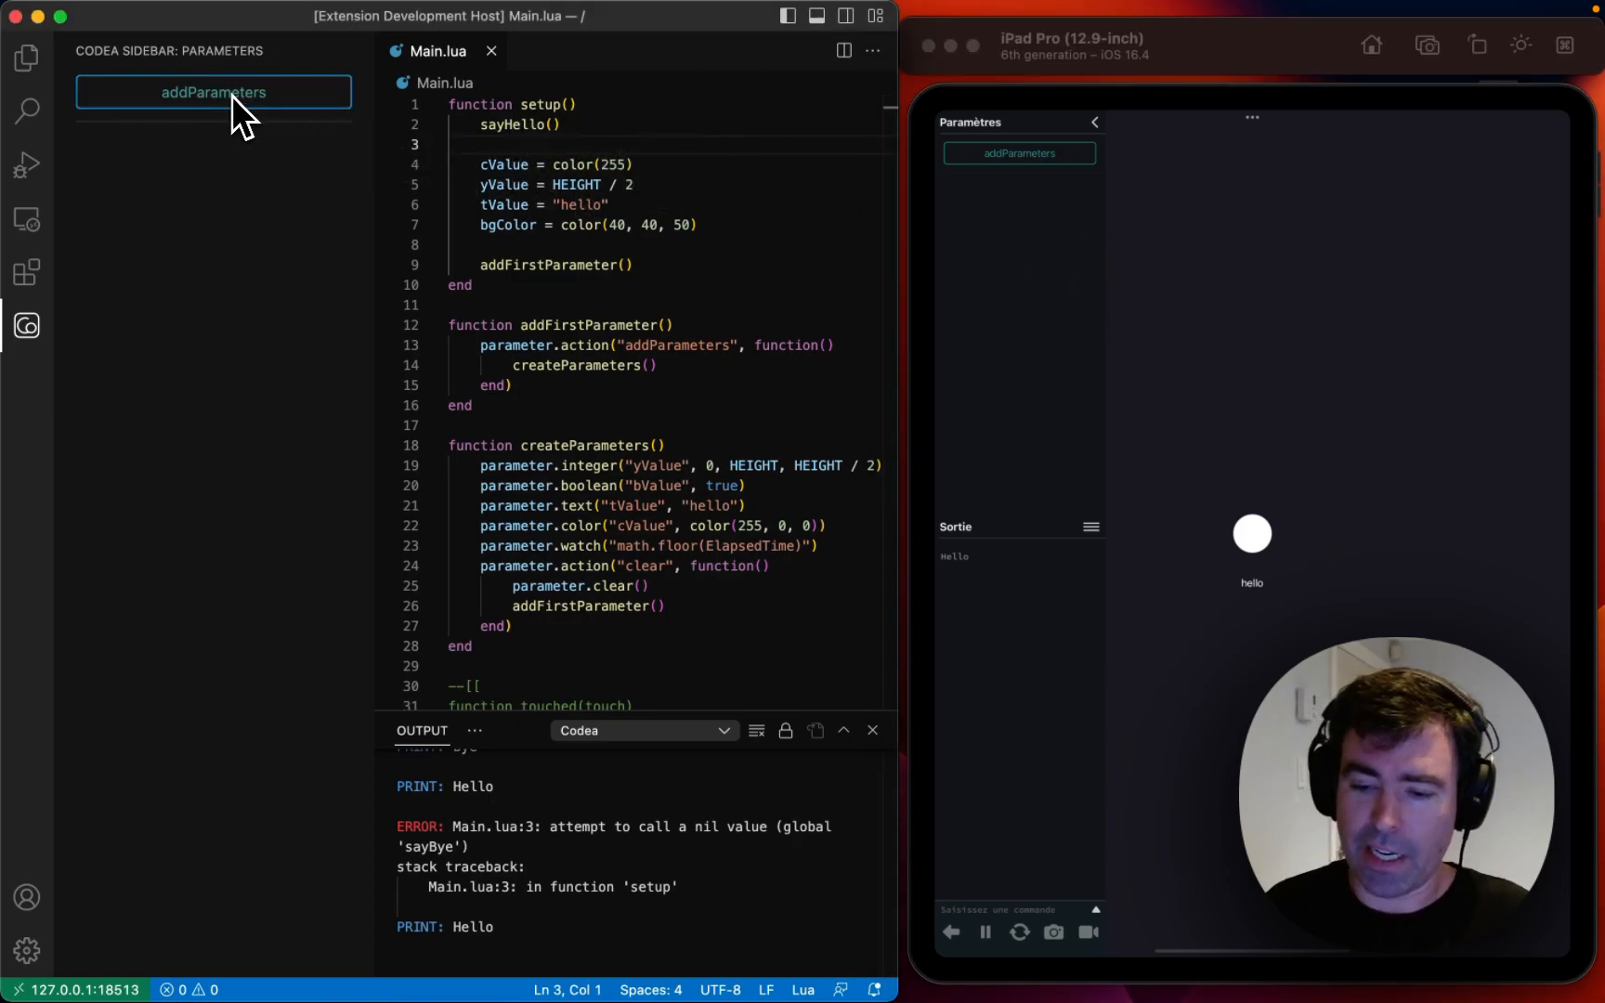
pyautogui.click(212, 91)
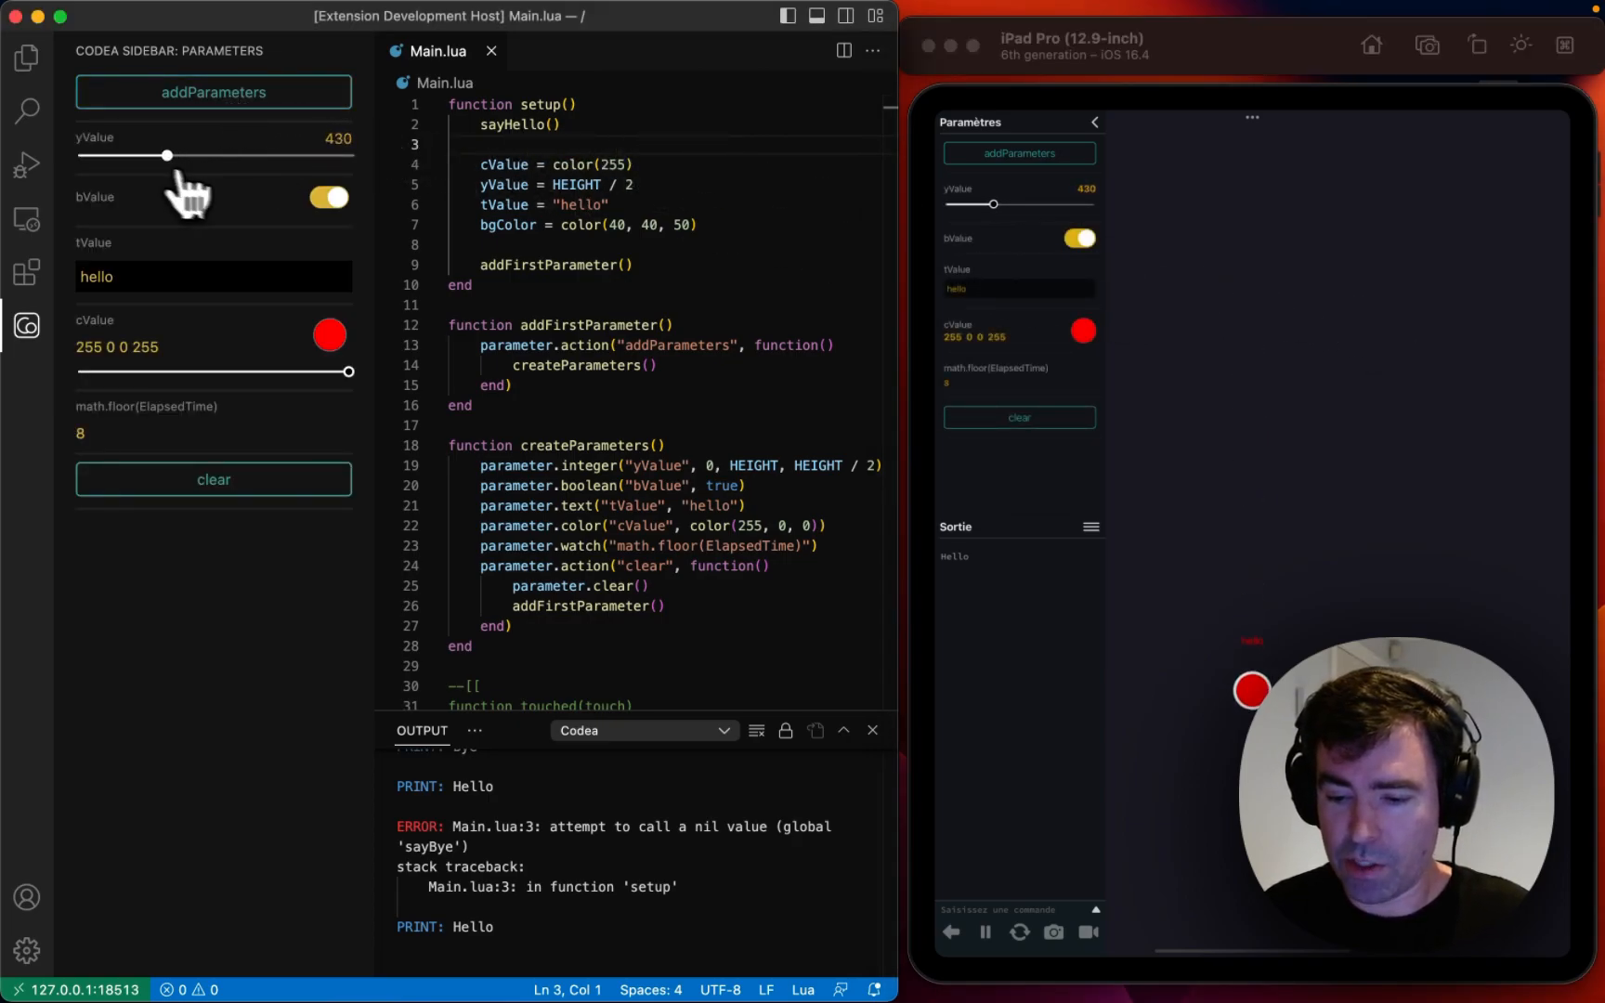
pyautogui.moveTo(167, 154); pyautogui.dragTo(183, 154)
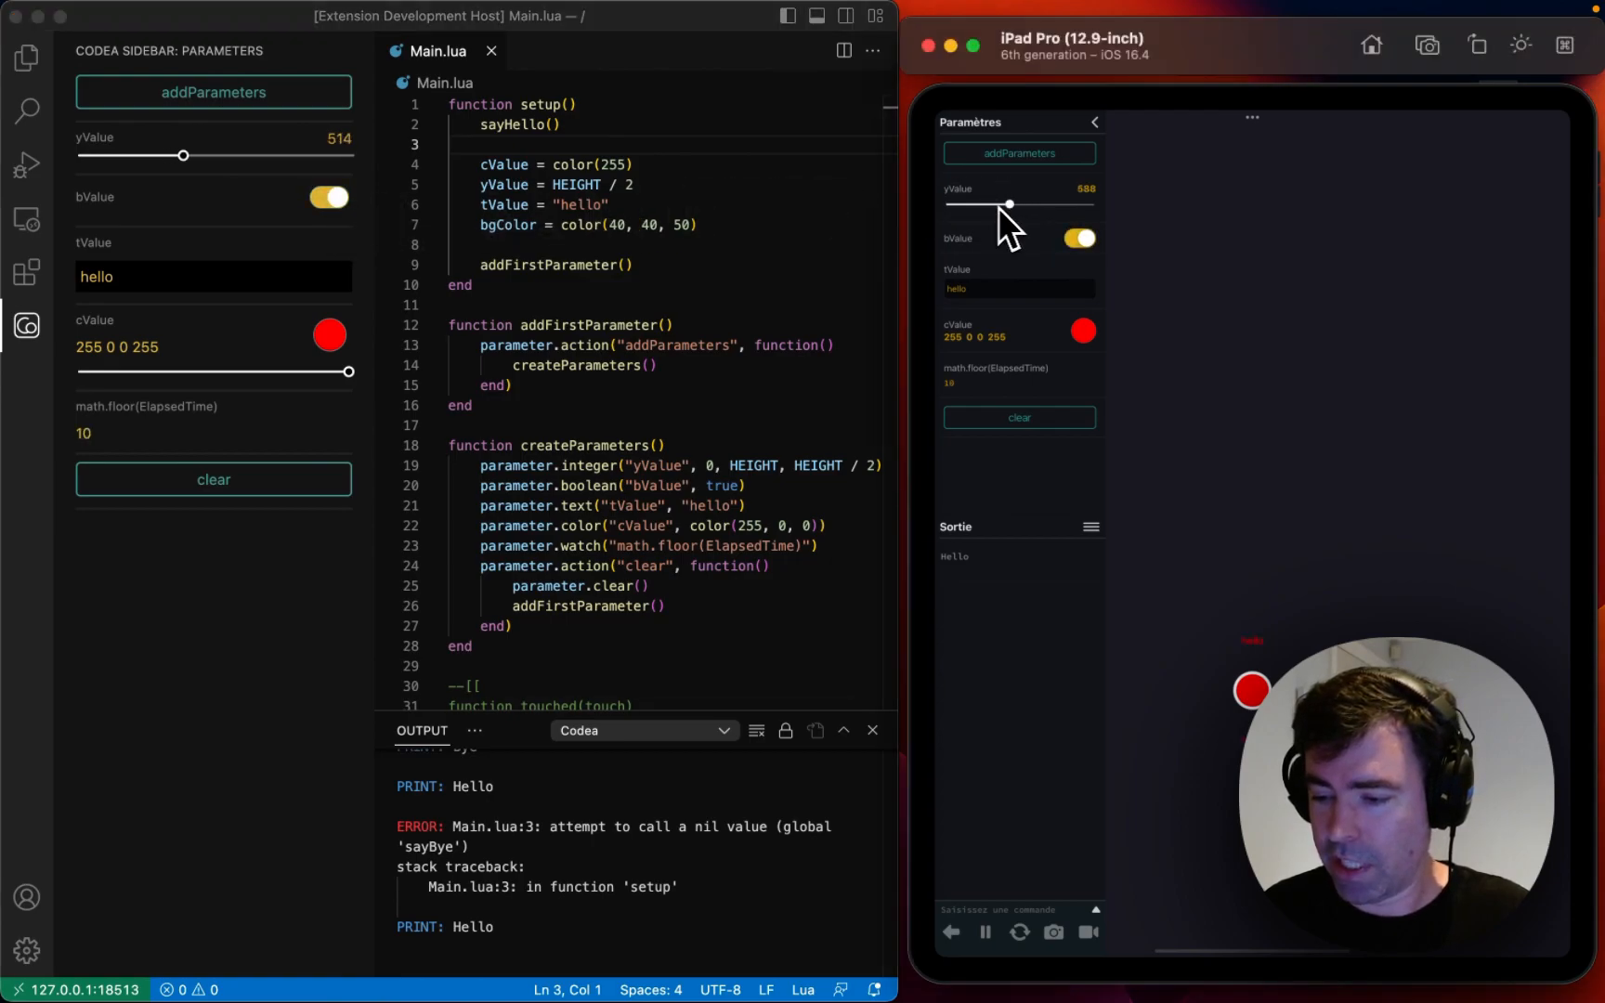
pyautogui.moveTo(1011, 203); pyautogui.dragTo(1032, 203)
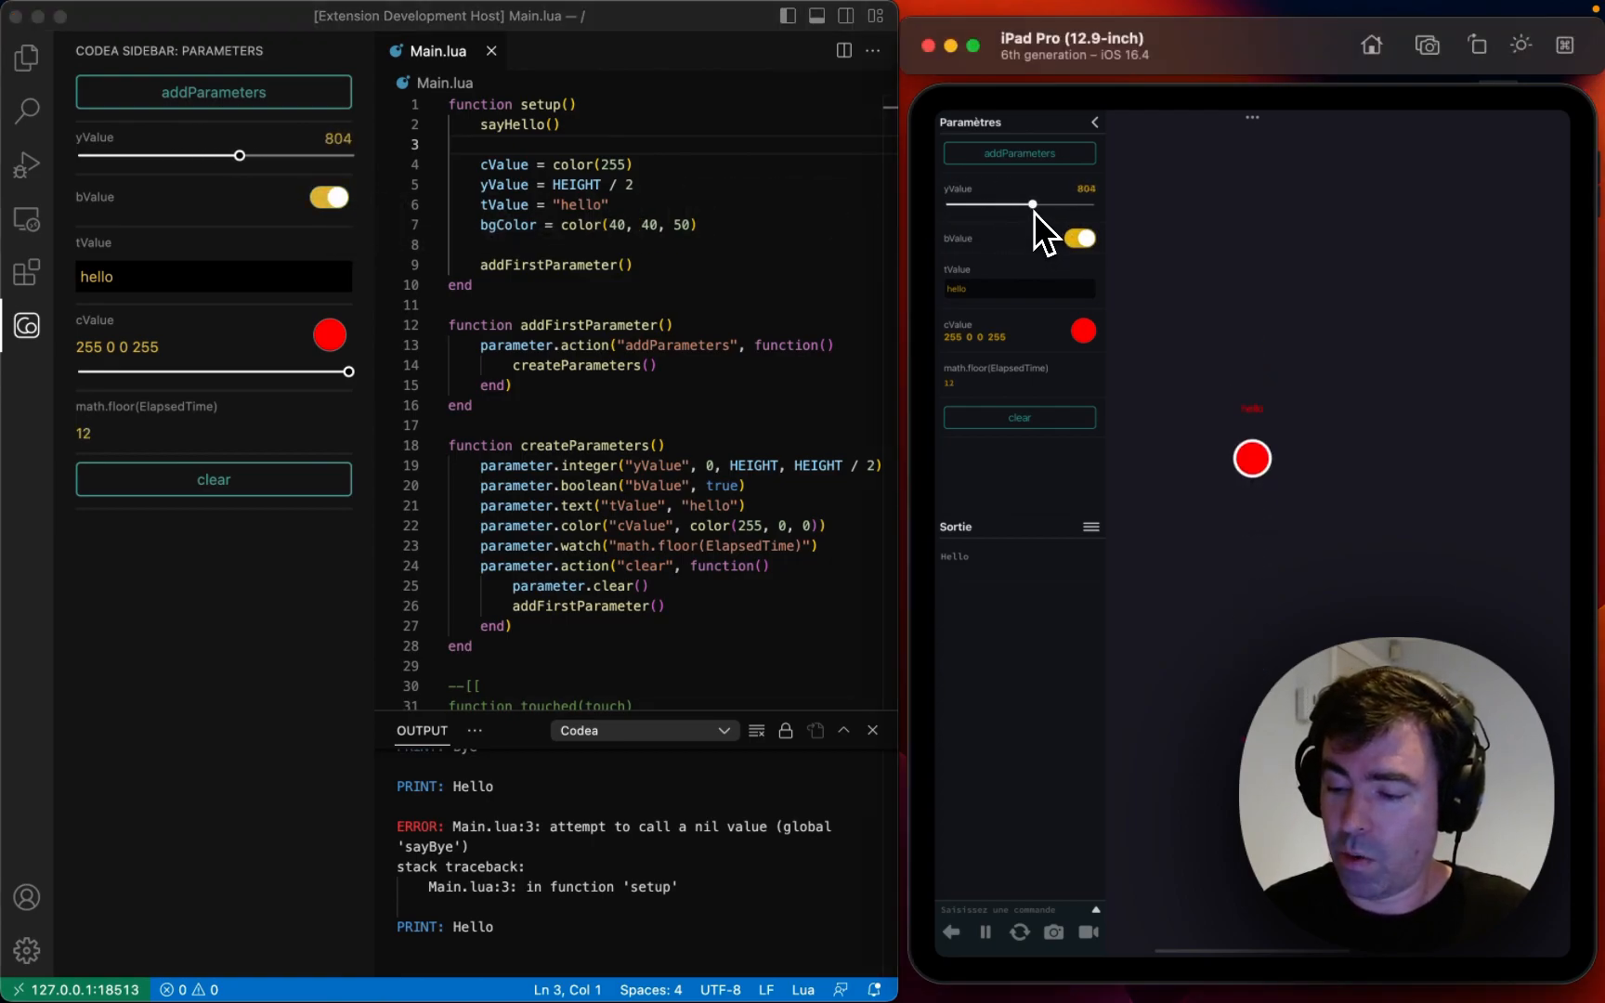
pyautogui.click(1095, 122)
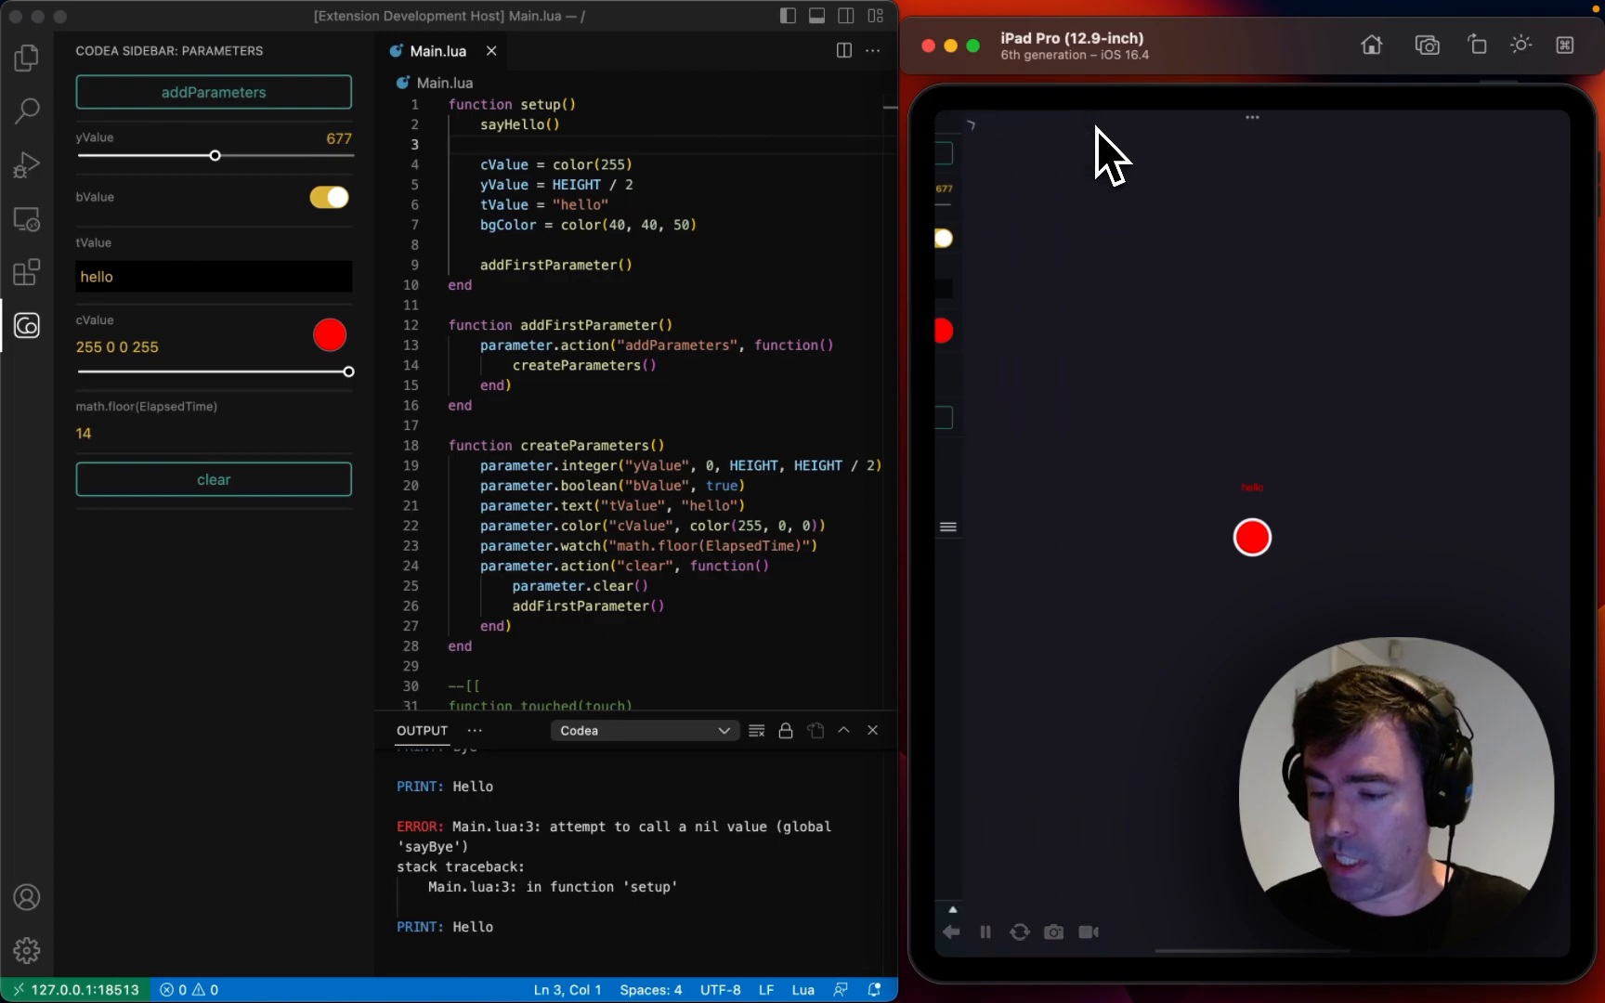
pyautogui.moveTo(215, 156); pyautogui.dragTo(268, 156)
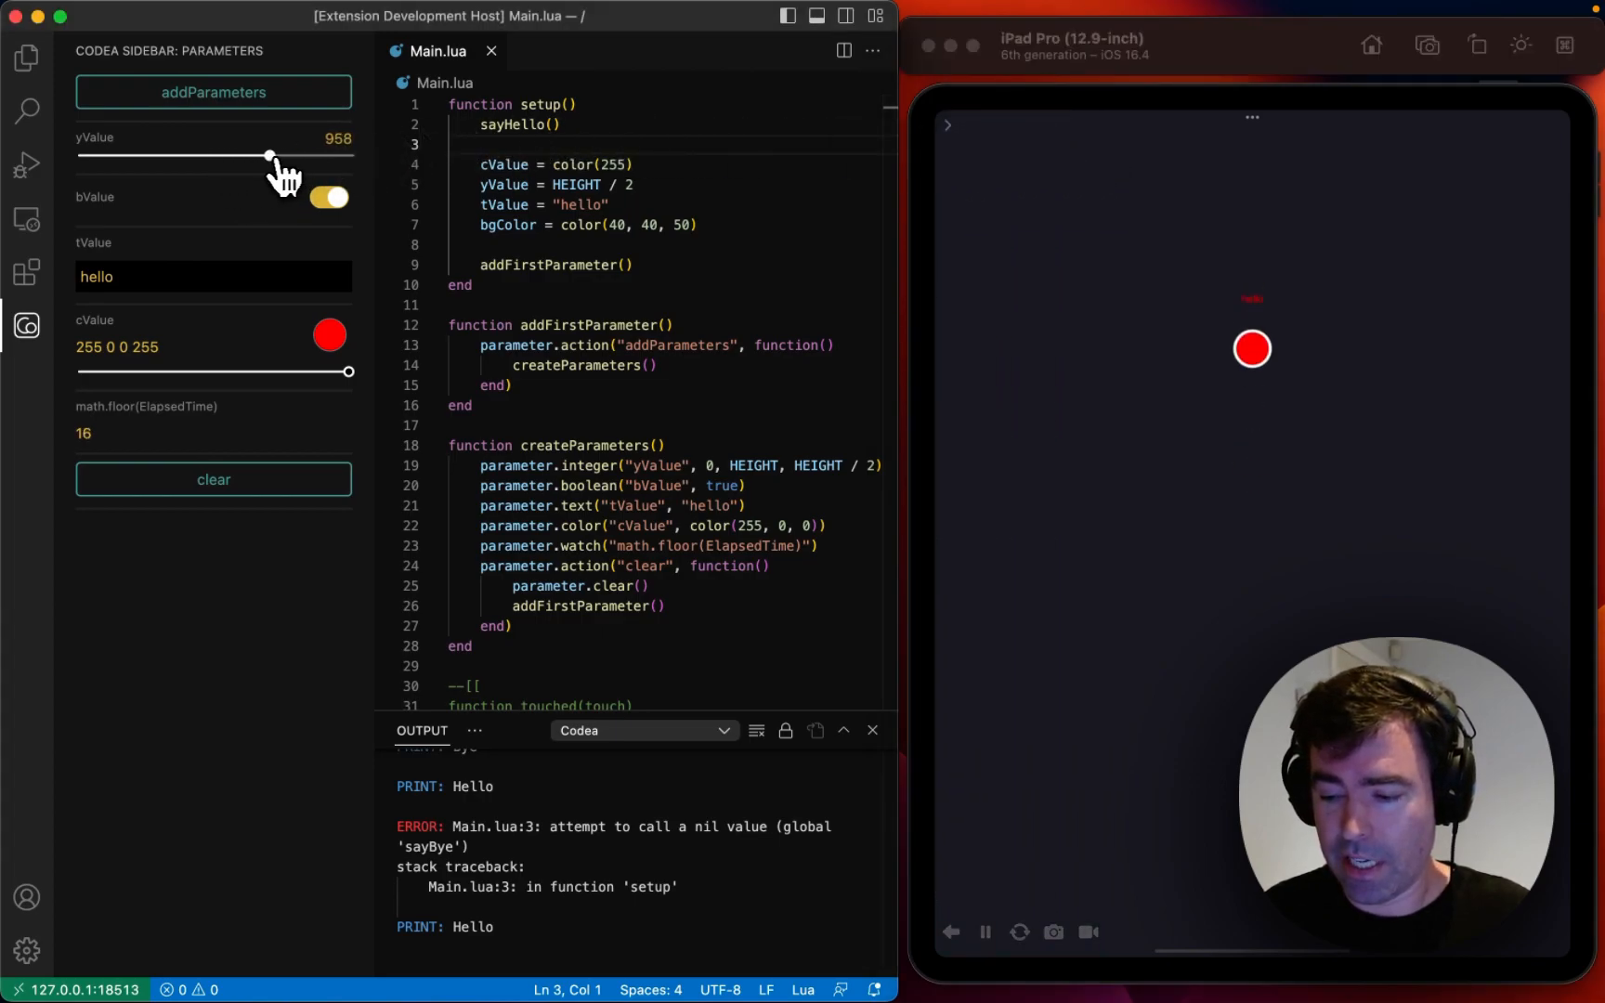
pyautogui.moveTo(270, 154); pyautogui.dragTo(240, 154)
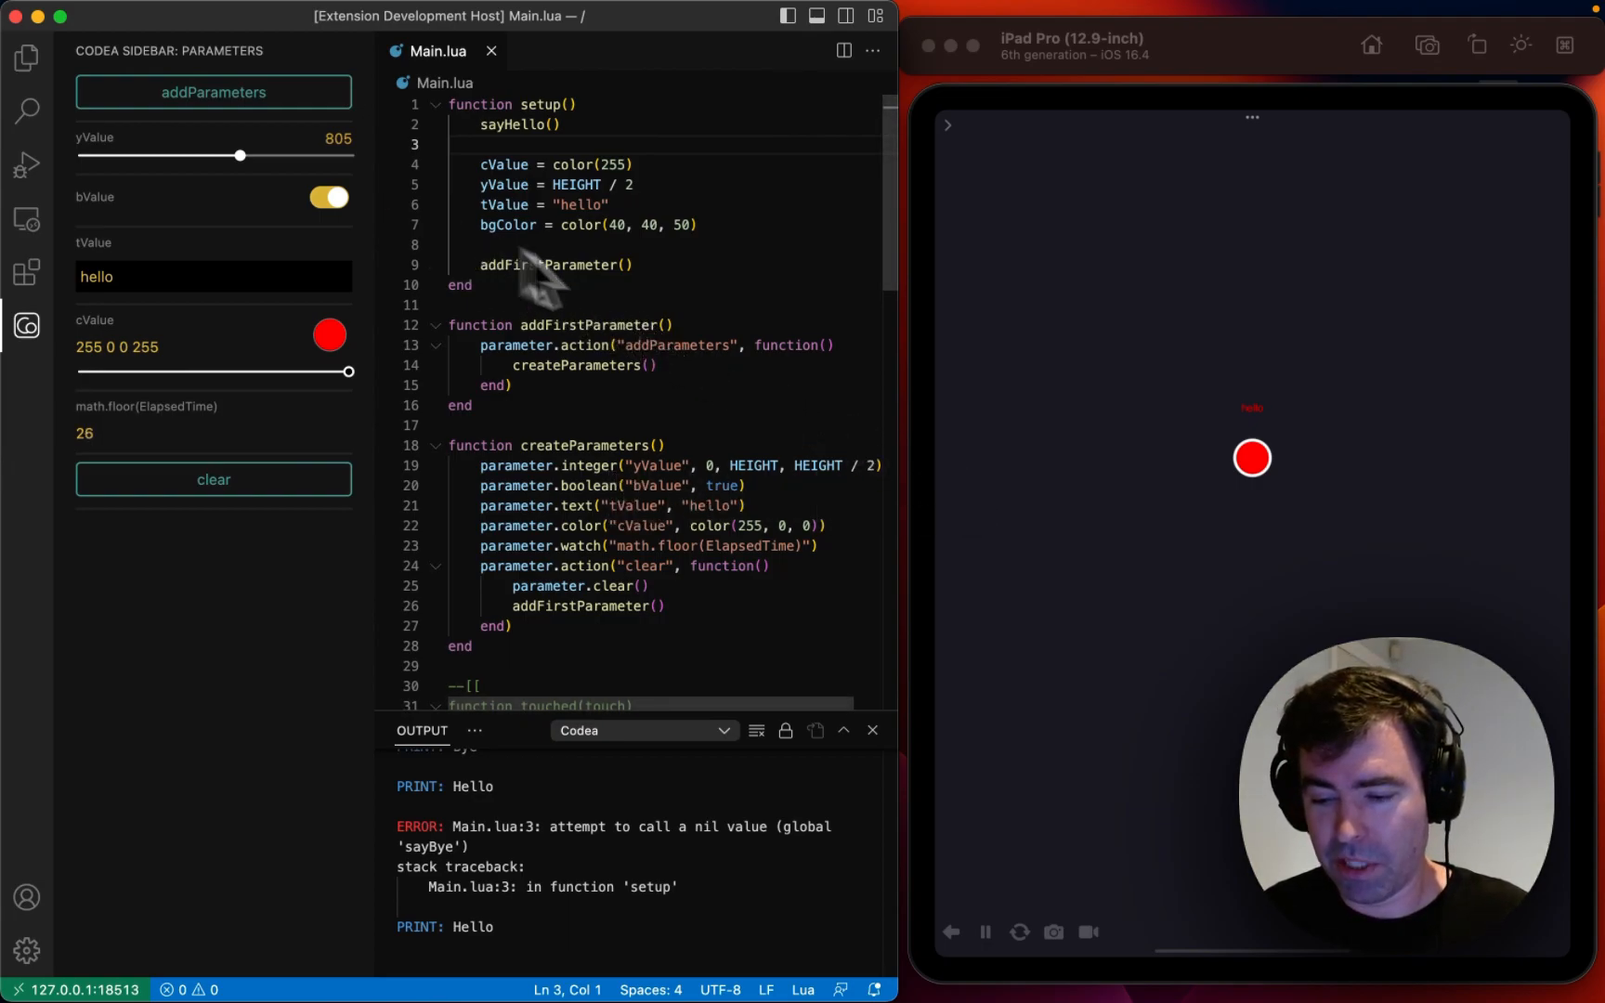
pyautogui.moveTo(676, 339)
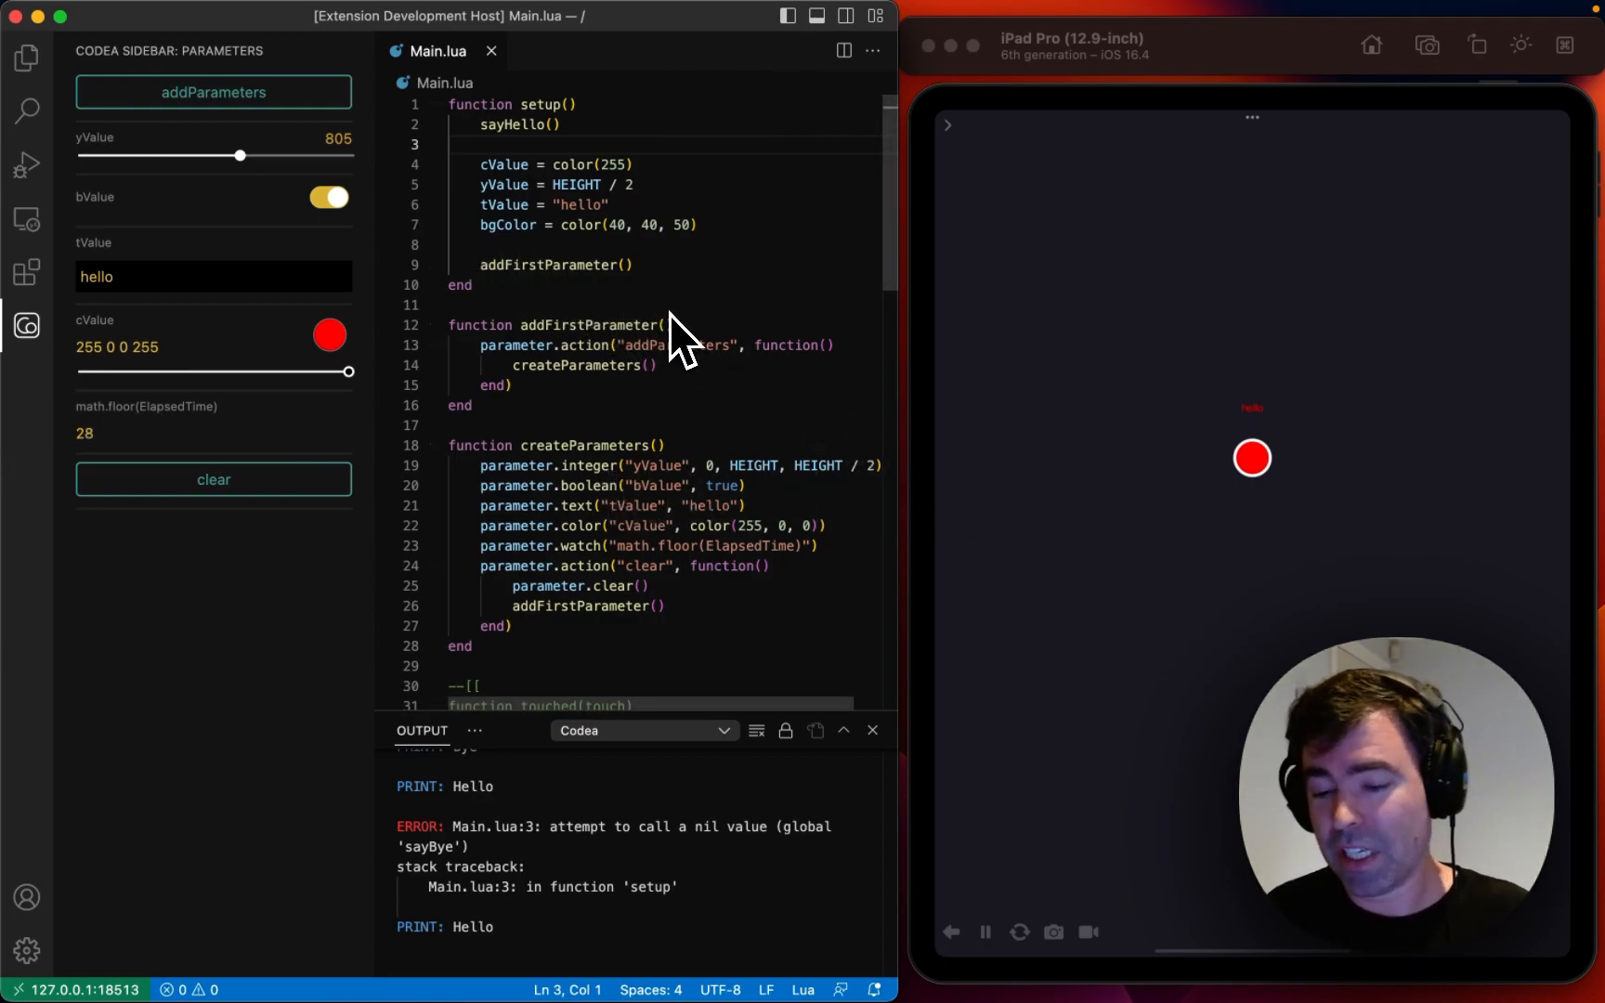
pyautogui.click(26, 162)
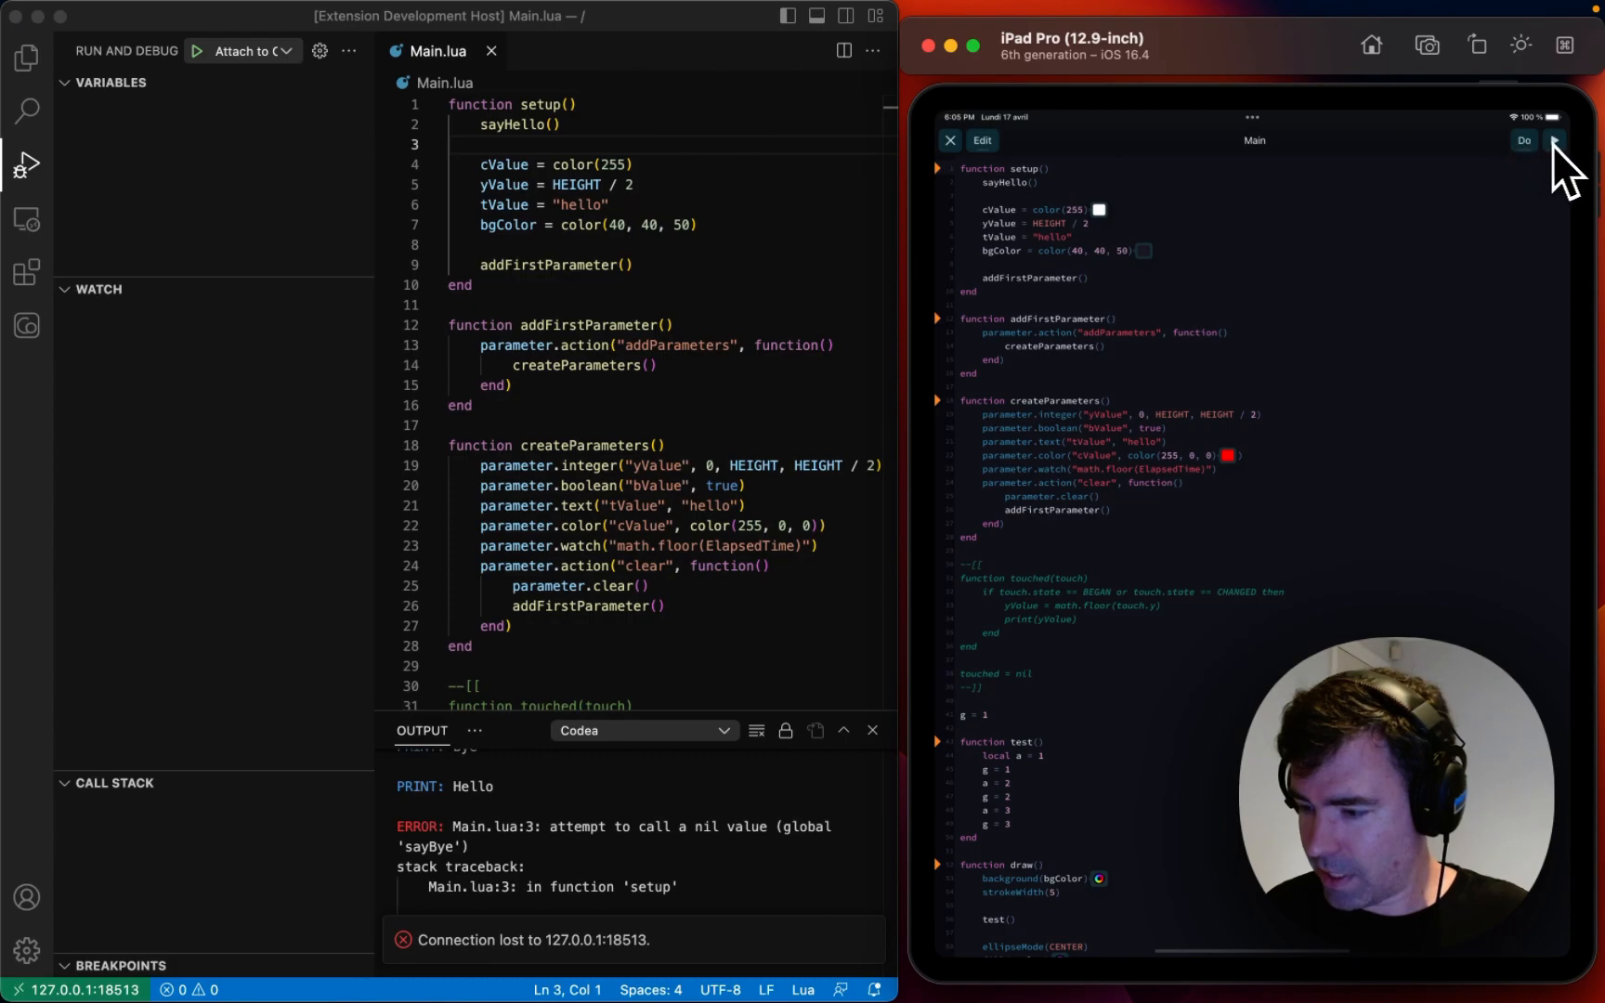
# Step: Rerun the Codea project and attach the debugger, pausing at the test() breakpoint in draw()
pyautogui.click(1554, 141)
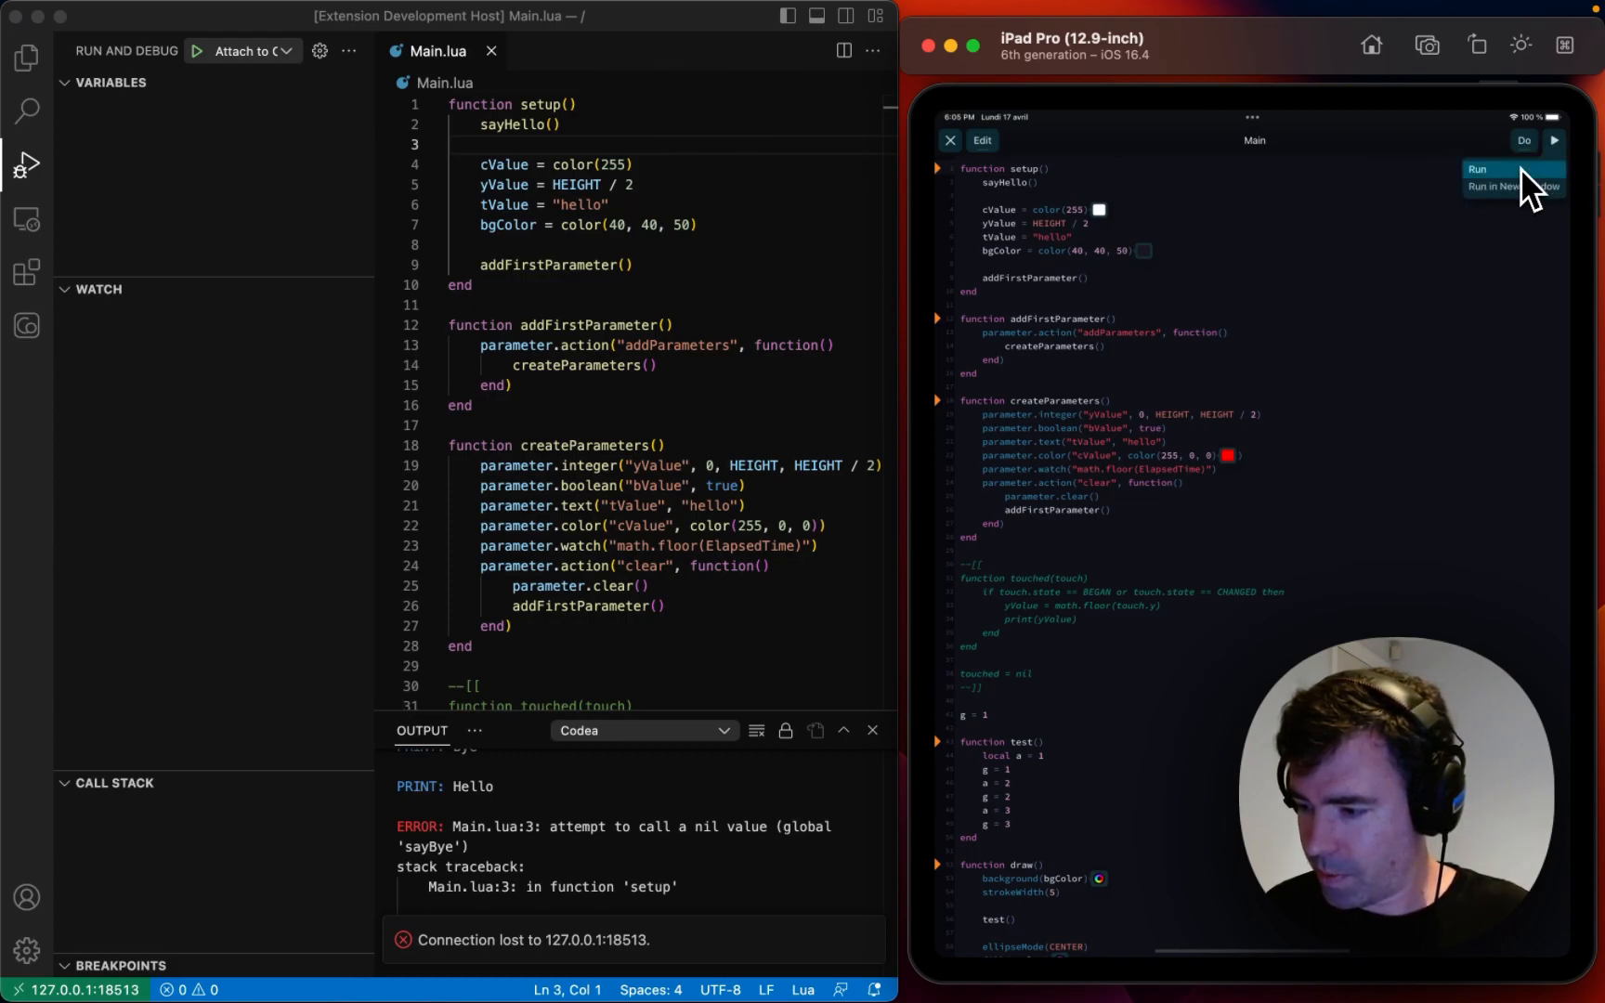
pyautogui.click(1478, 169)
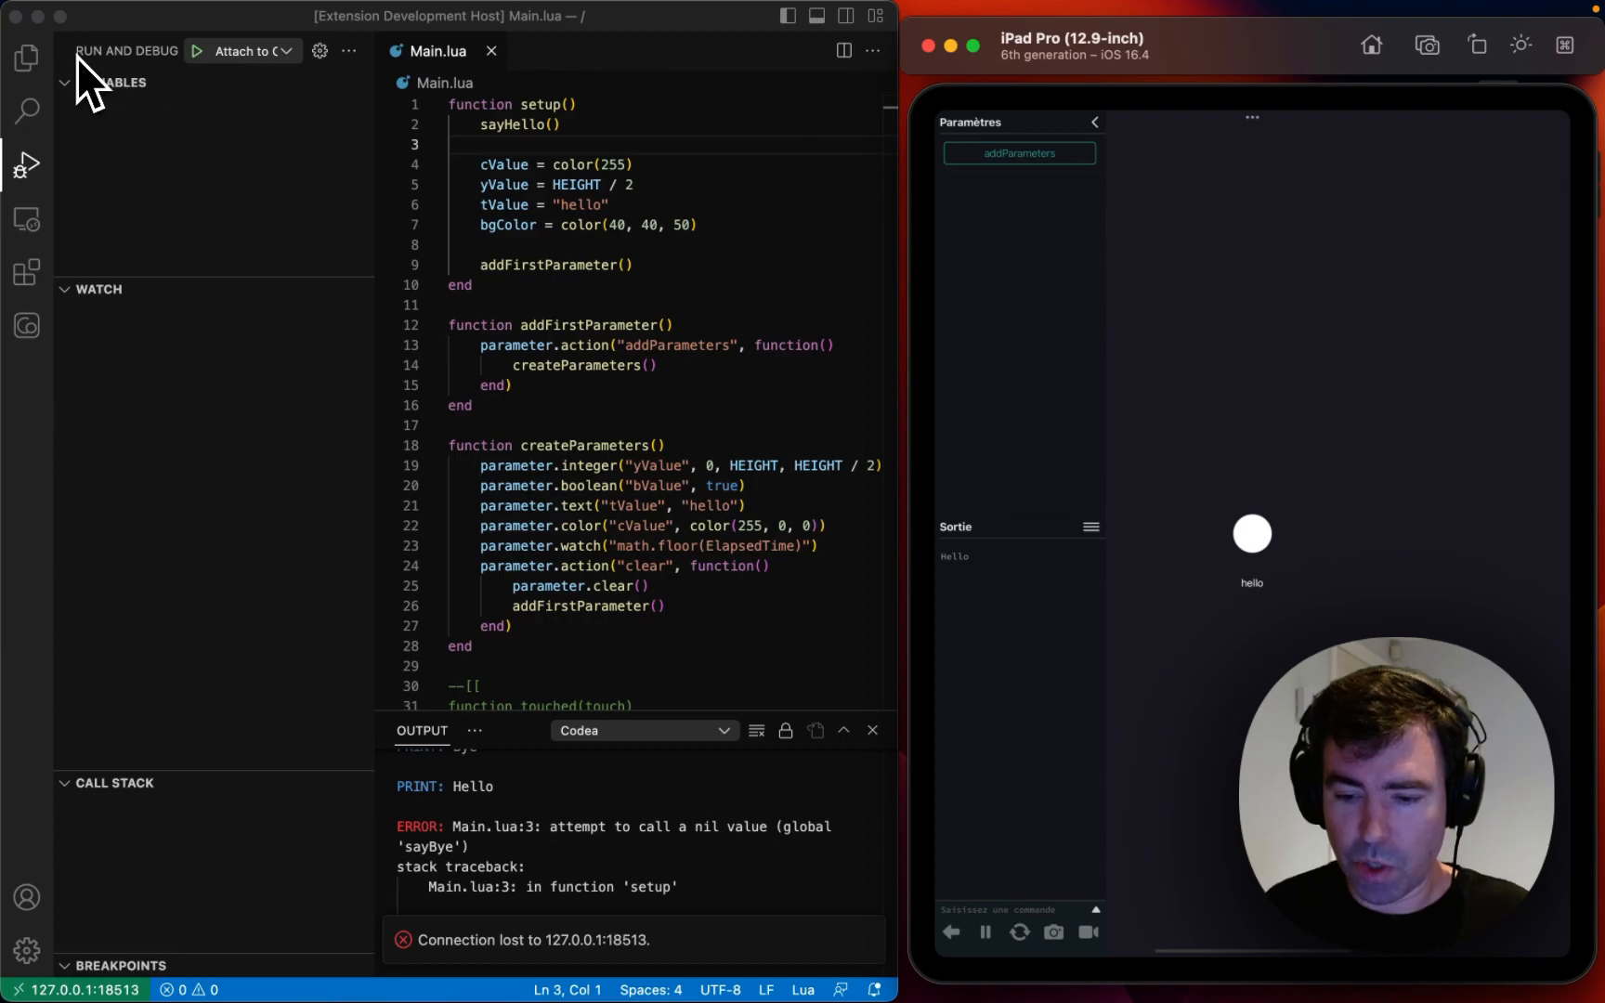
pyautogui.click(197, 50)
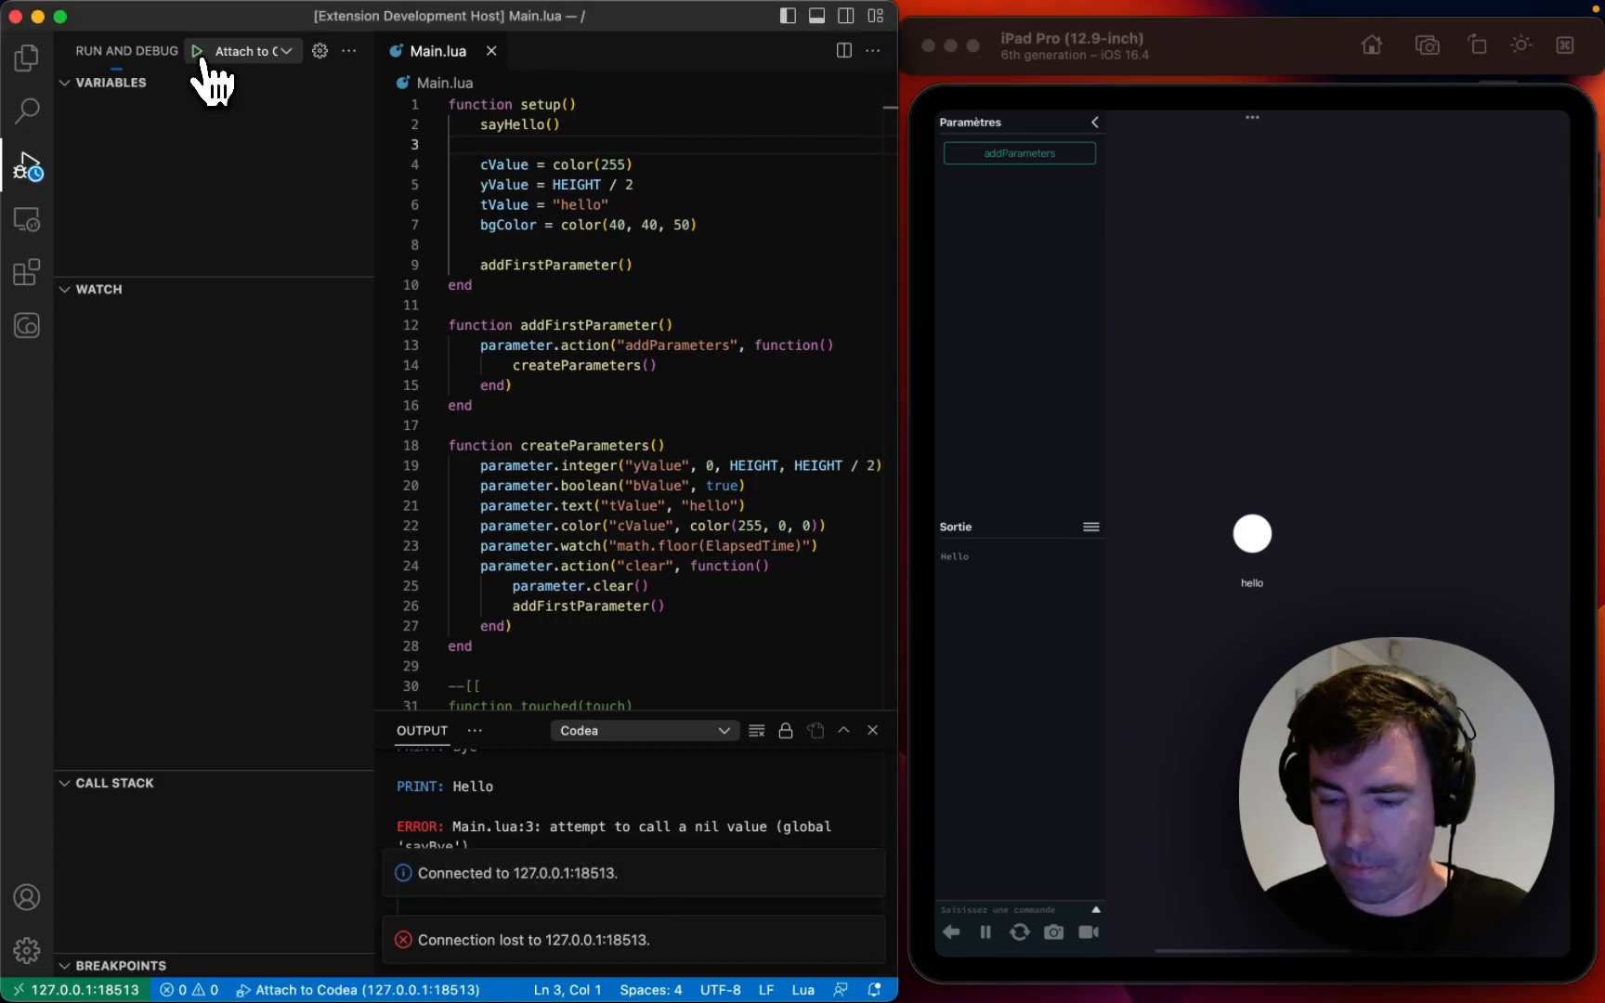
pyautogui.click(198, 50)
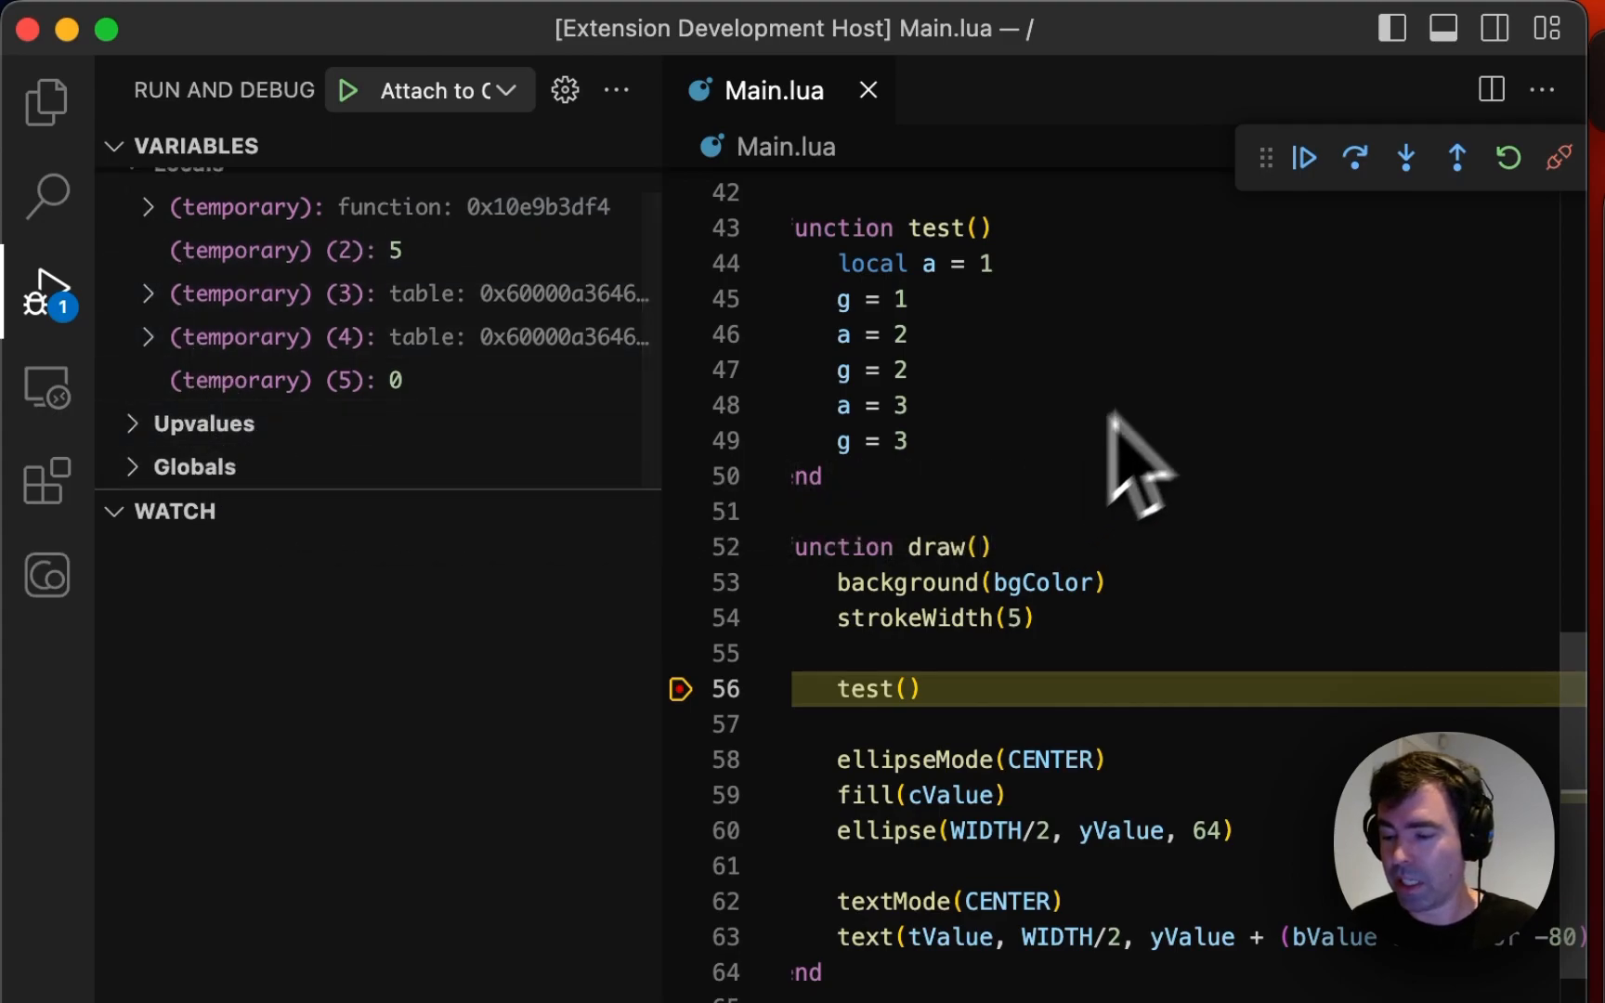
# Step: Step into test() and expand the Globals list to find g
pyautogui.click(1406, 157)
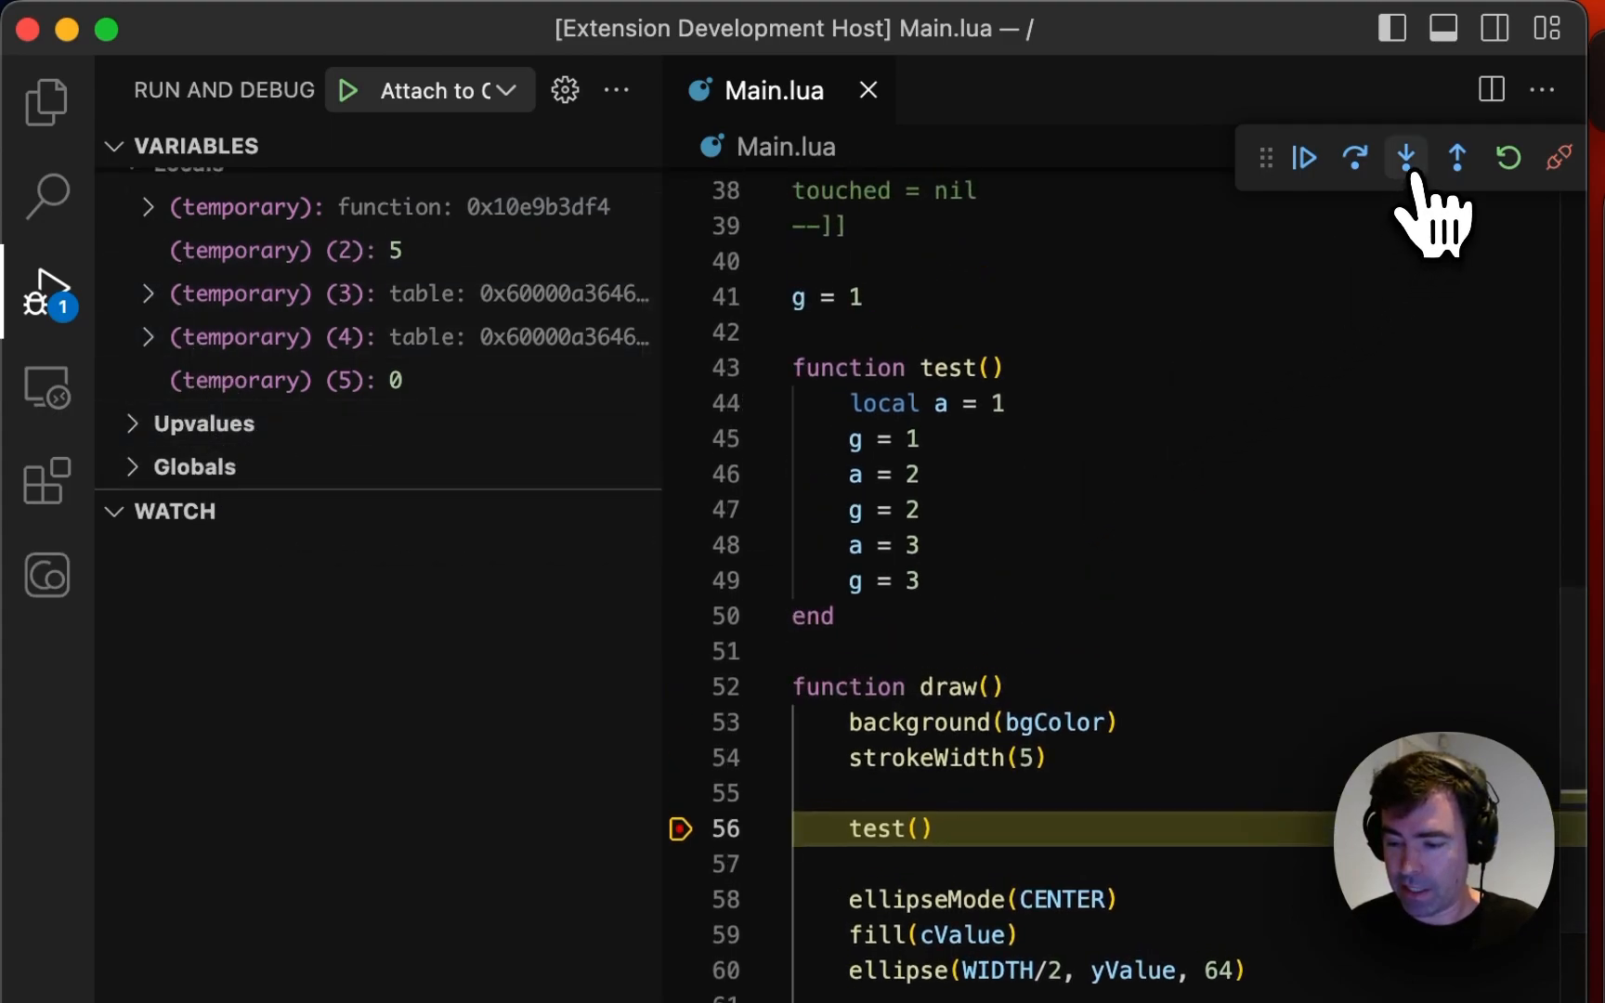
pyautogui.click(1353, 157)
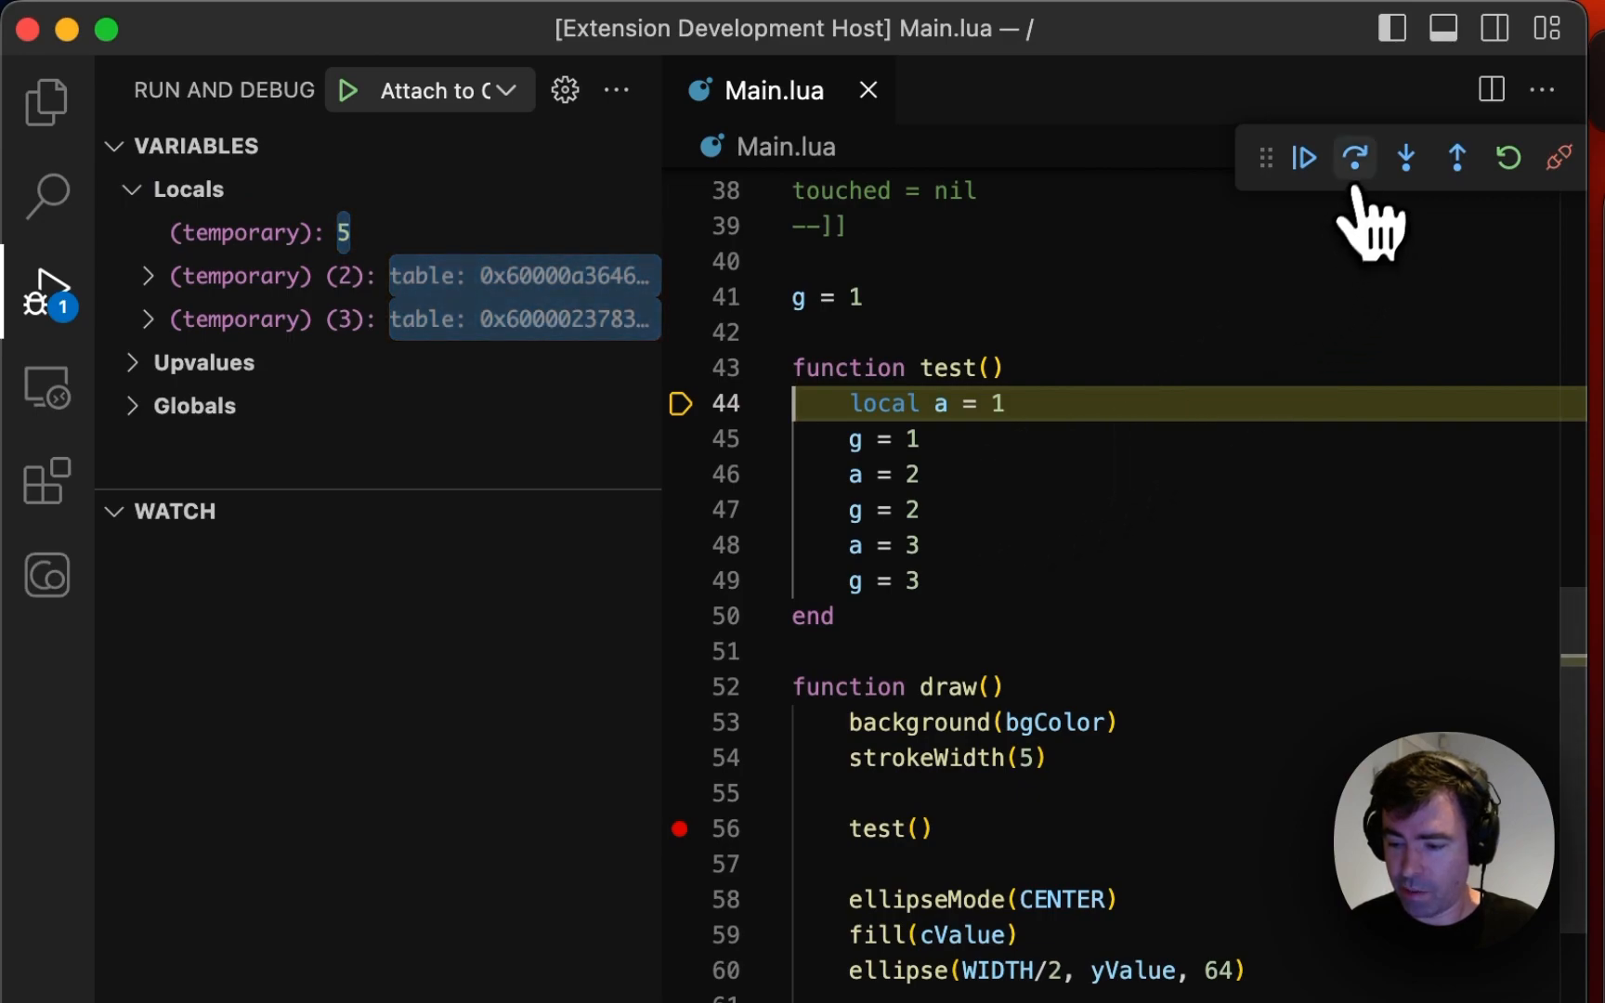
pyautogui.click(1354, 158)
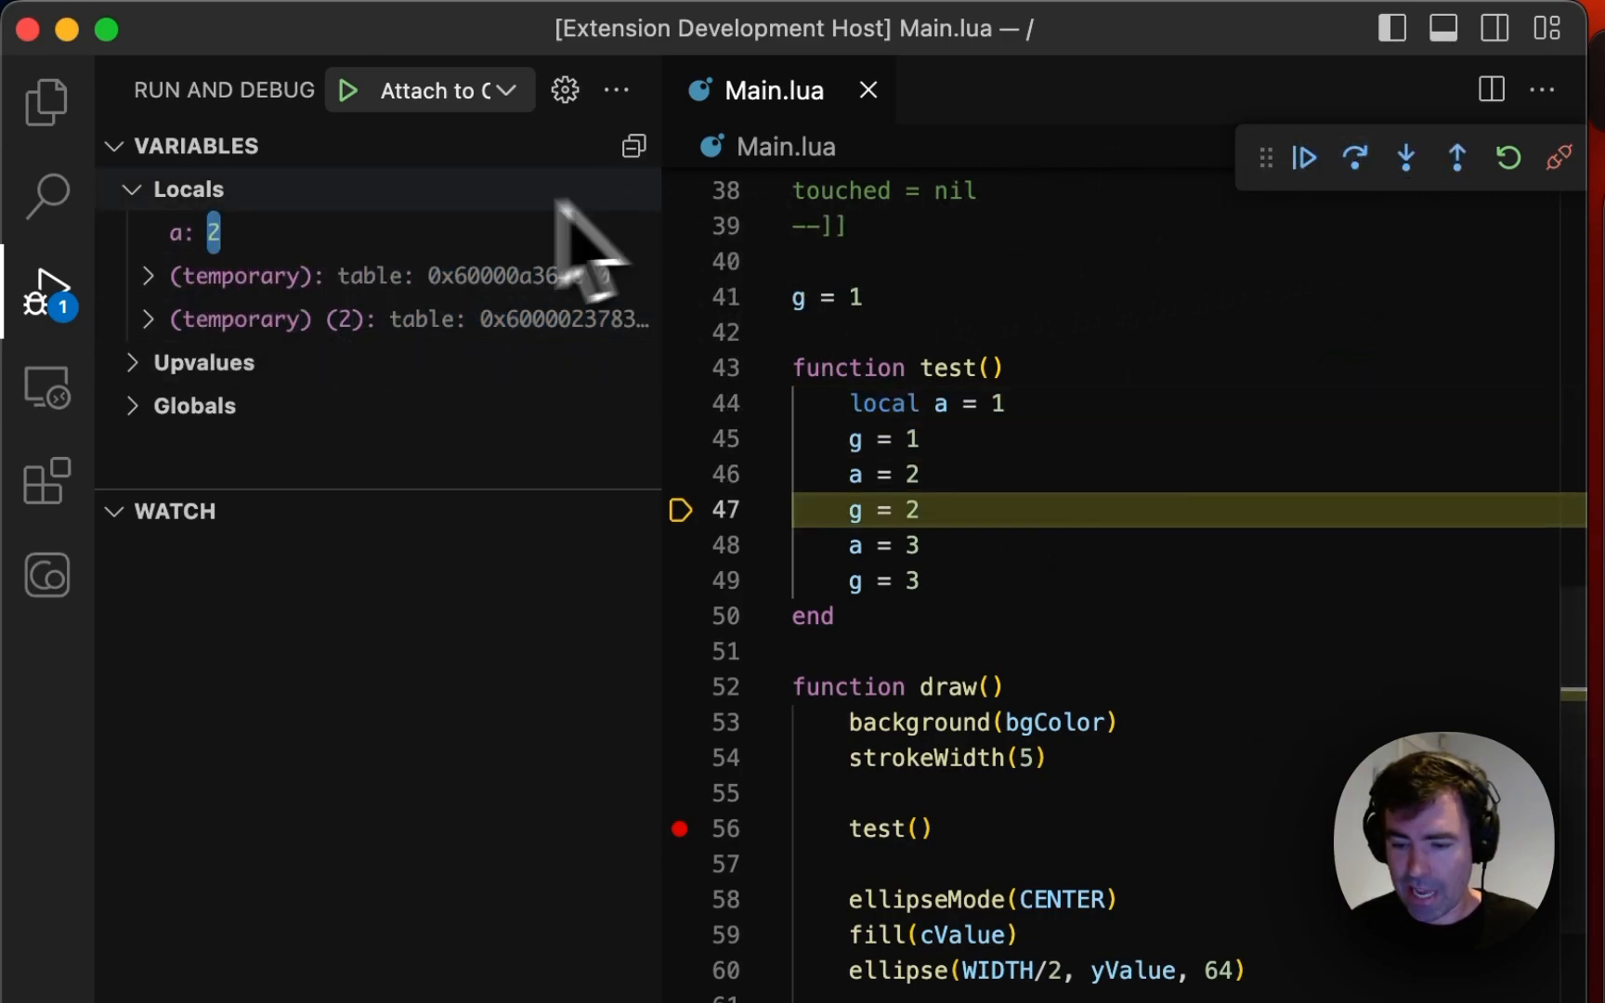
pyautogui.click(194, 405)
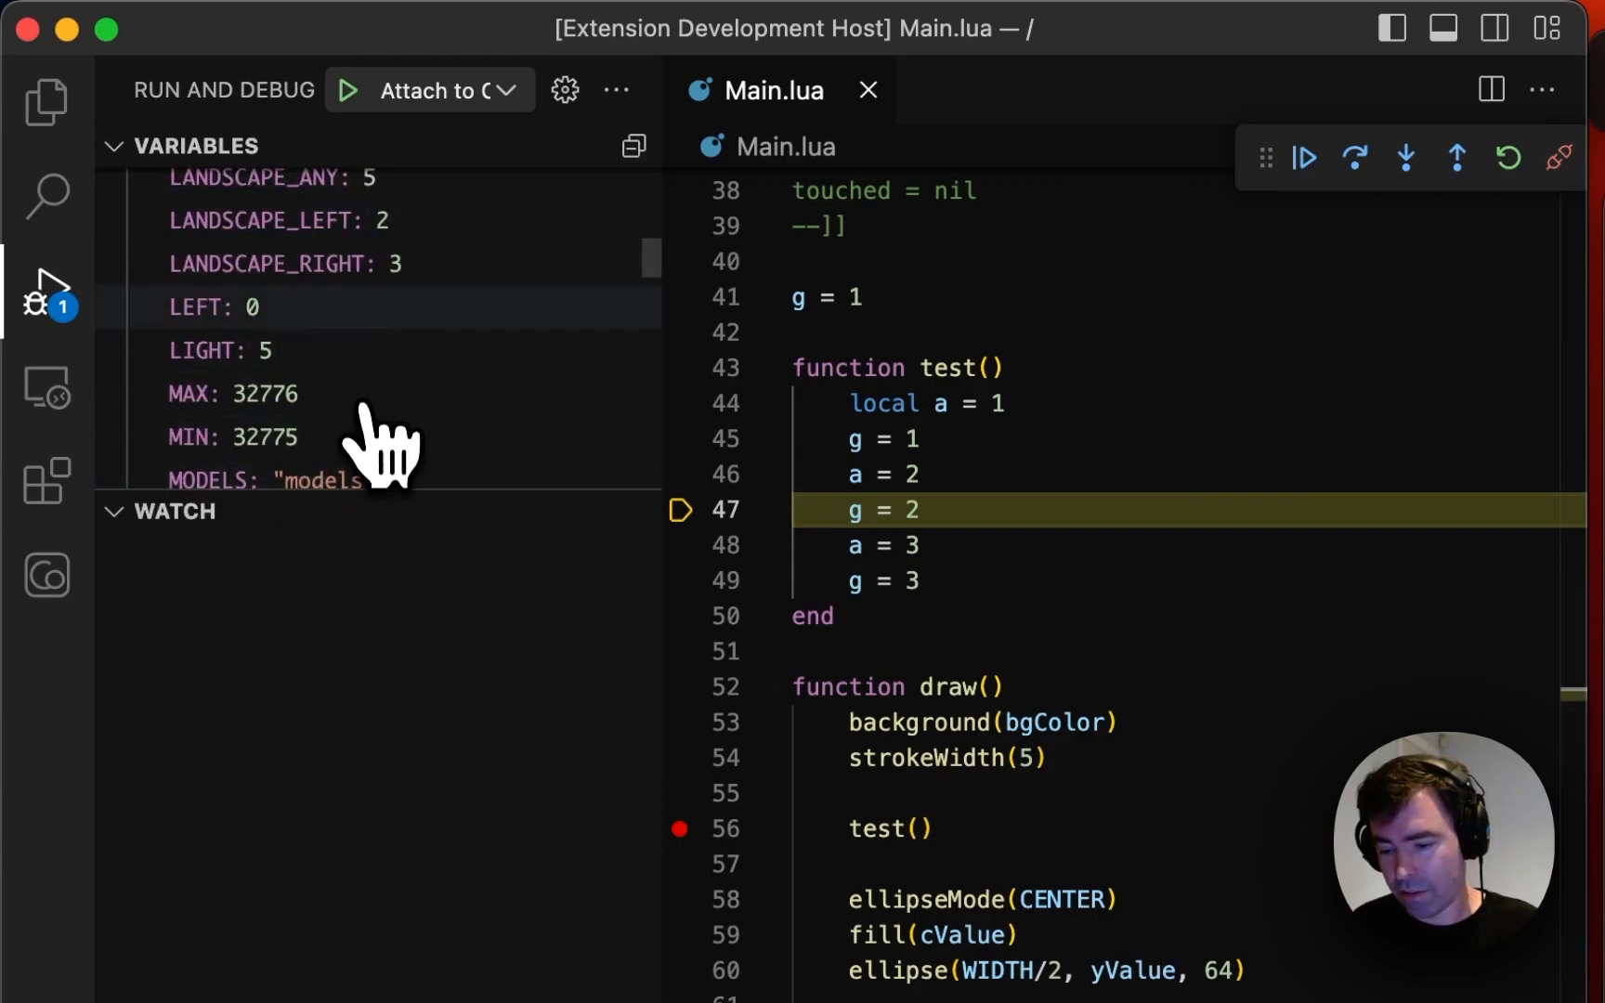
pyautogui.scroll(-3)
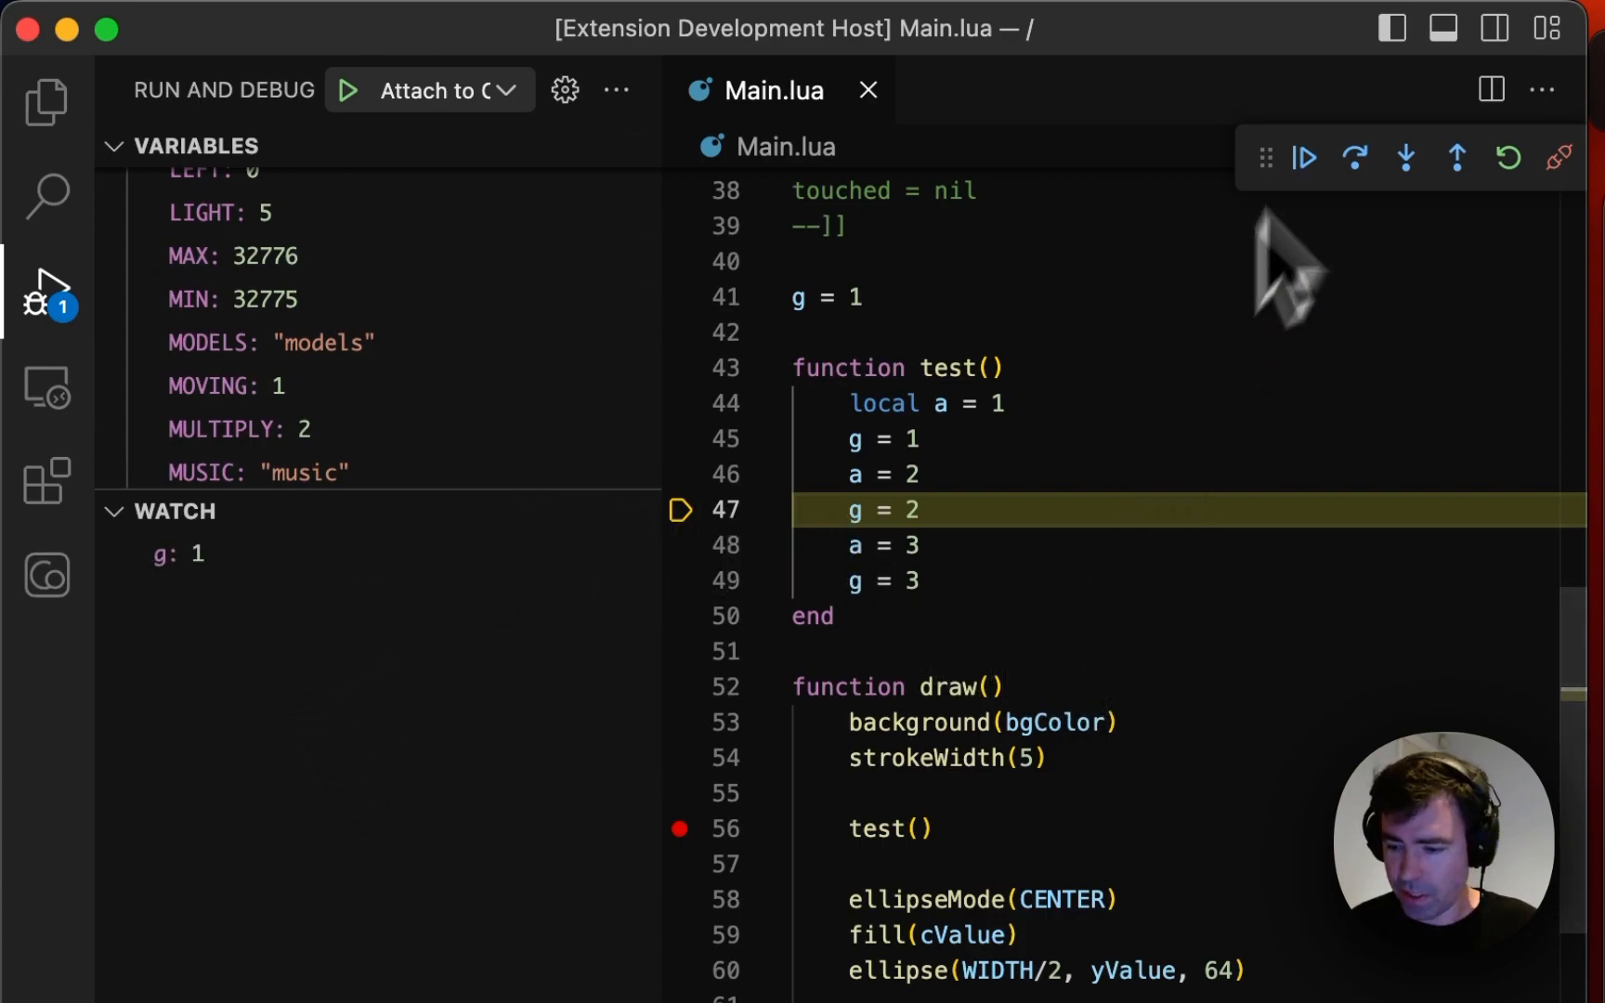
# Step: Step over until g reaches 3, remove the line 56 breakpoint, and resume
pyautogui.click(1355, 158)
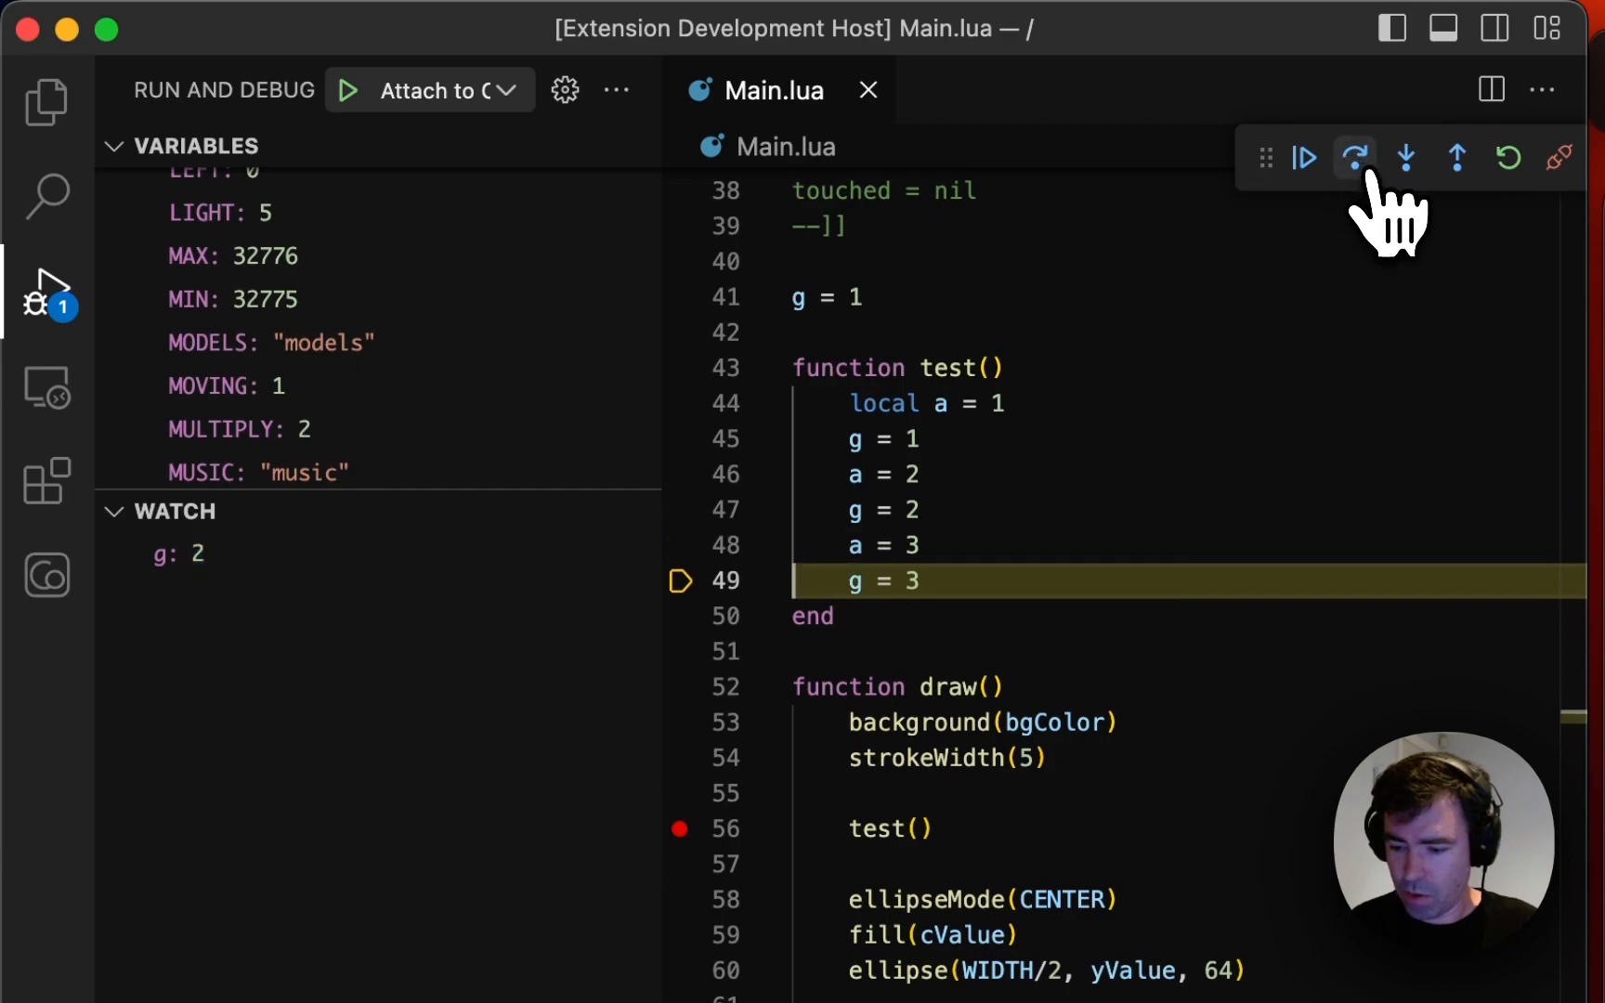
pyautogui.click(1354, 157)
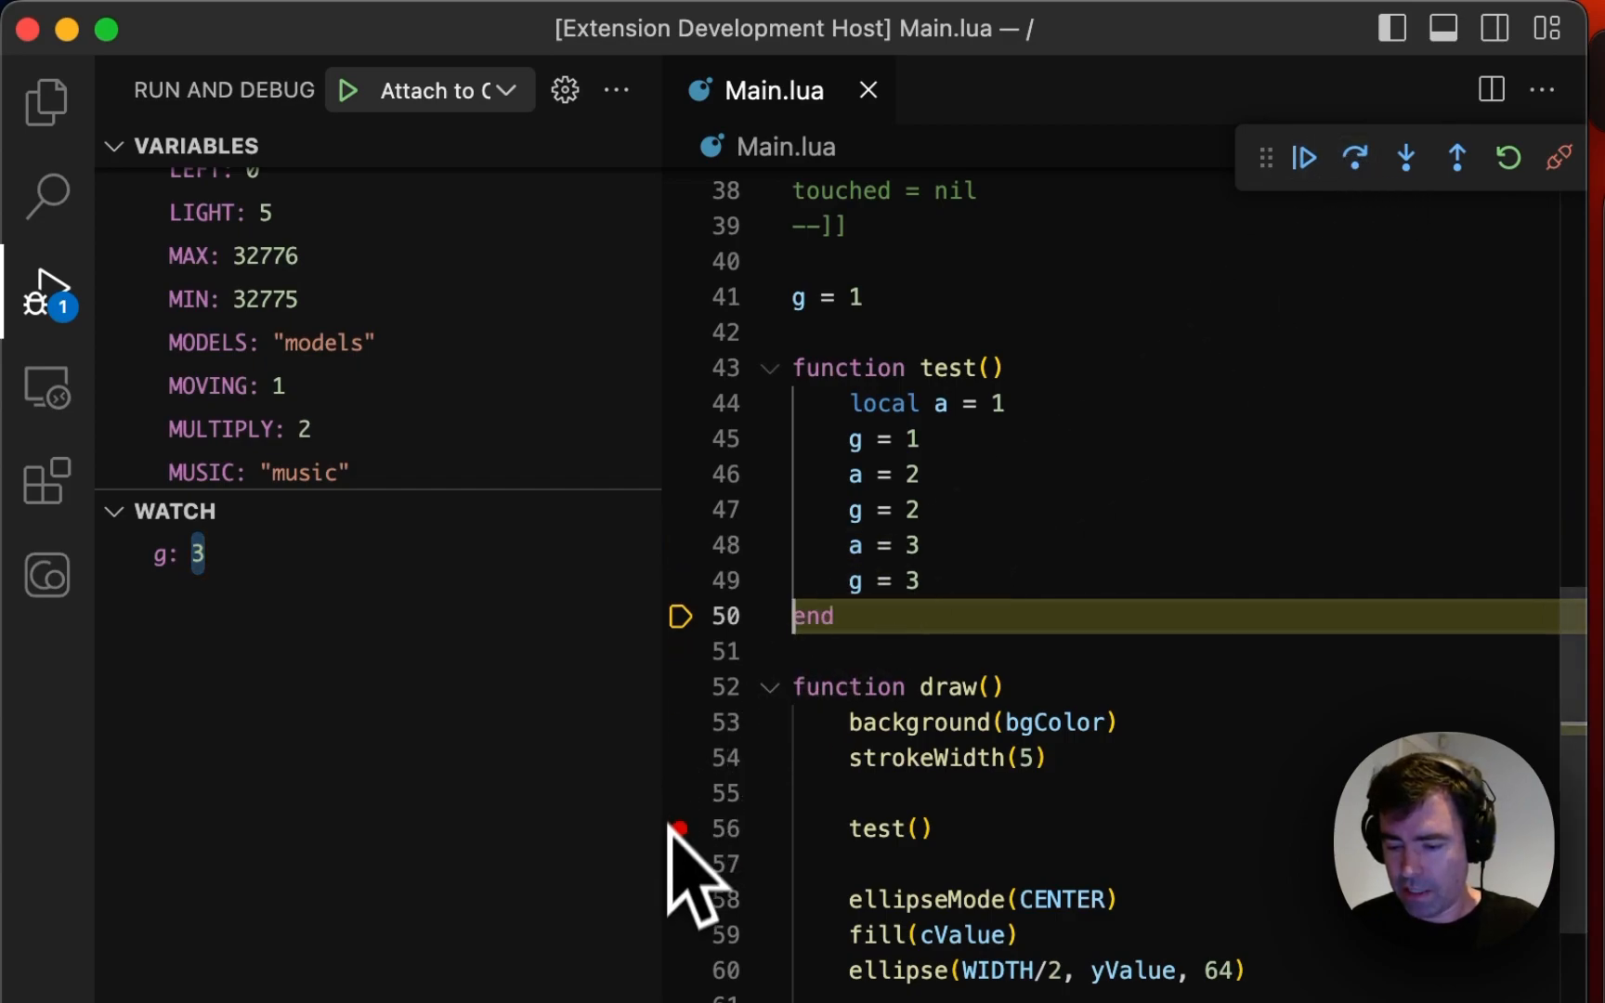
pyautogui.click(1304, 158)
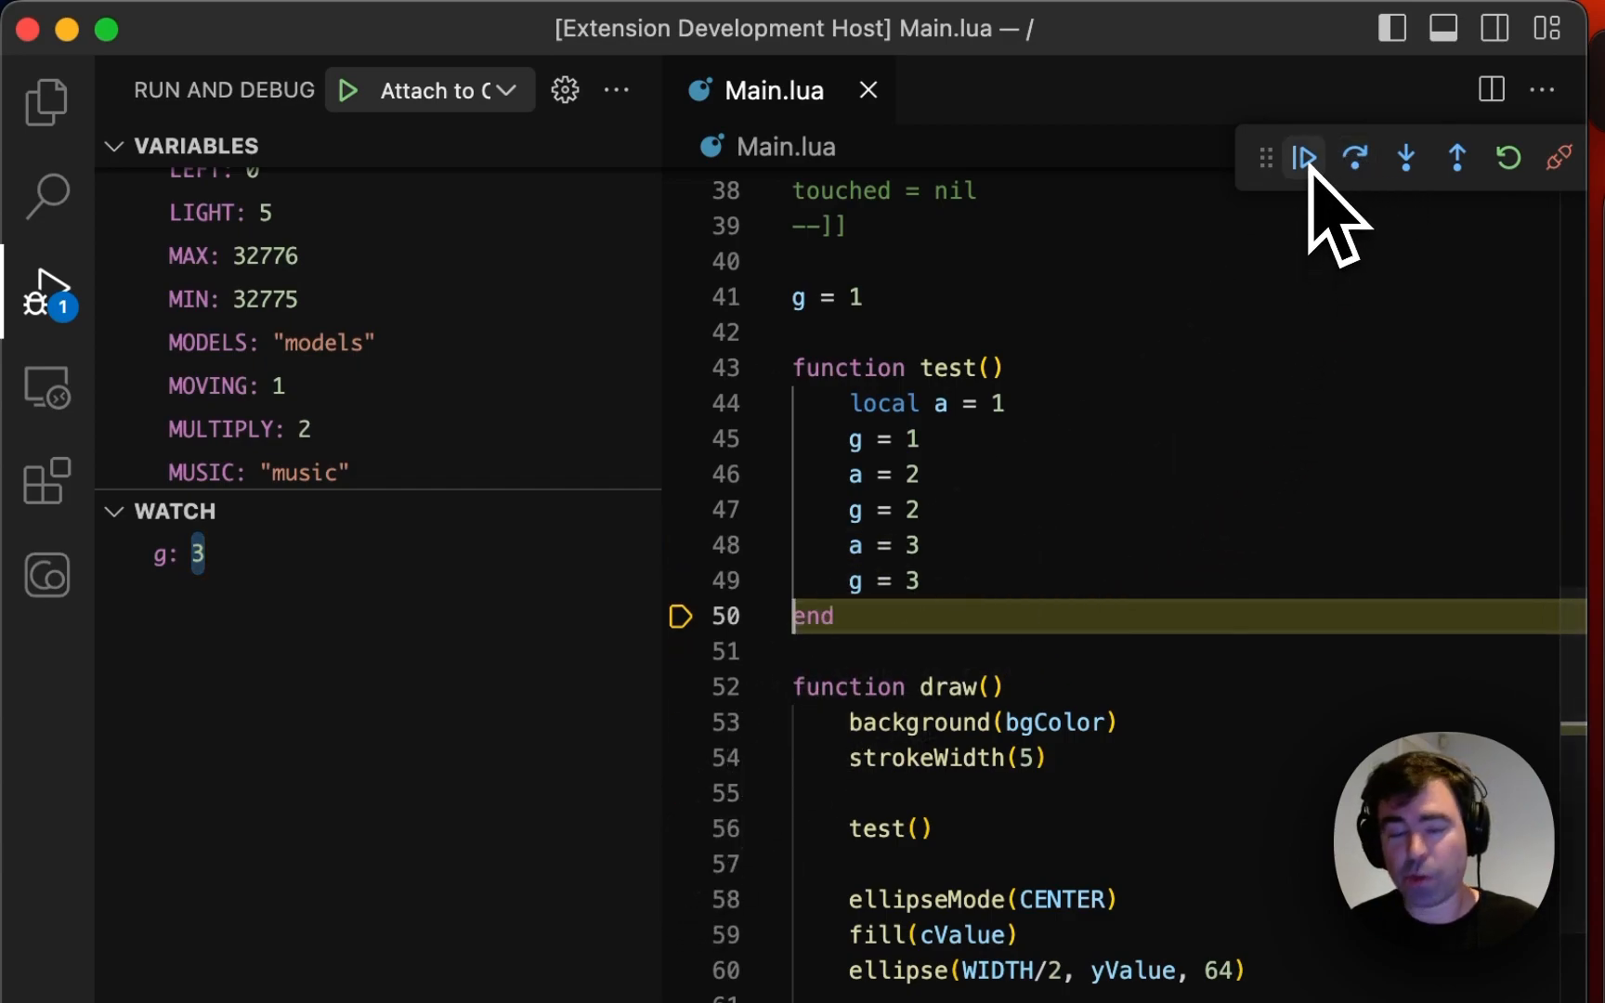
pyautogui.click(1304, 158)
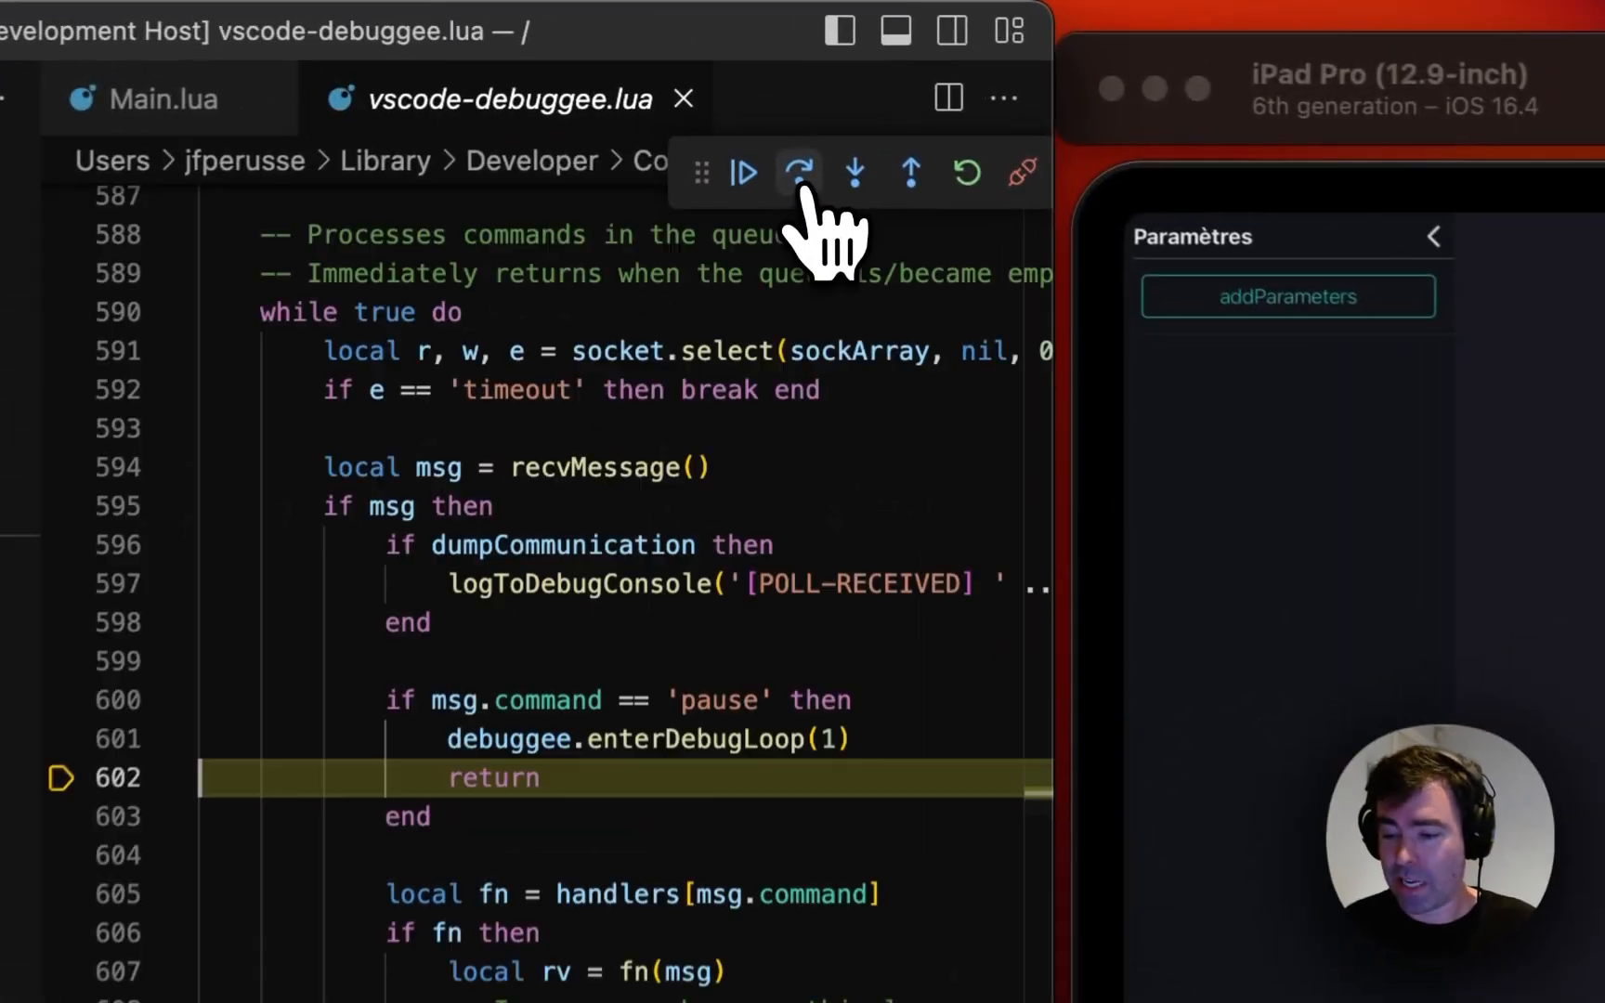
# Step: Step over from vscode-debuggee.lua back to the background(bgColor) line in Main.lua
pyautogui.click(800, 173)
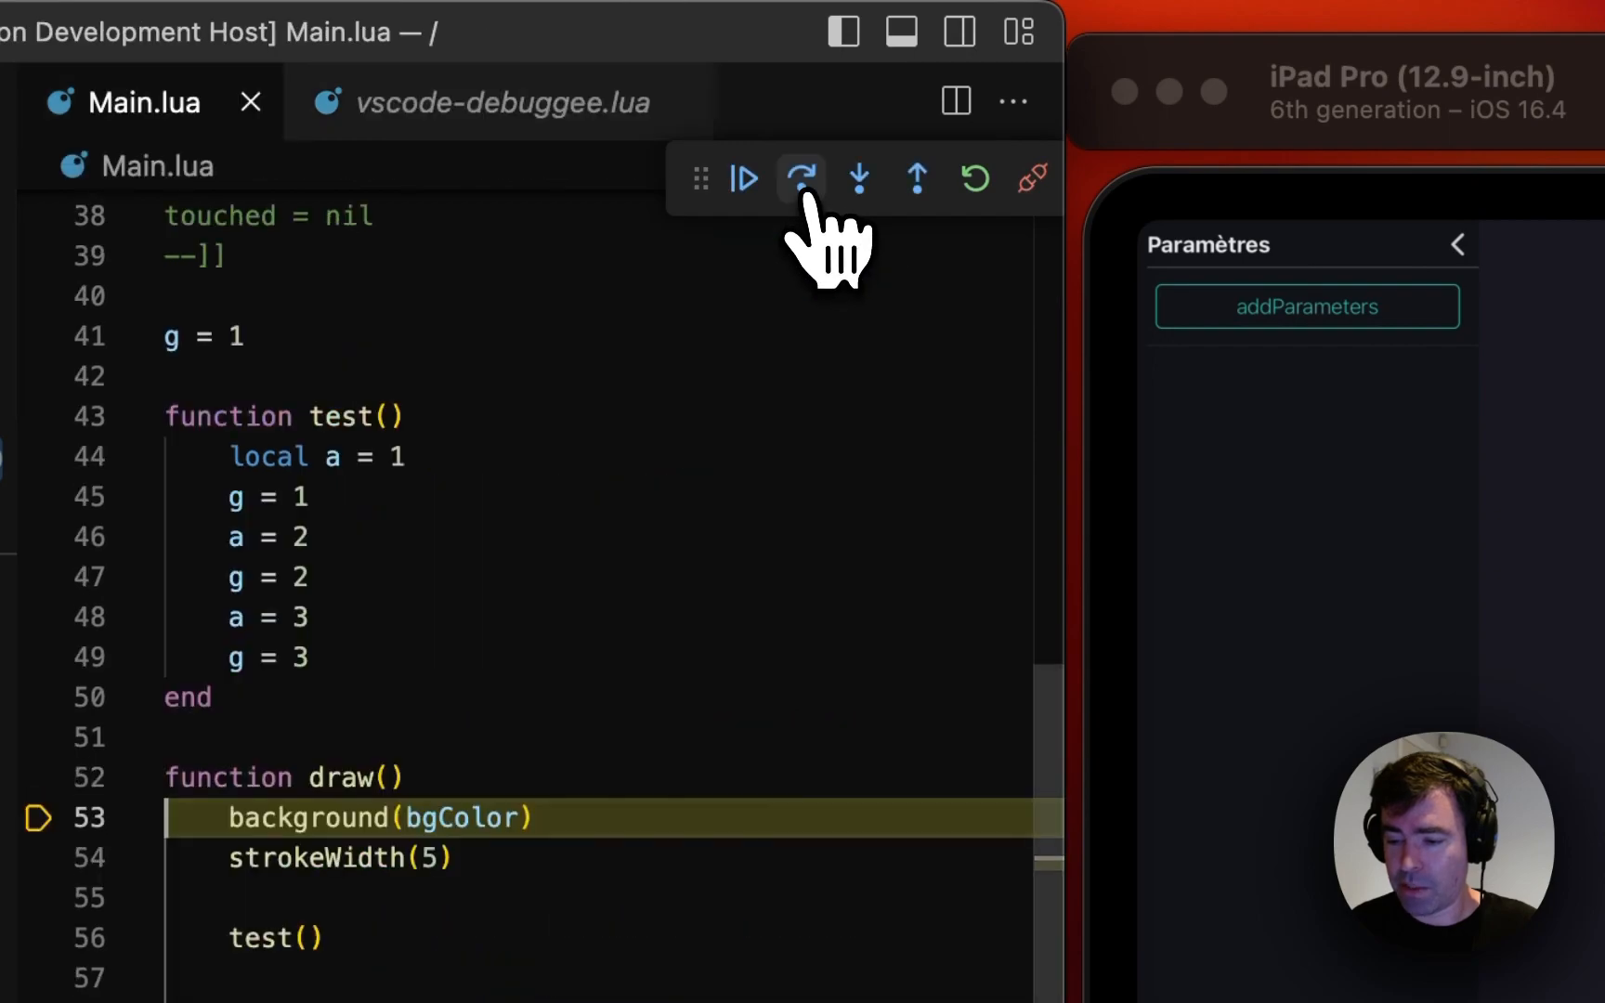